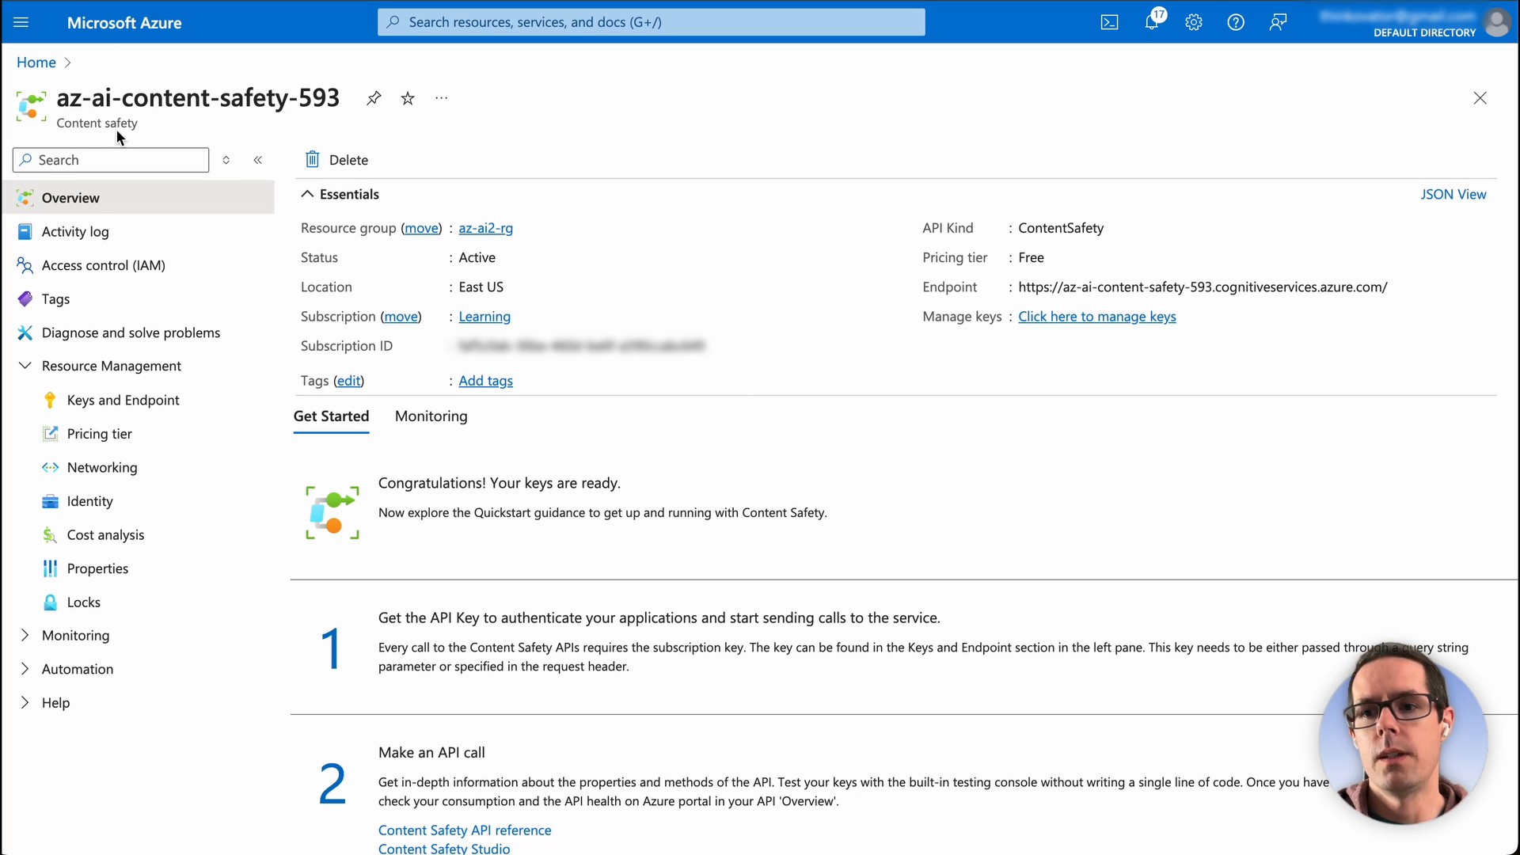
mouse_move(707, 548)
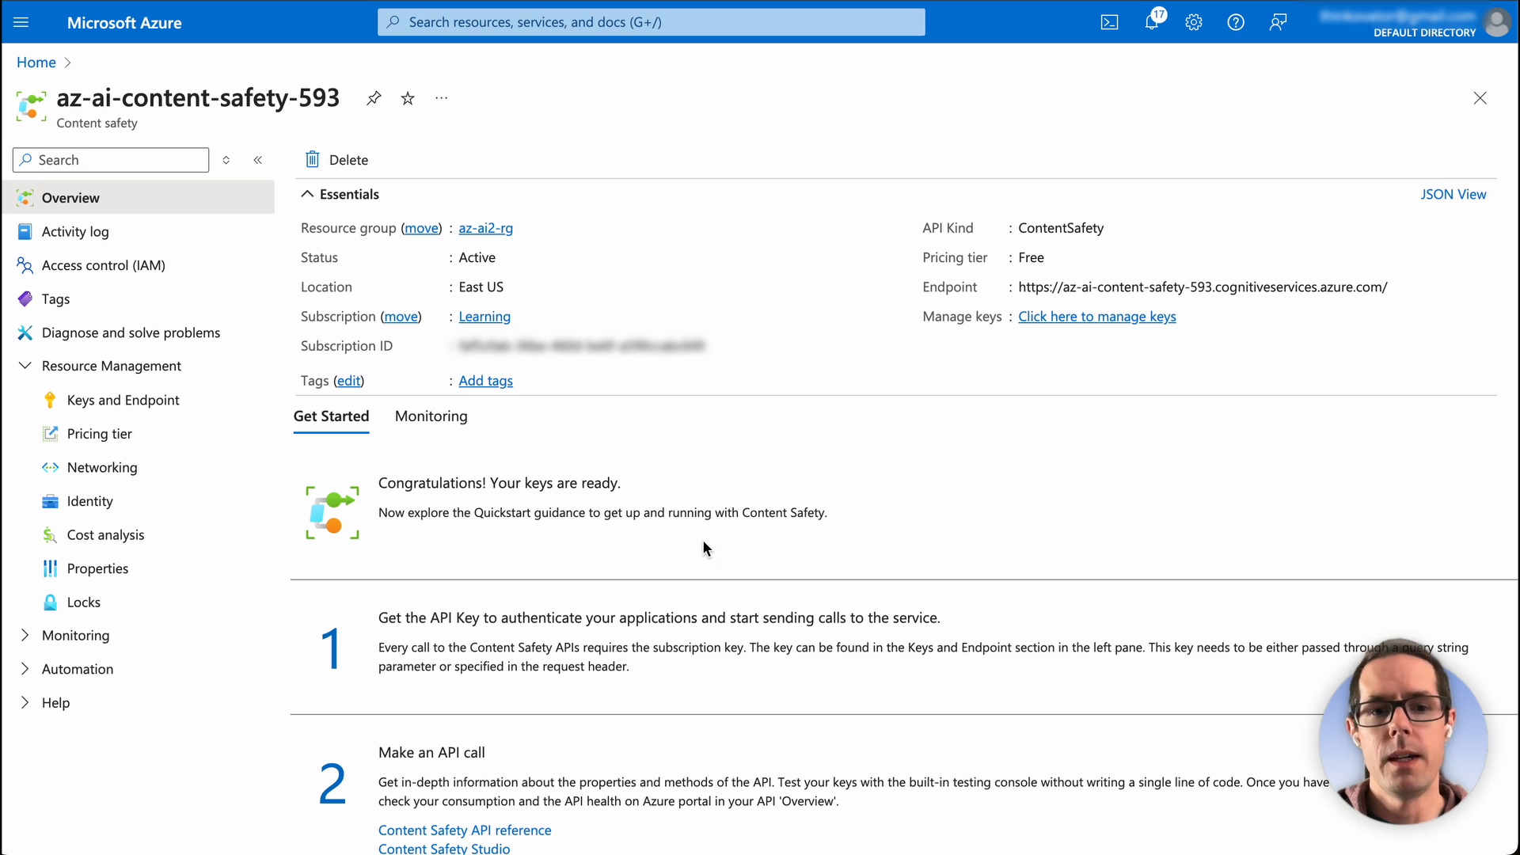
Launch Content Safety Studio for resource az-ai-content-safety-593 and browse its moderation and Gen-AI cards
scroll(down, 3)
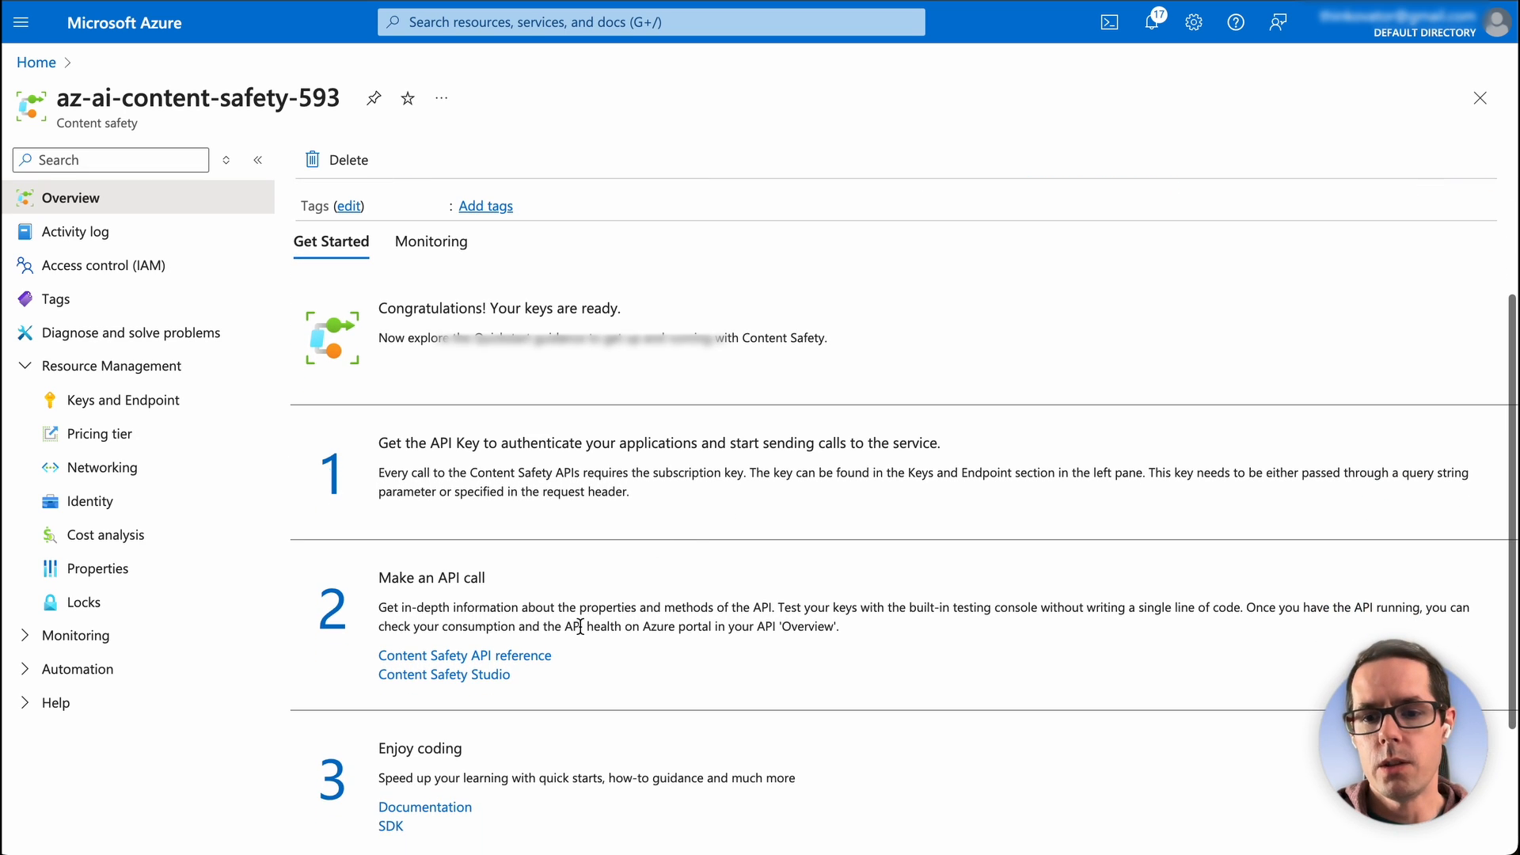
mouse_move(443, 675)
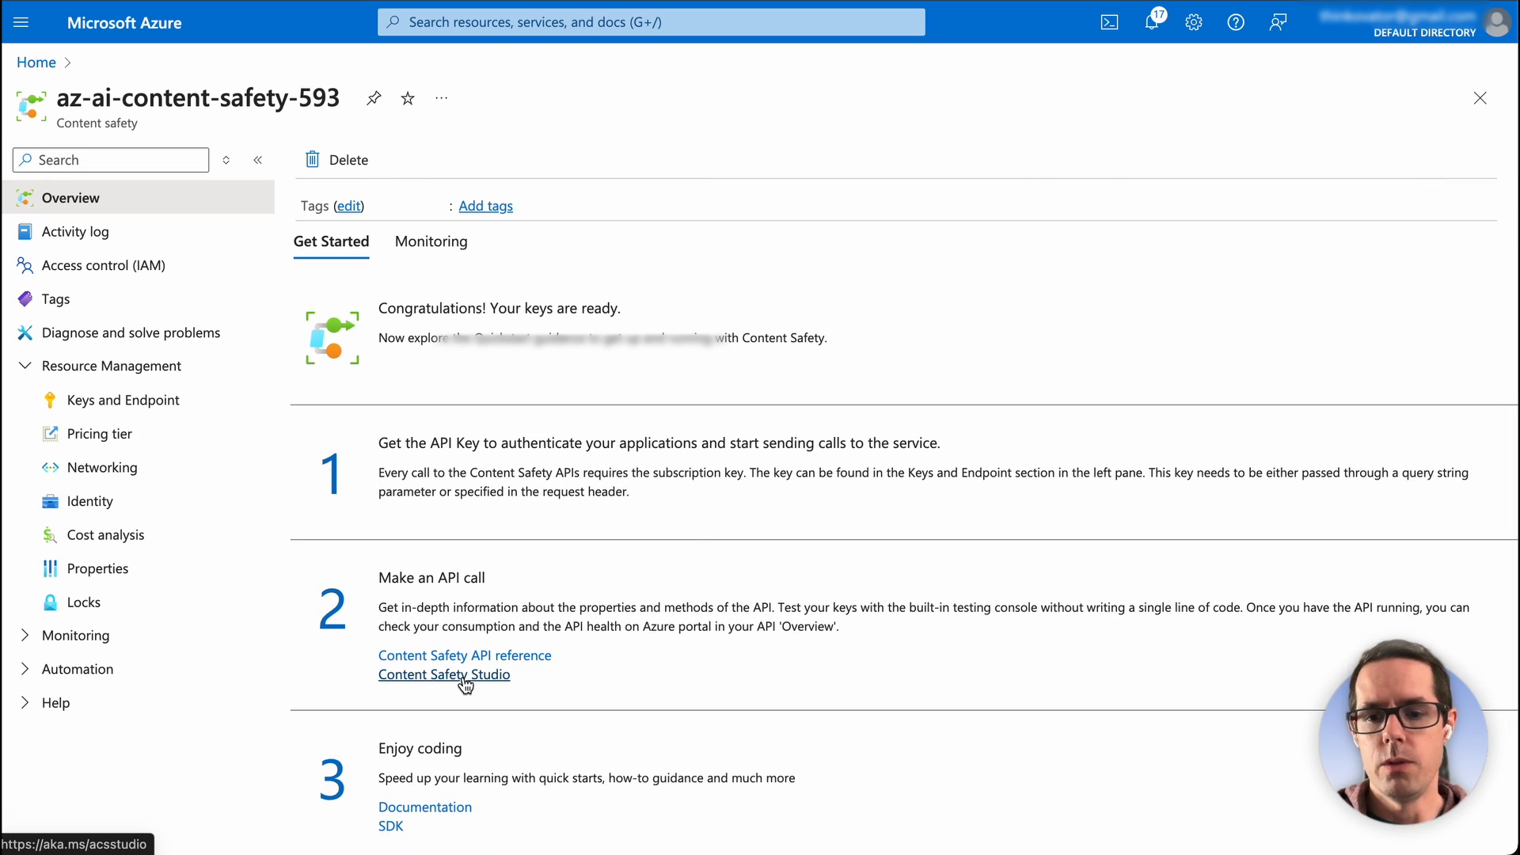
click(443, 675)
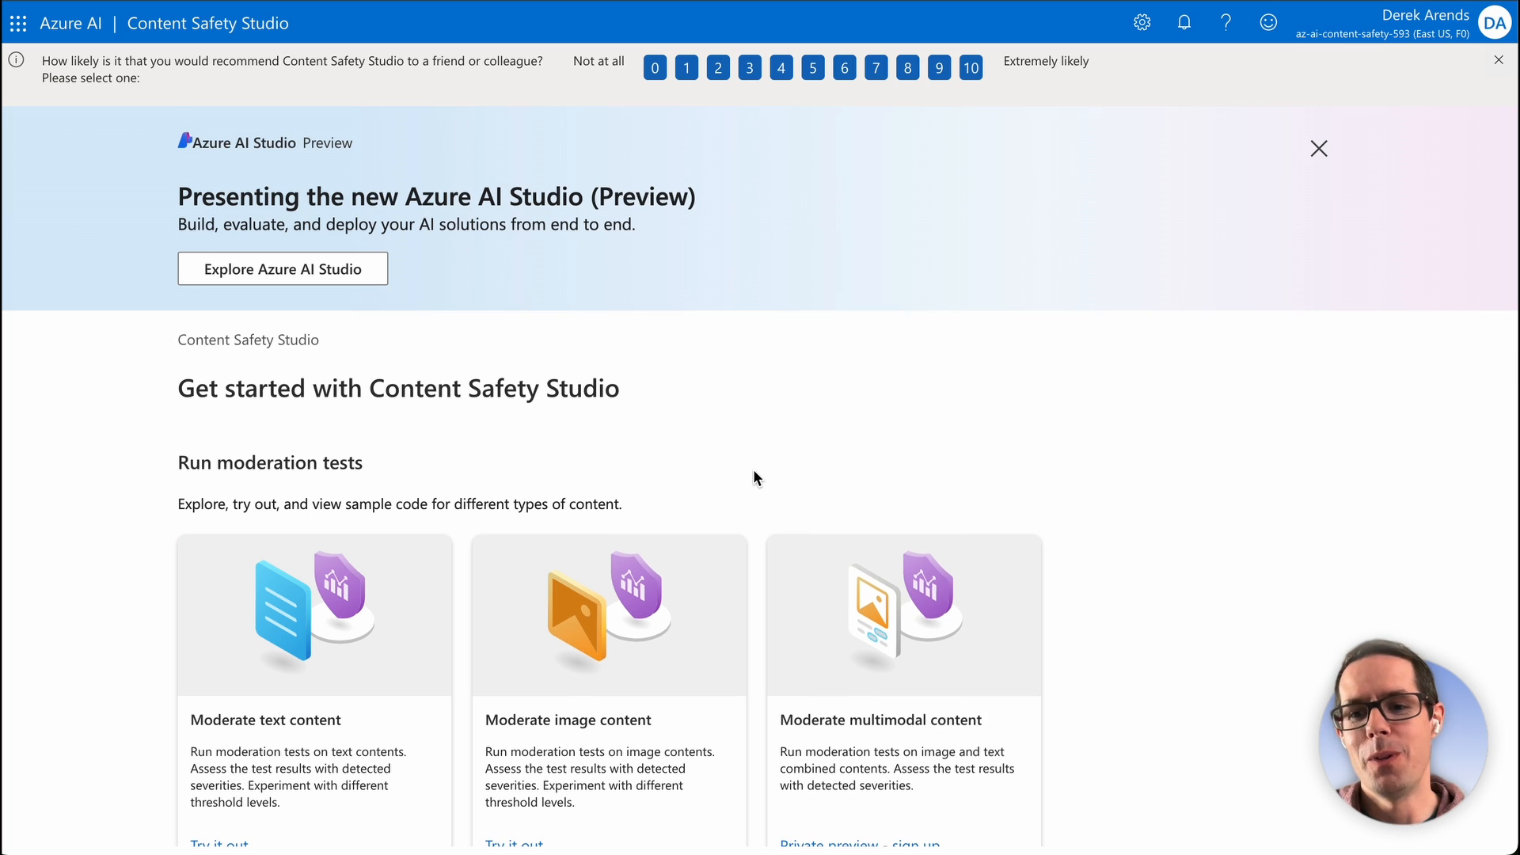
click(1318, 149)
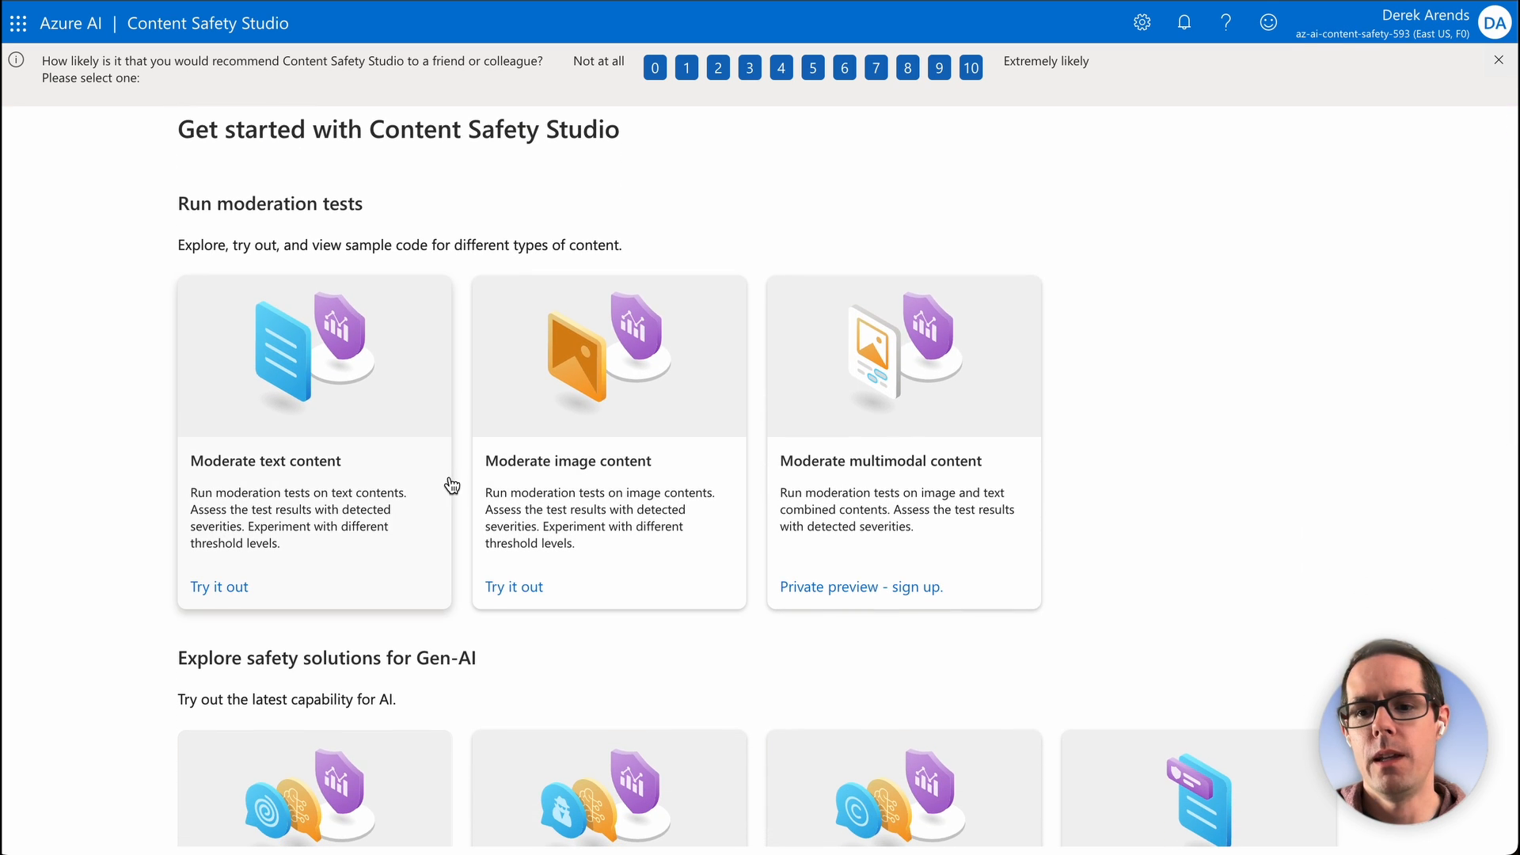
mouse_move(388, 466)
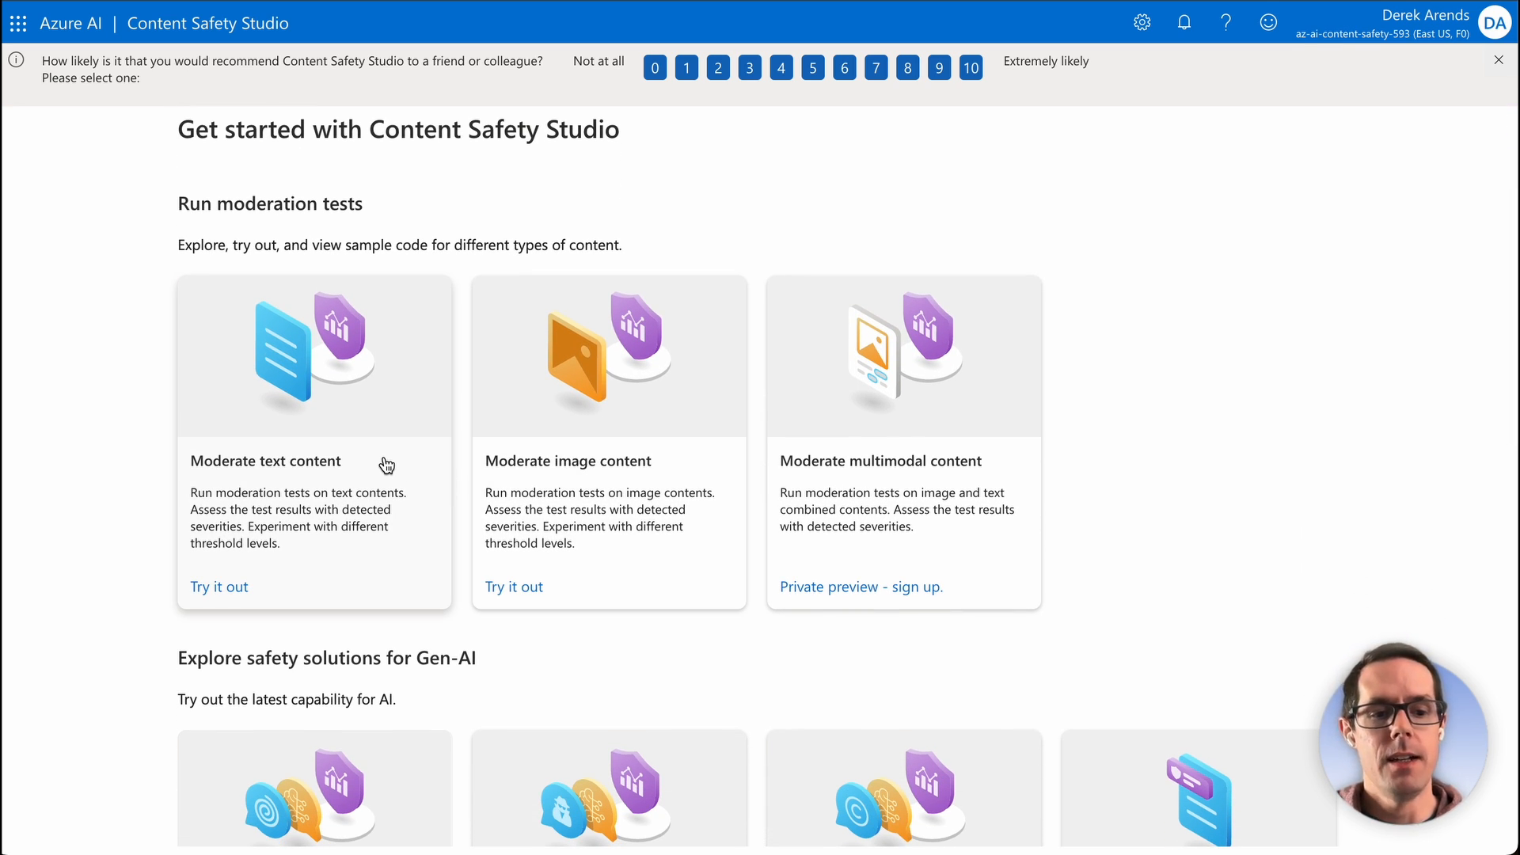
mouse_move(583, 512)
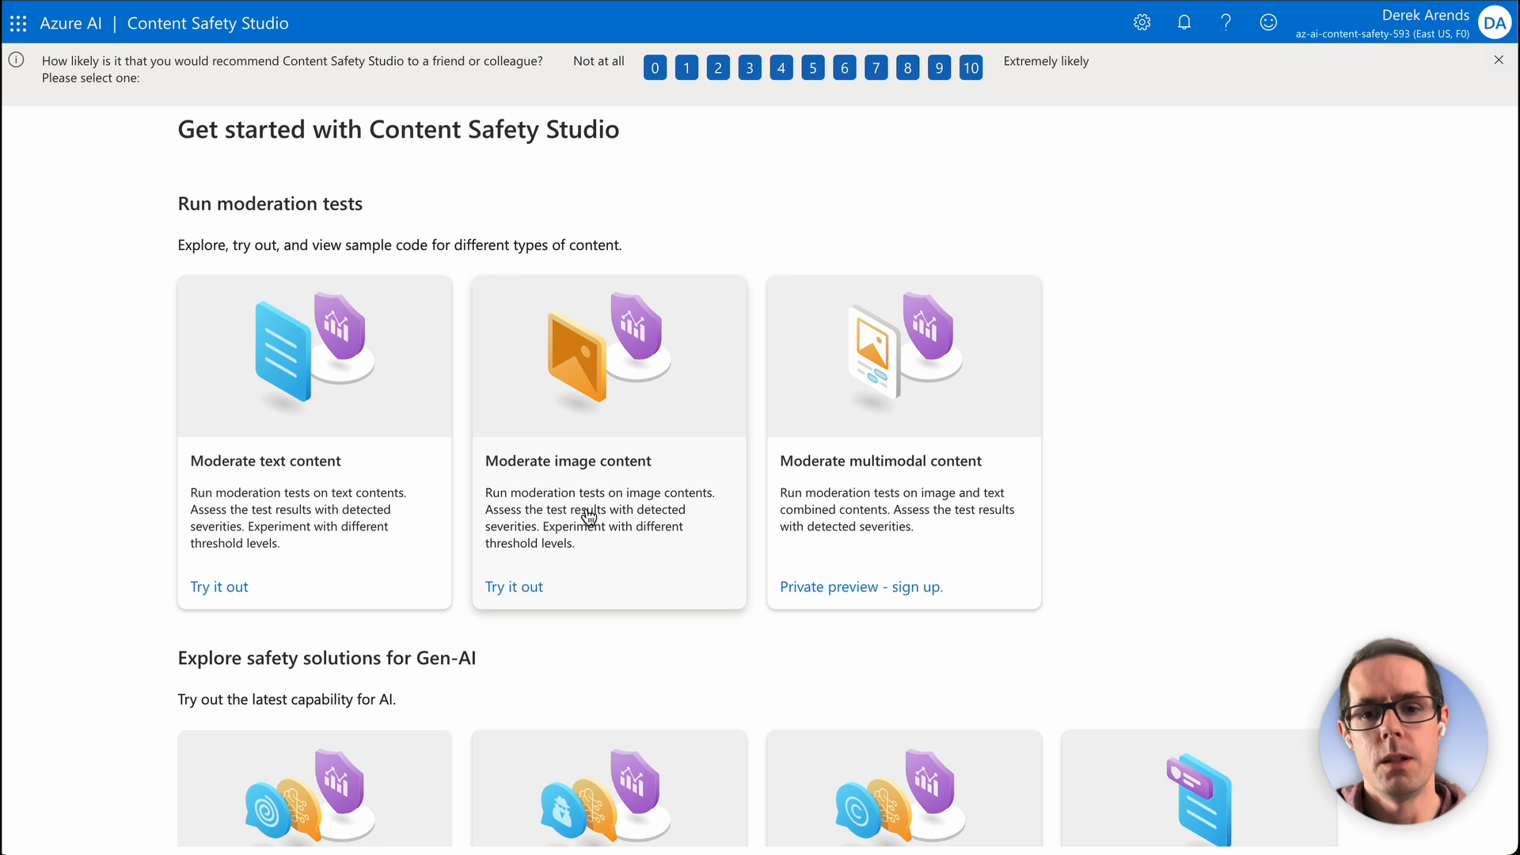
scroll(up, 3)
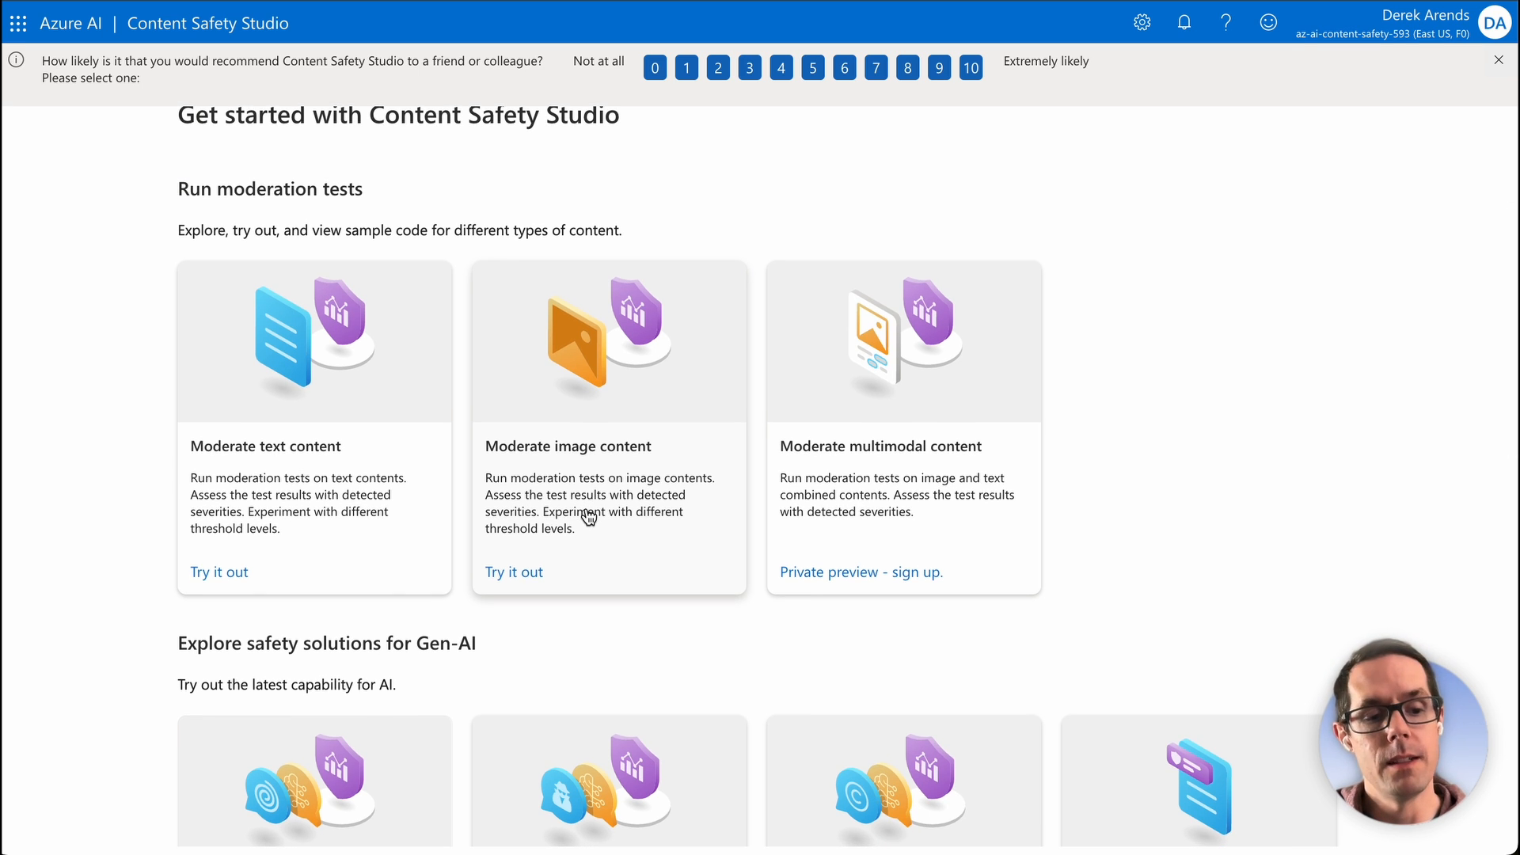
scroll(down, 3)
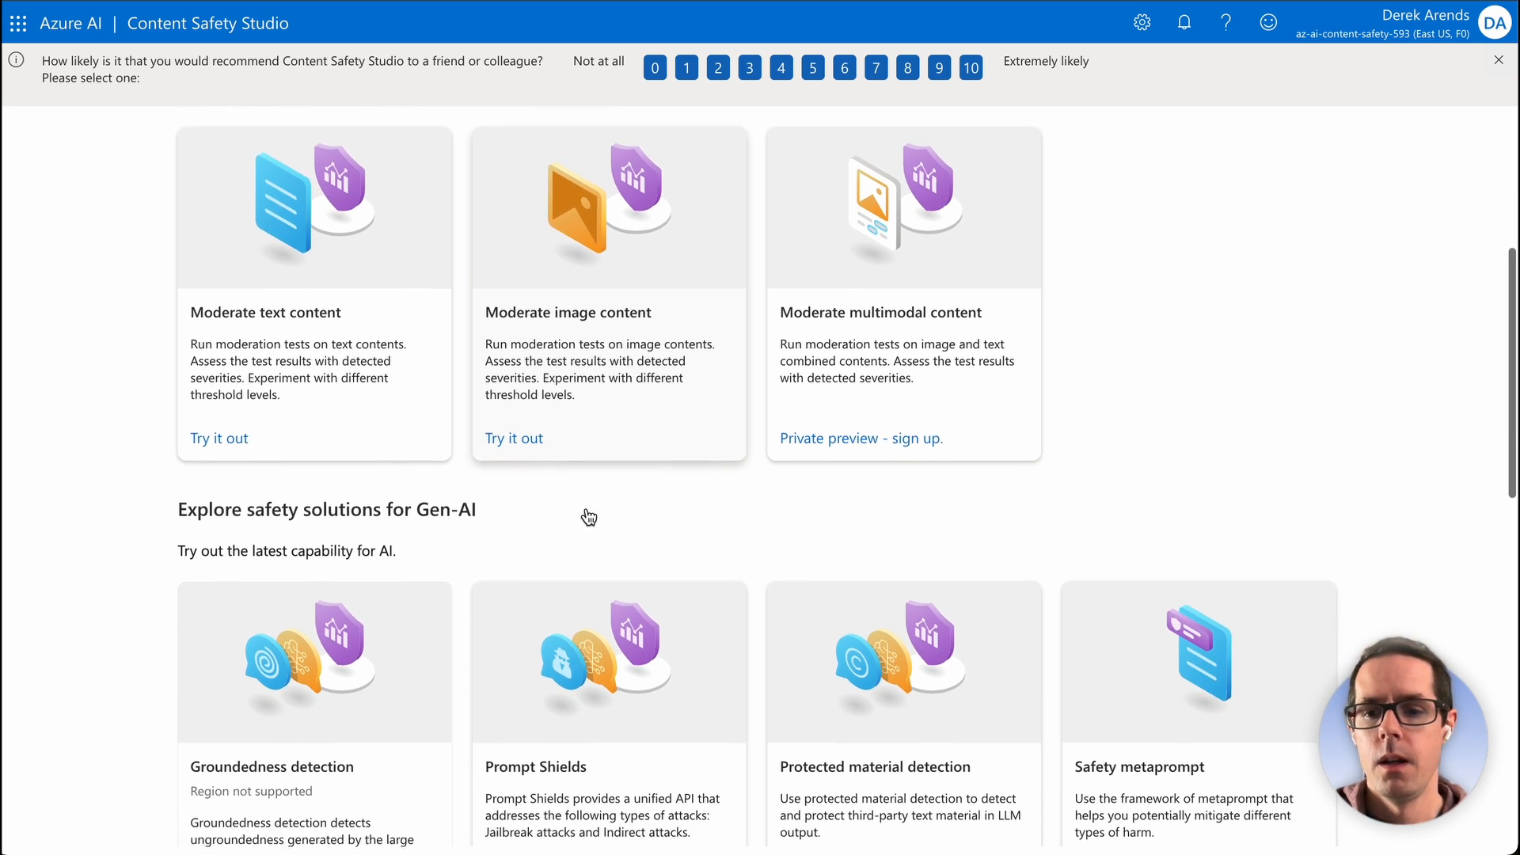
scroll(down, 3)
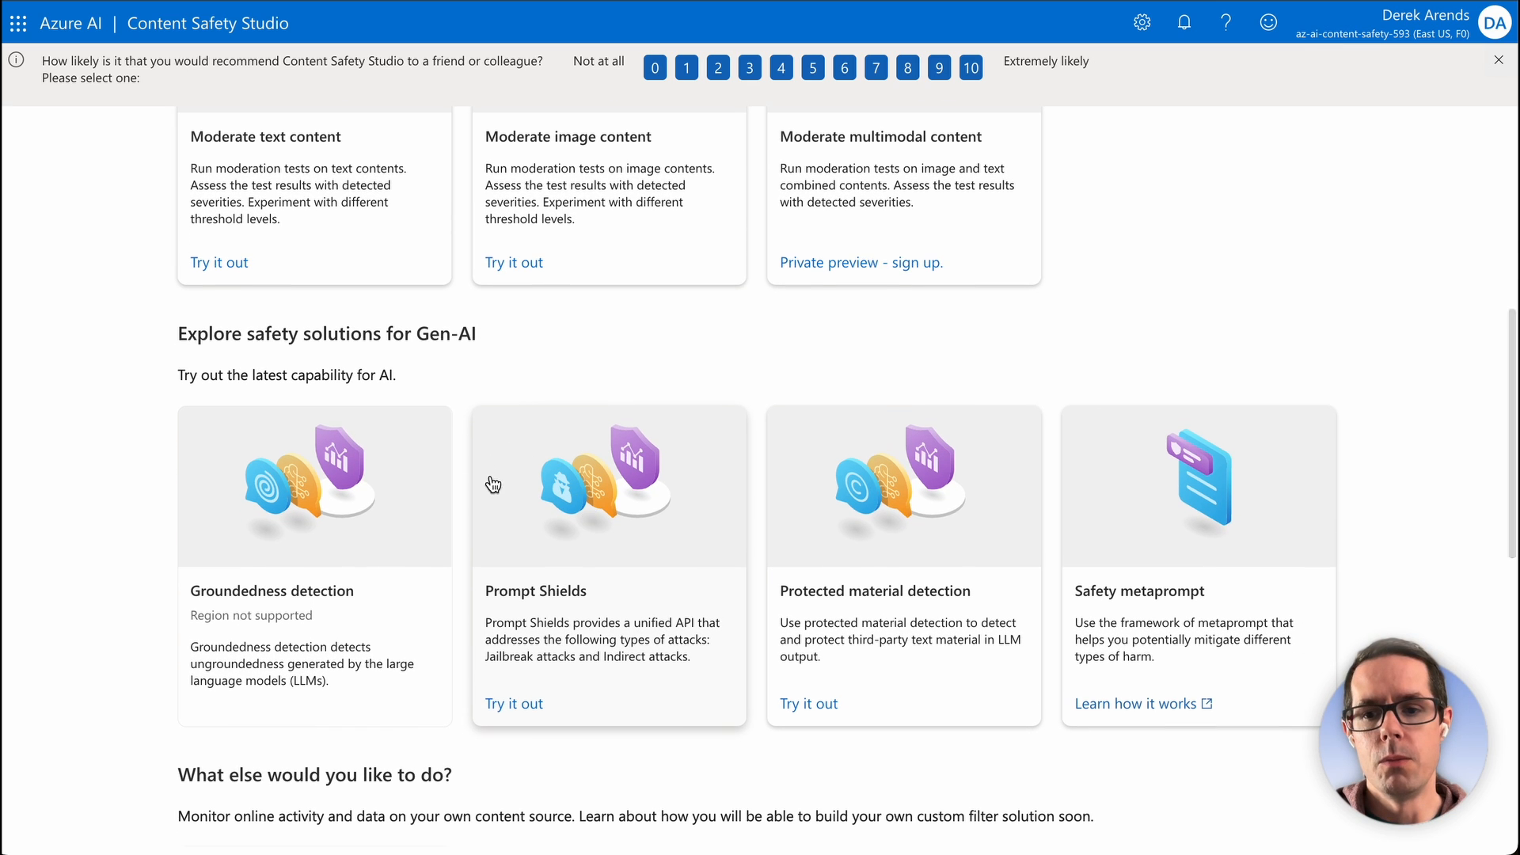
mouse_move(632, 559)
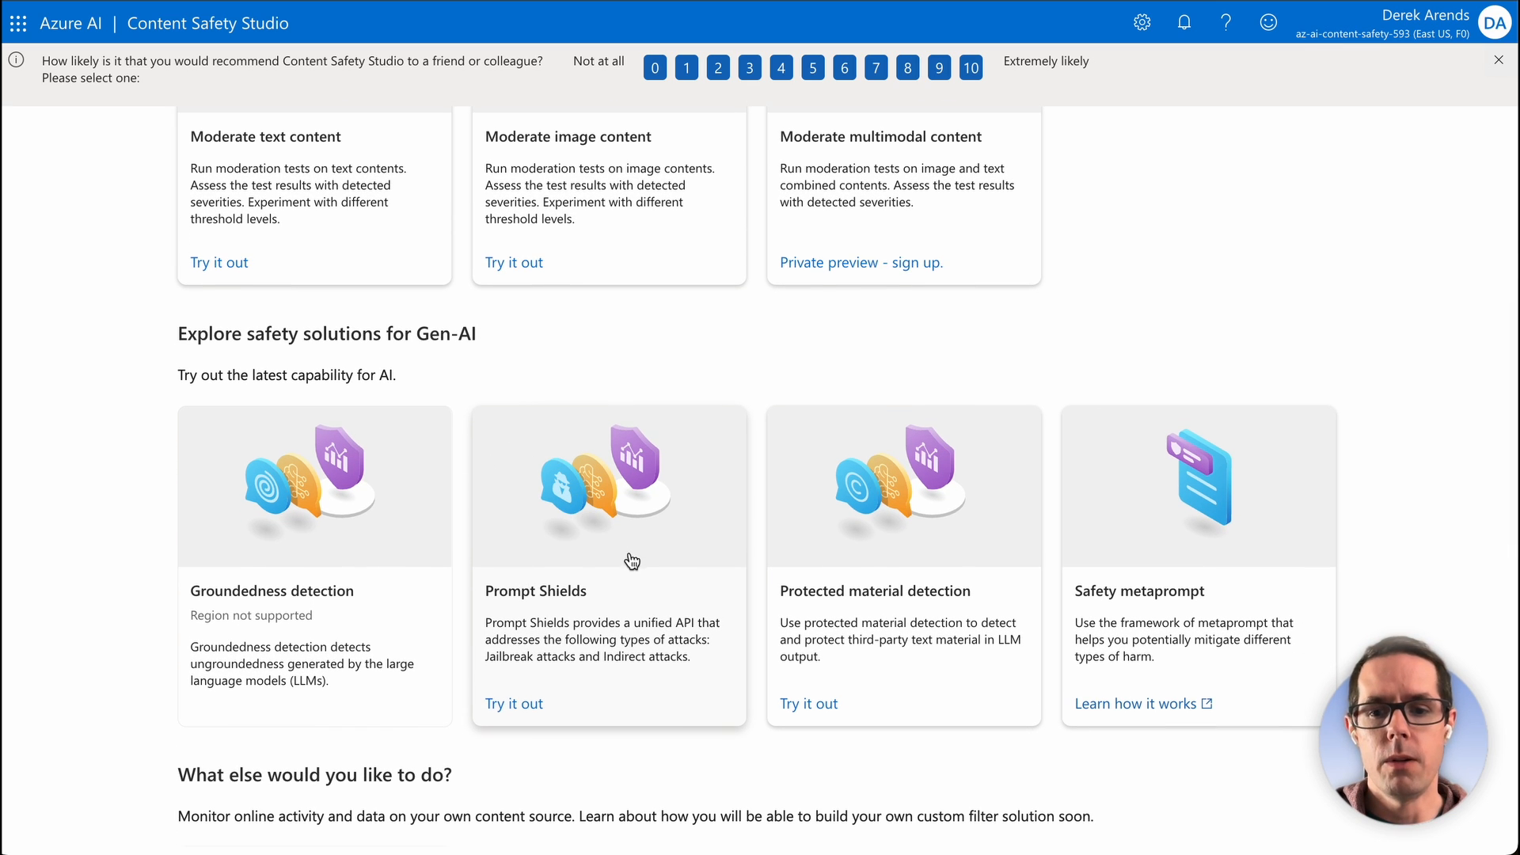
mouse_move(626, 586)
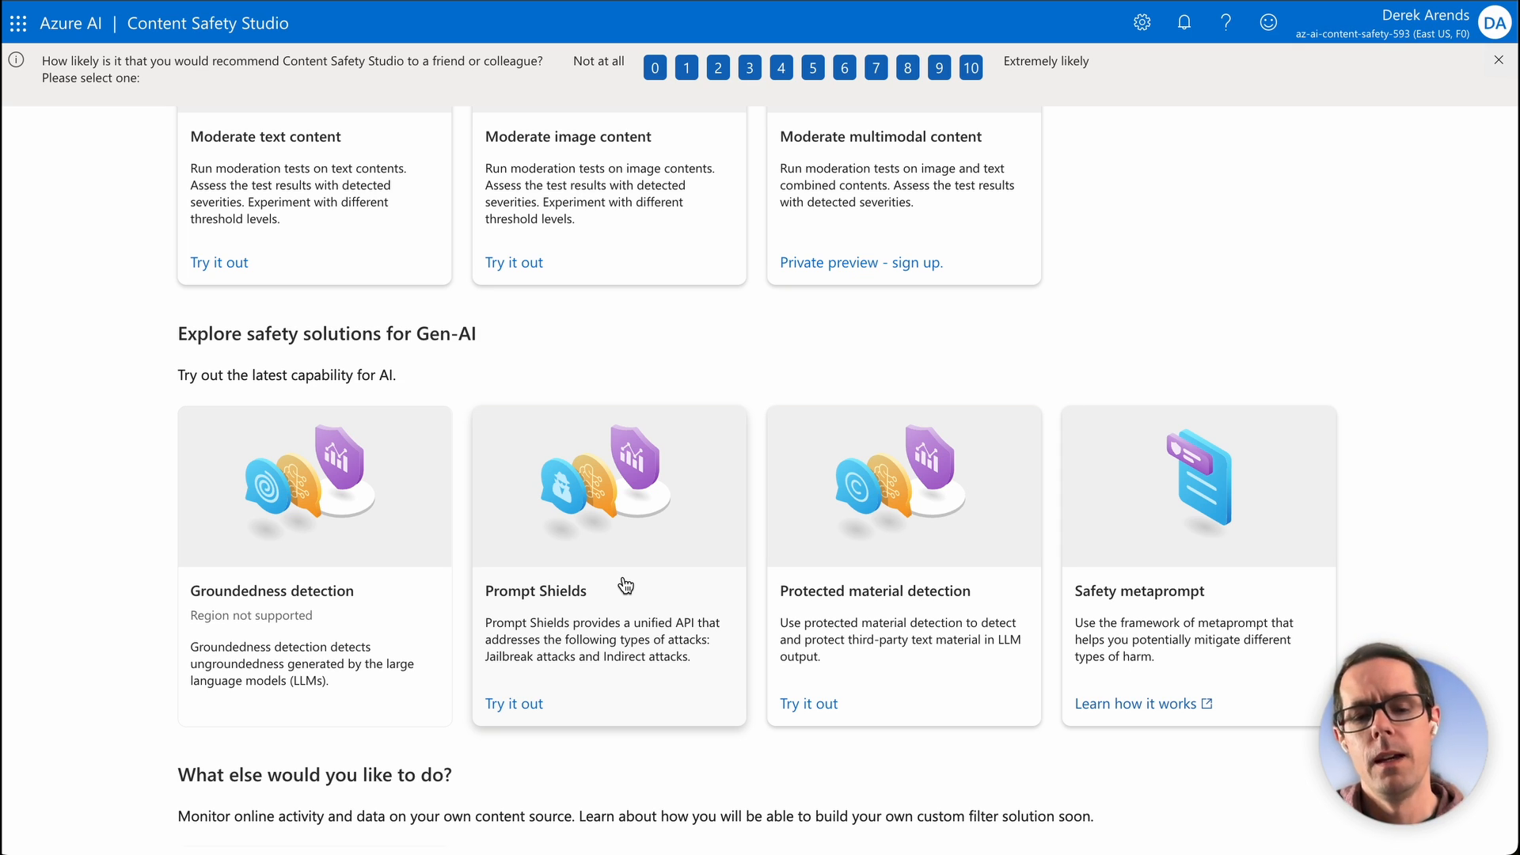
scroll(up, 3)
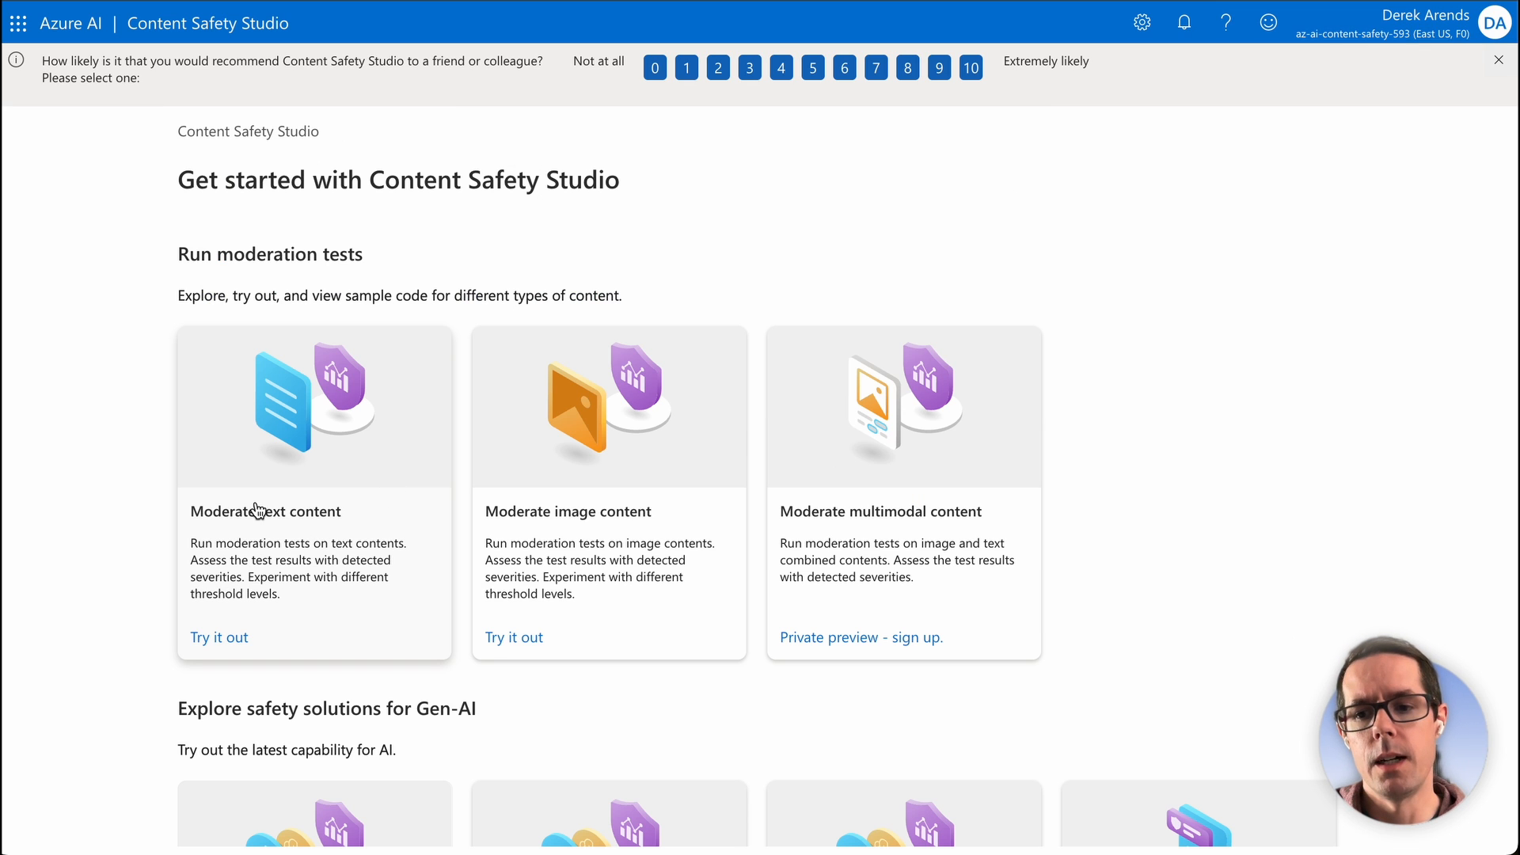
mouse_move(219, 638)
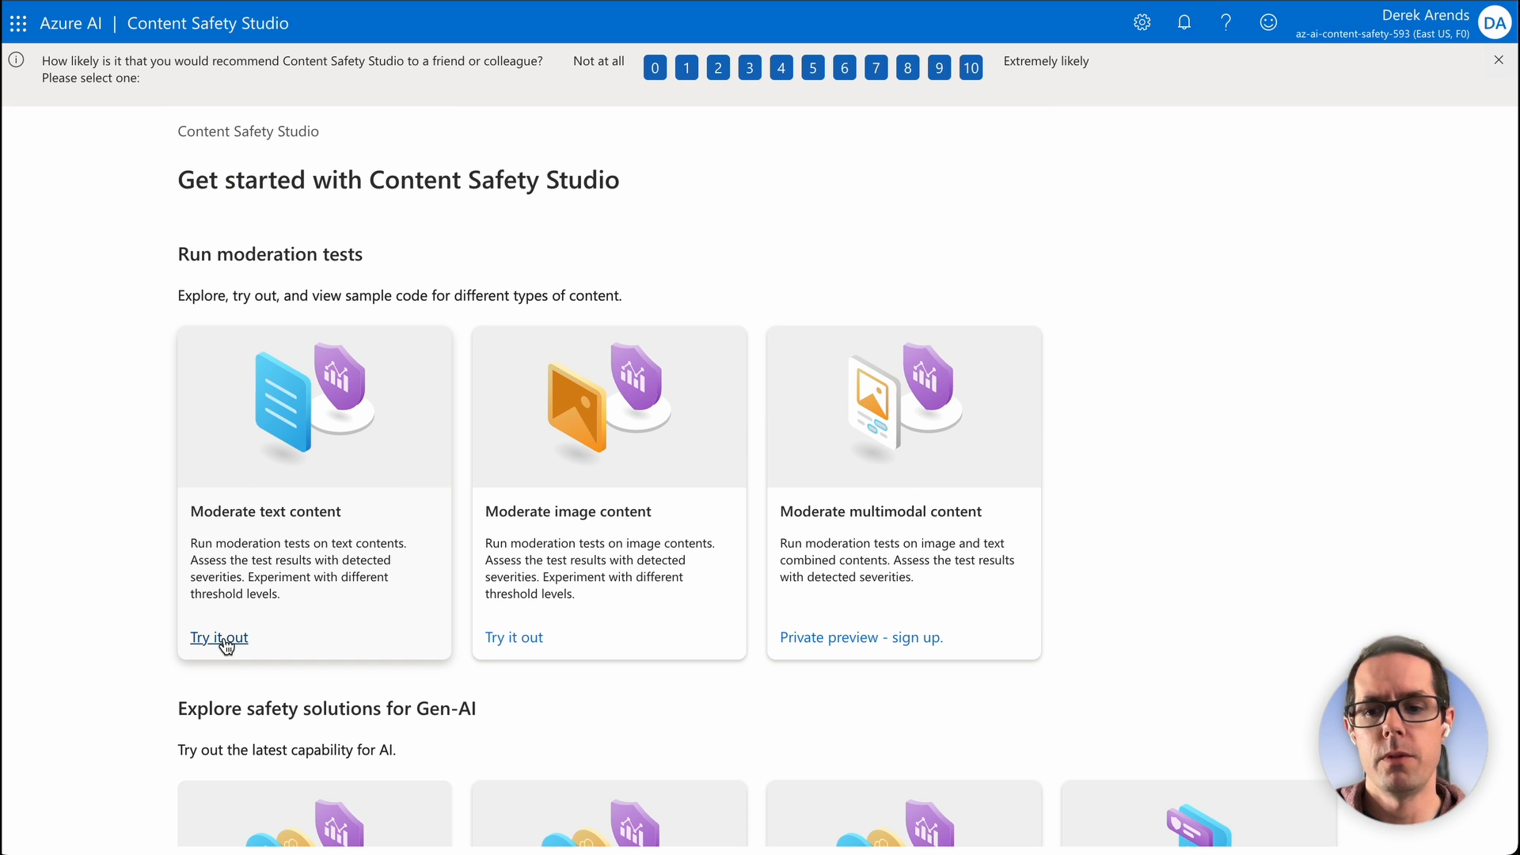
Start the Moderate text content test and review the sample cards and Configure filters panel
click(218, 638)
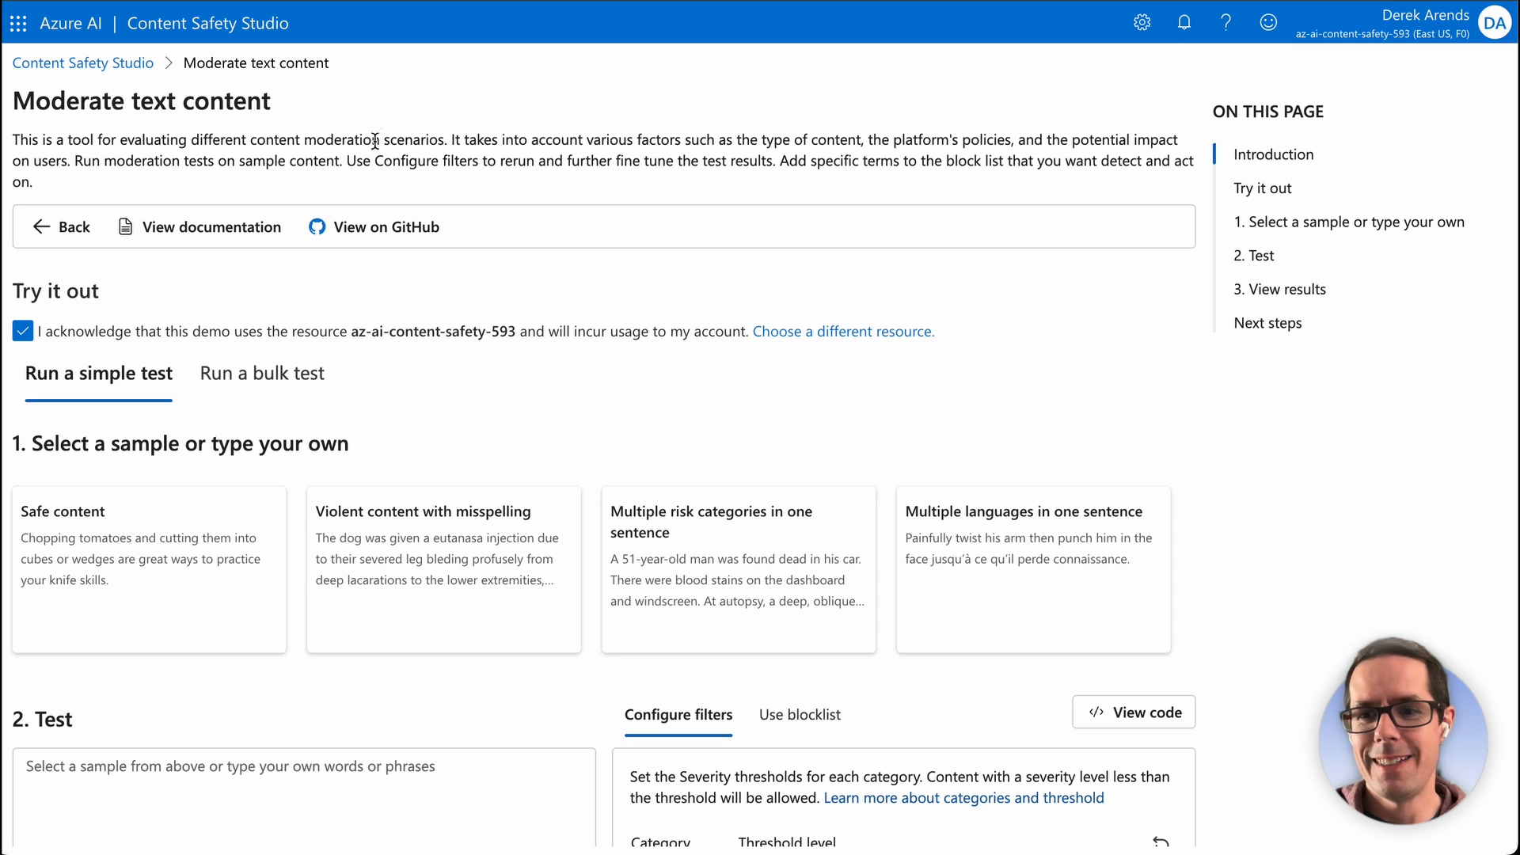
scroll(down, 3)
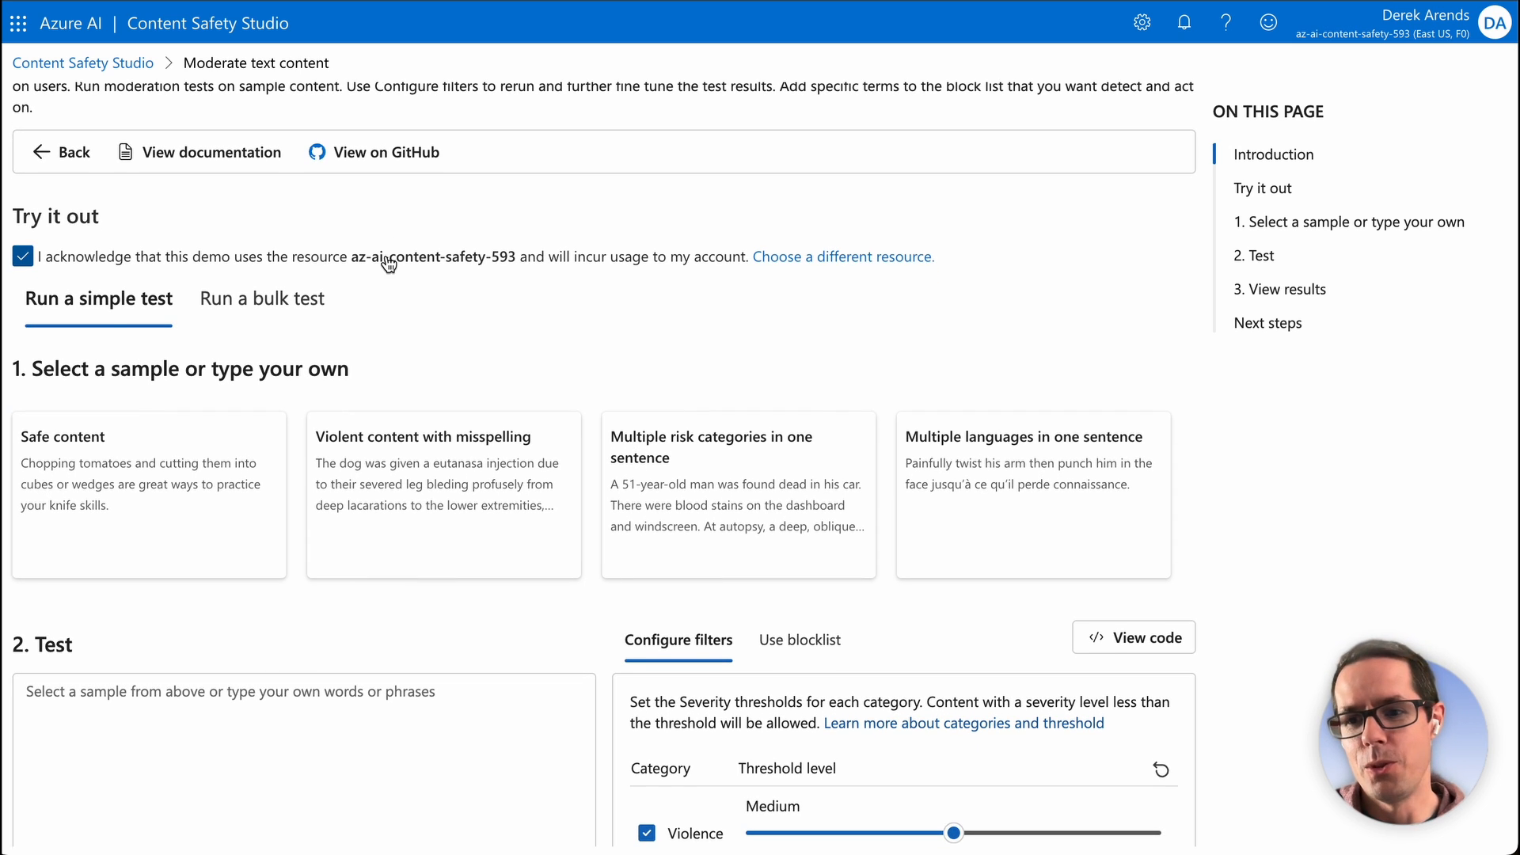
scroll(down, 3)
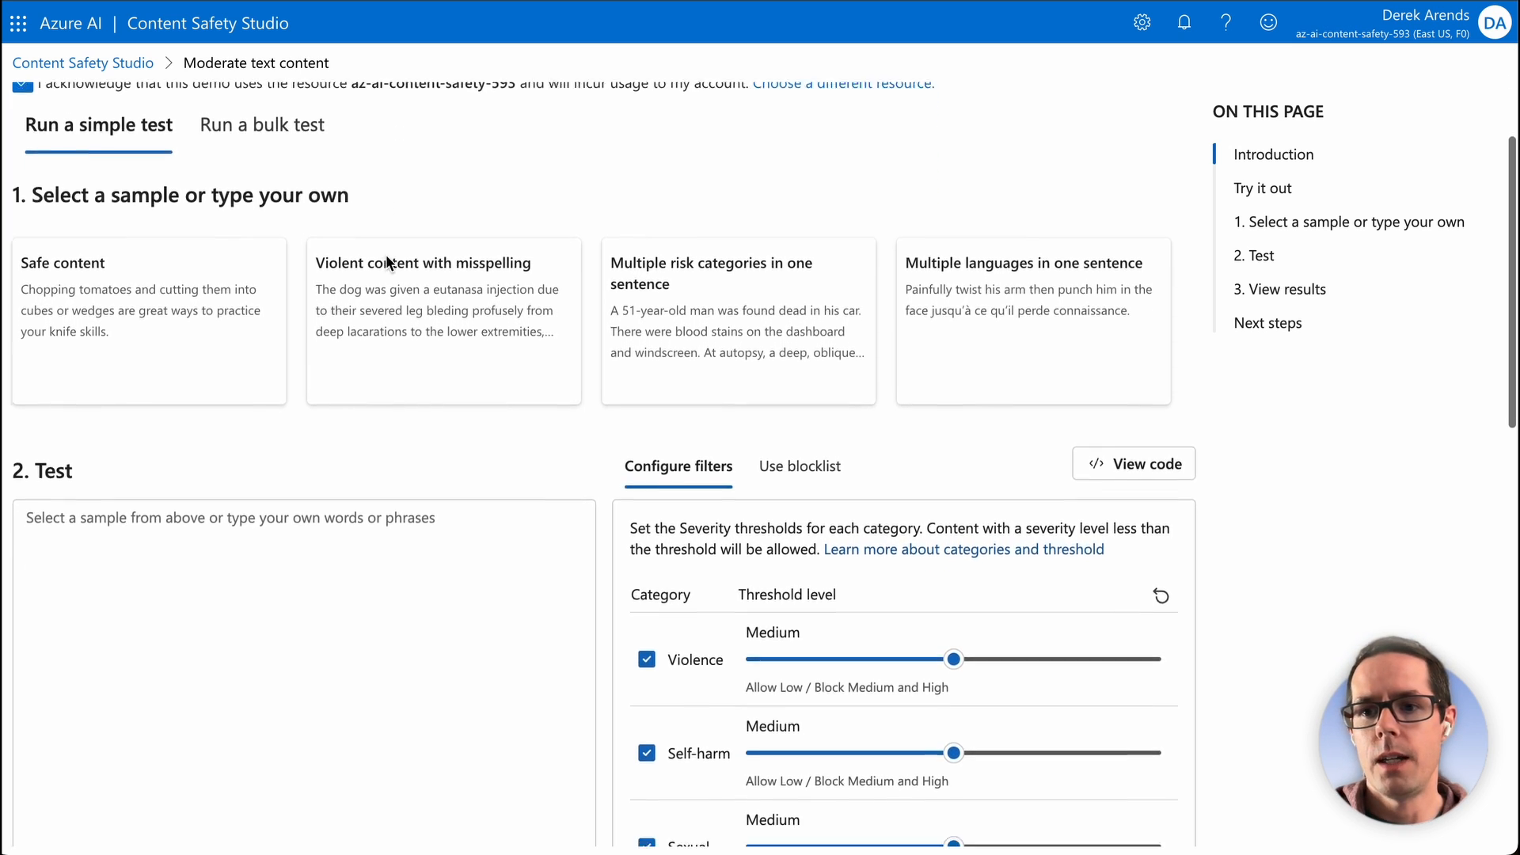
scroll(up, 3)
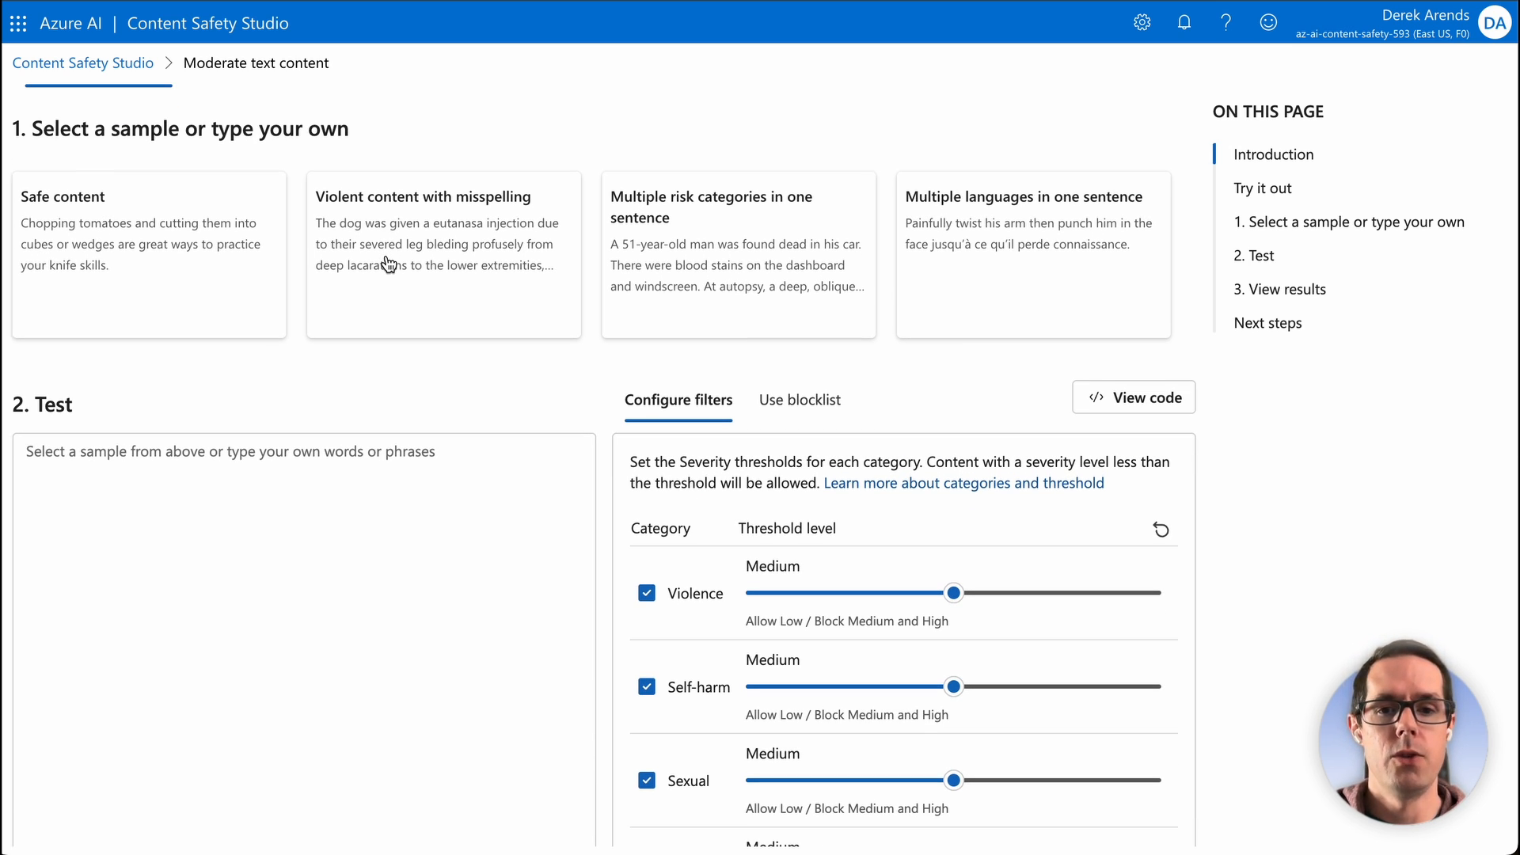
mouse_move(399, 360)
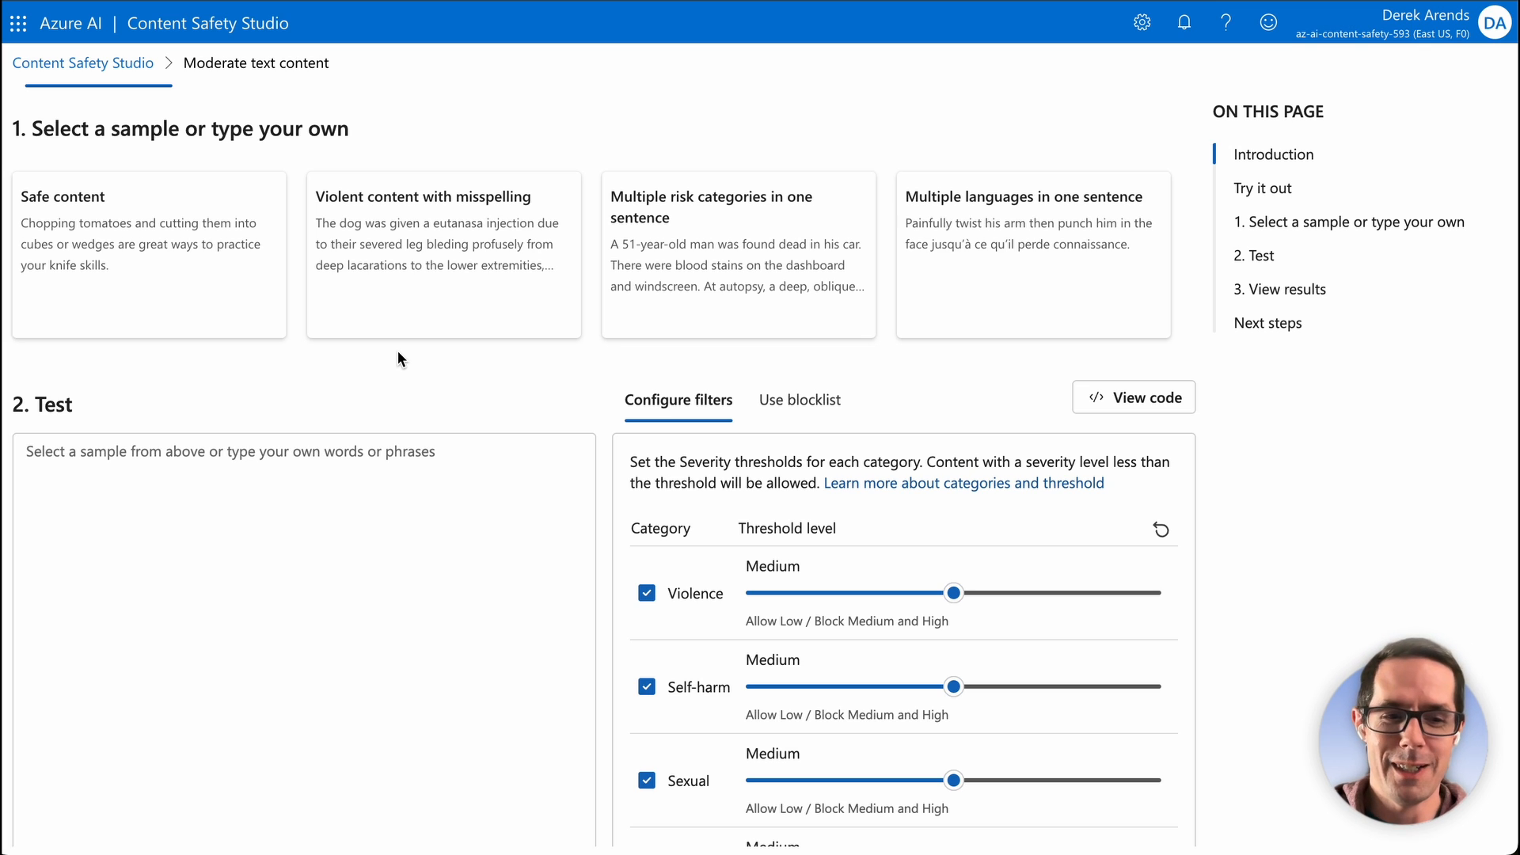
mouse_move(505, 396)
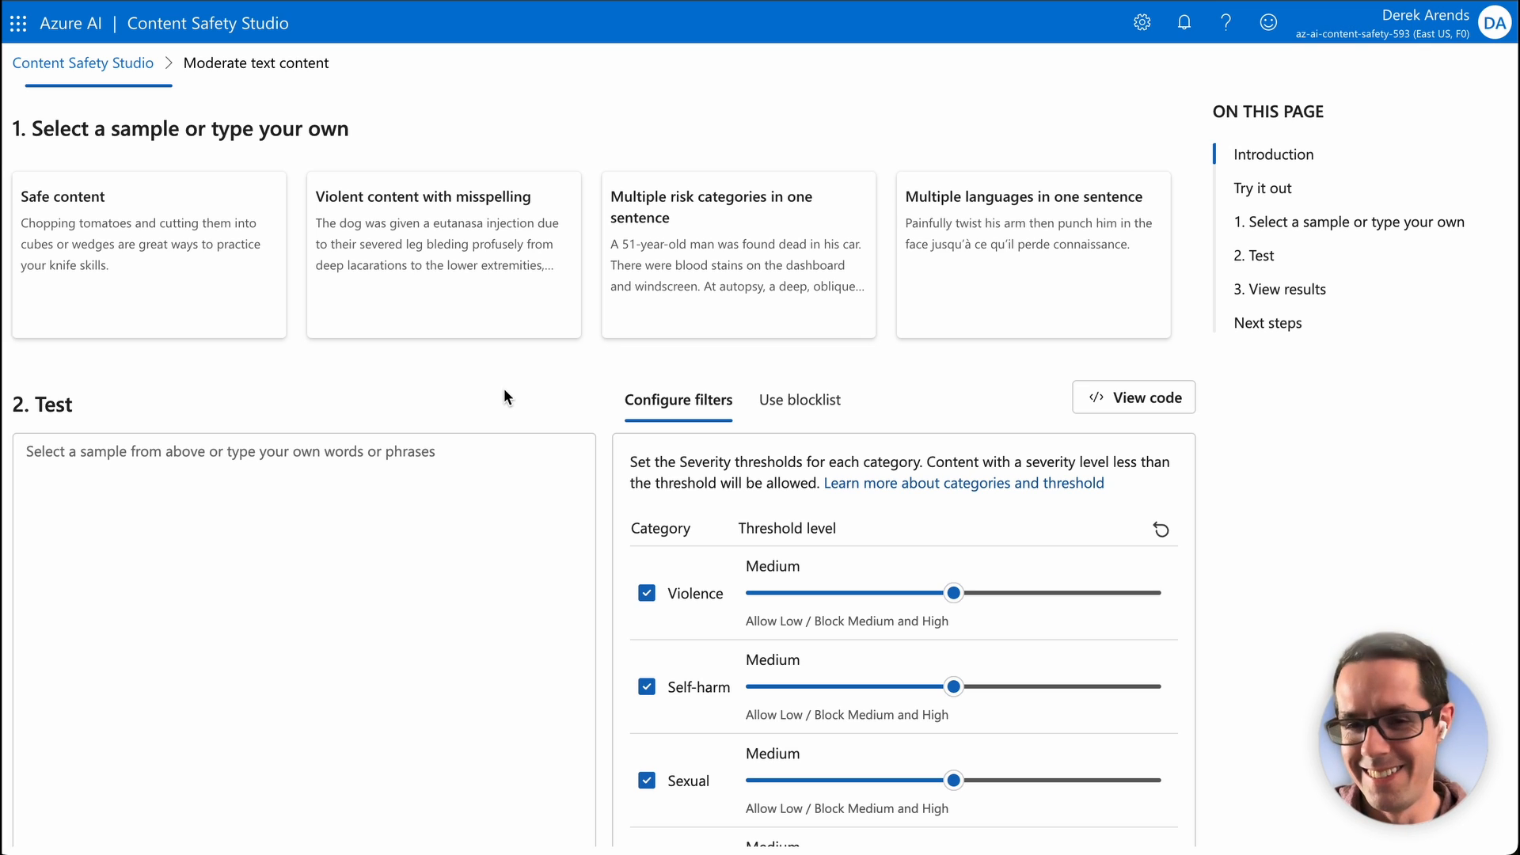
mouse_move(455, 274)
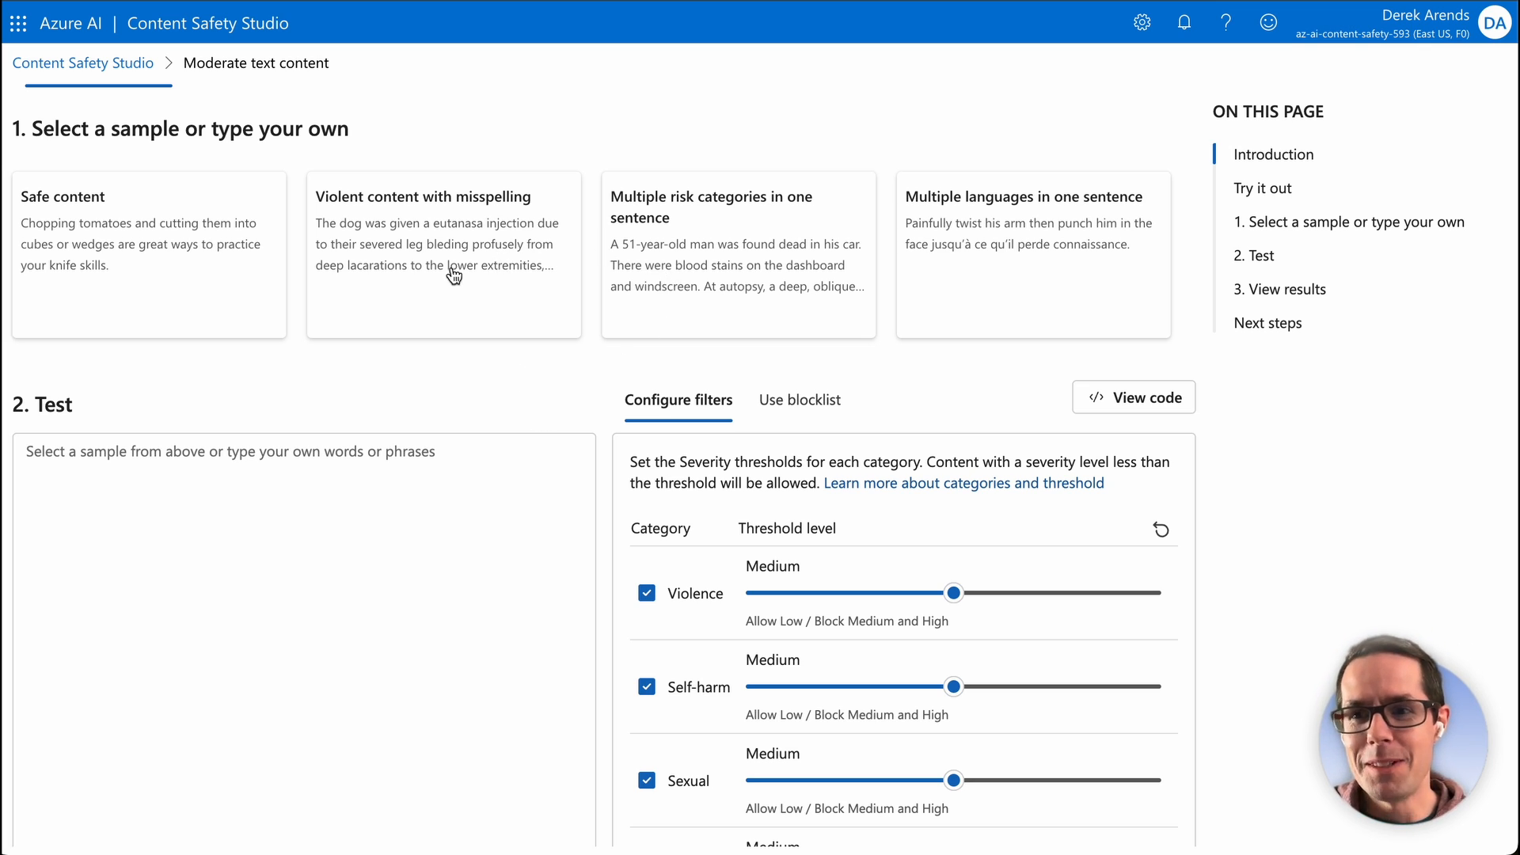
mouse_move(700, 258)
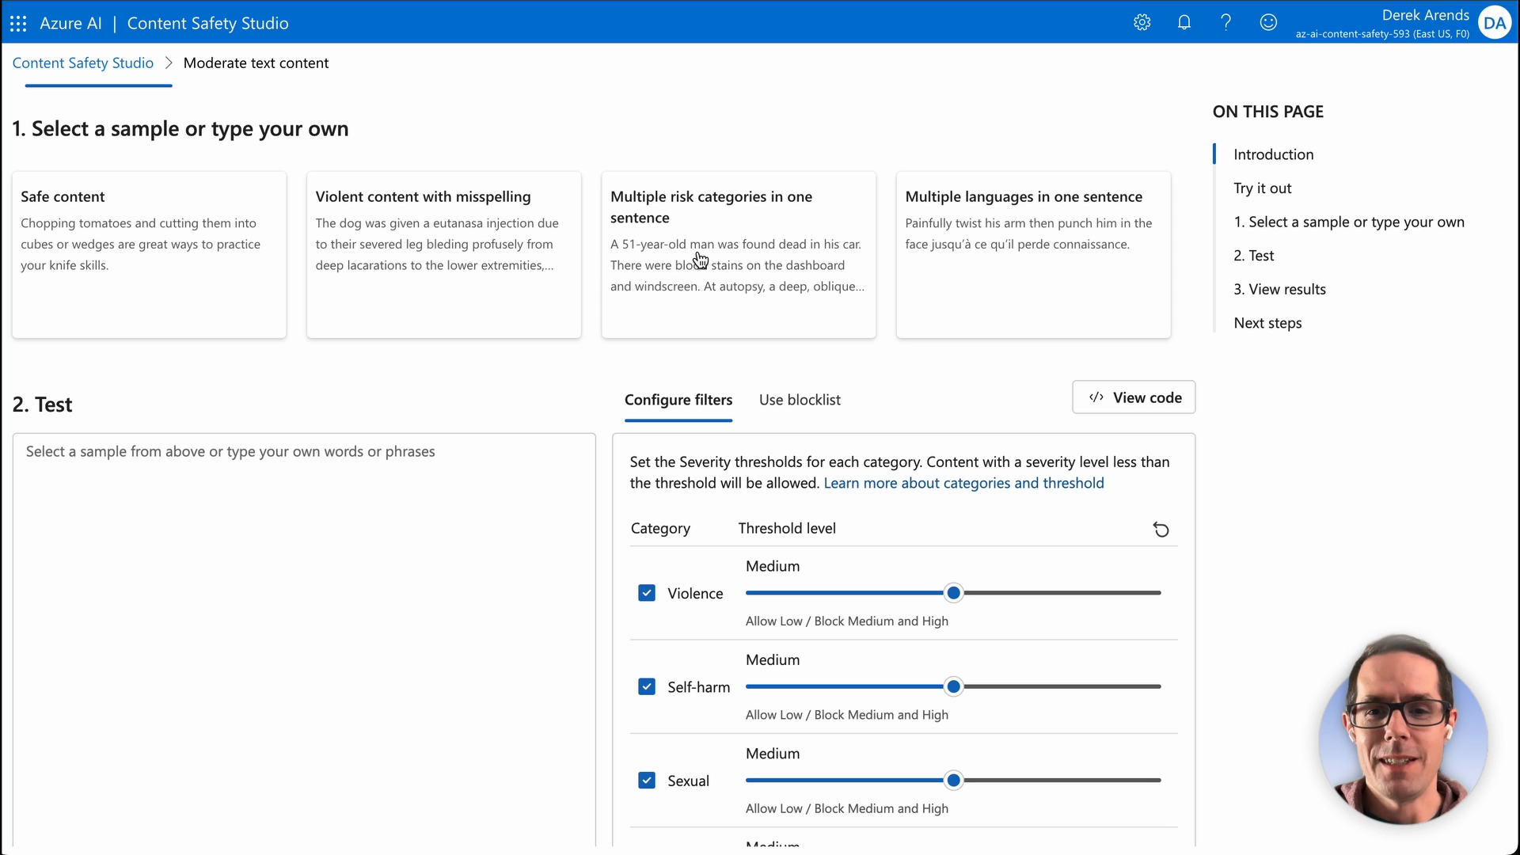
Load the 'Multiple risk categories in one sentence' sample into the test box
click(738, 253)
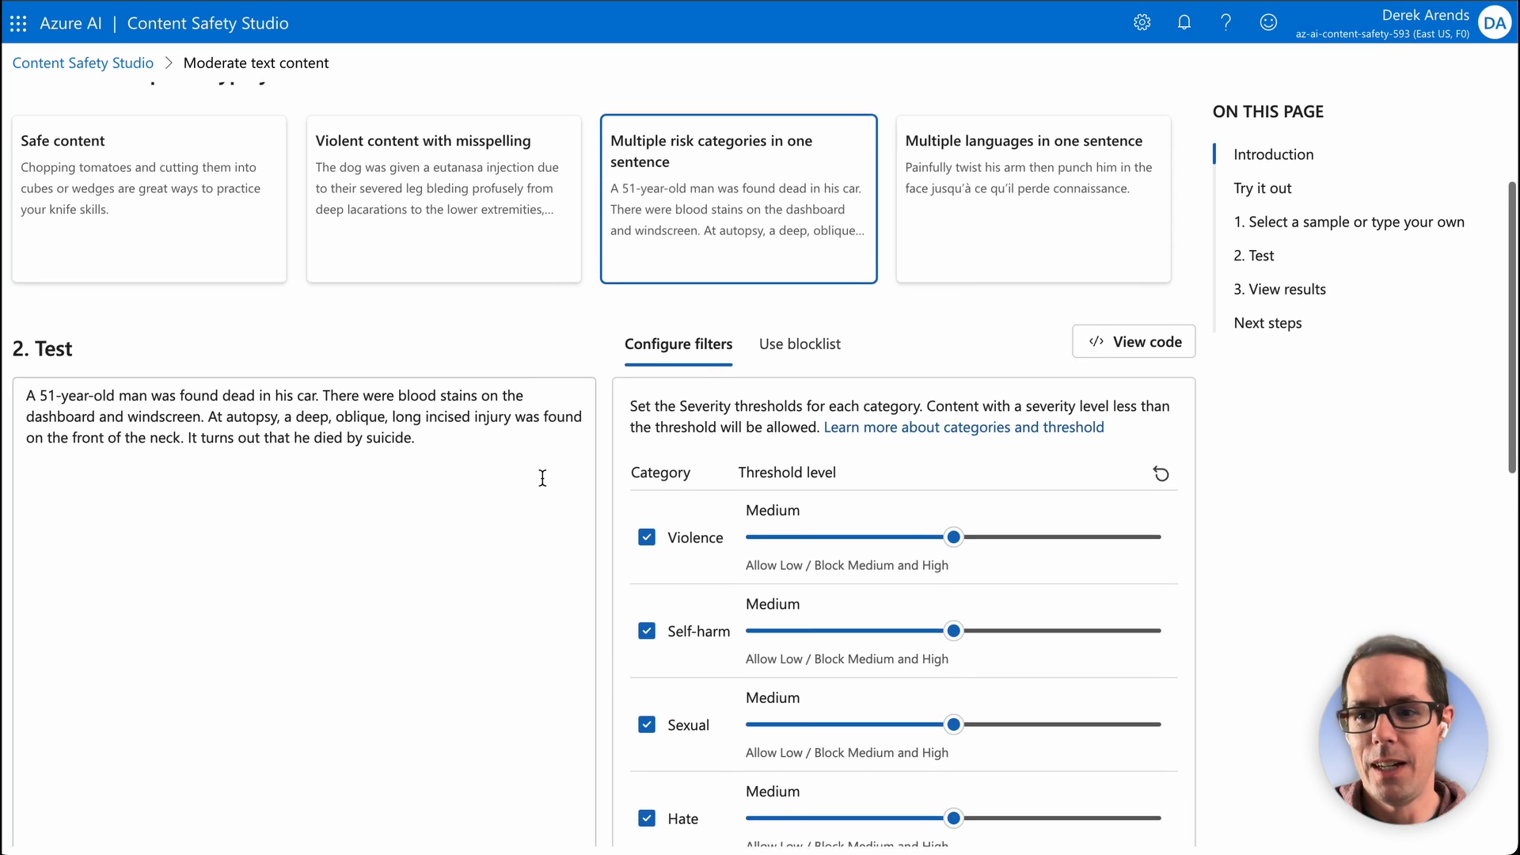
scroll(down, 3)
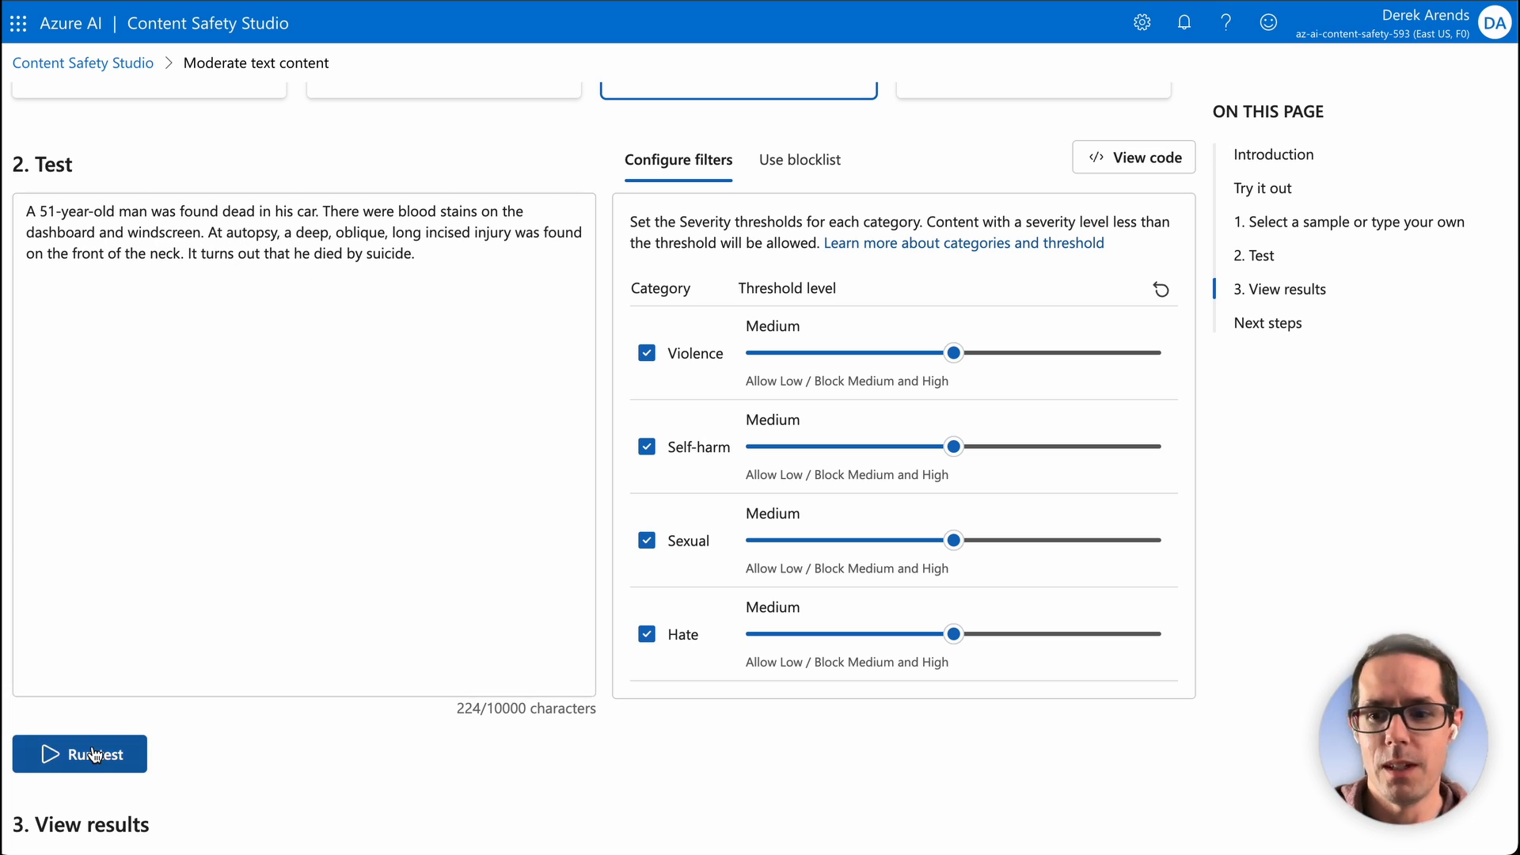
mouse_move(785, 435)
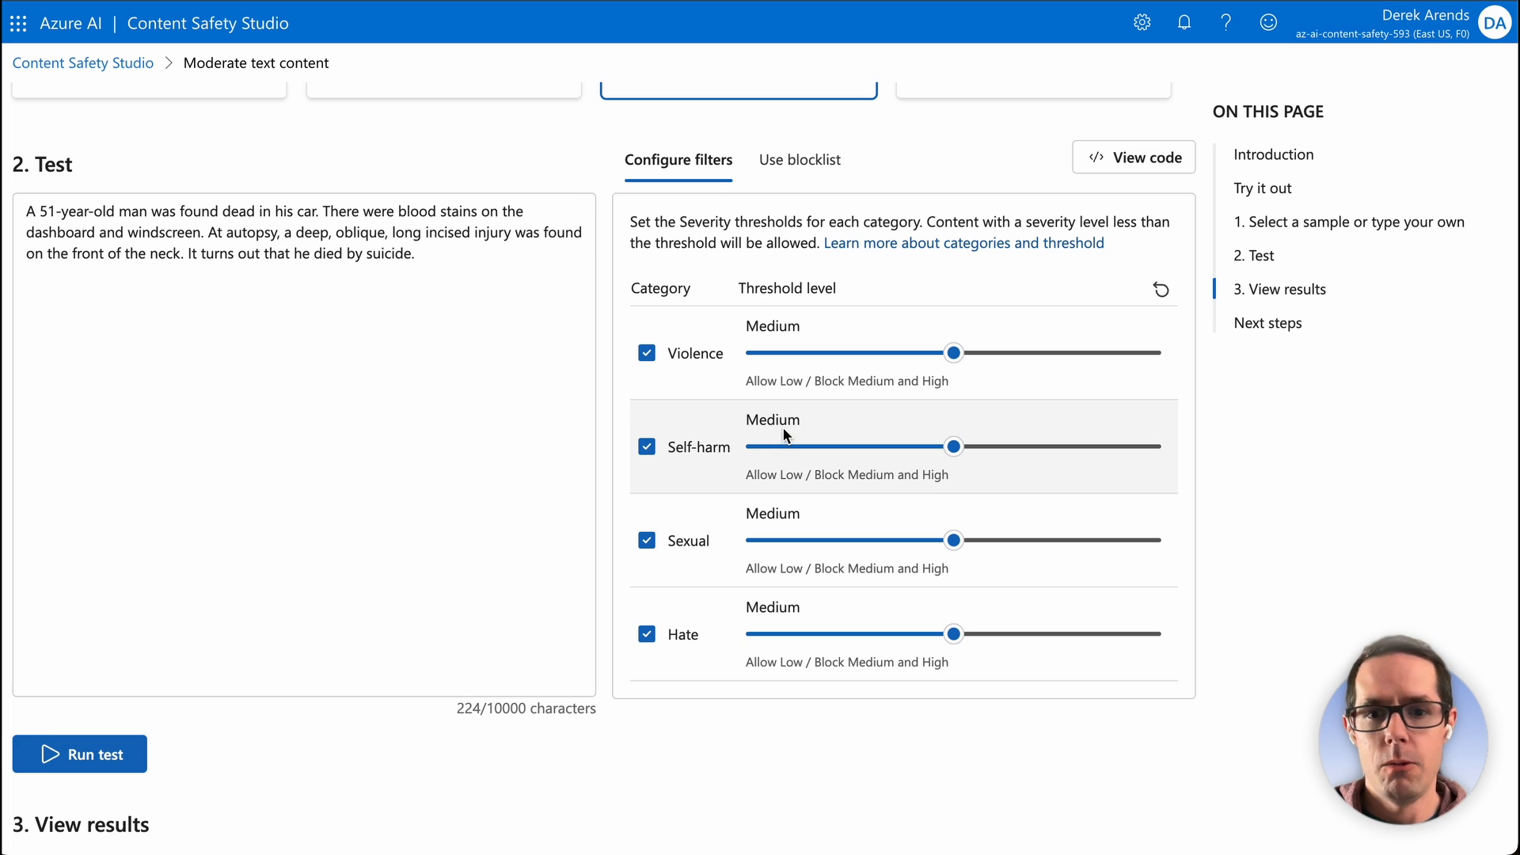
Review the results table: content Blocked, Violence and Self-harm Medium, Hate and Sexual allowed
scroll(down, 3)
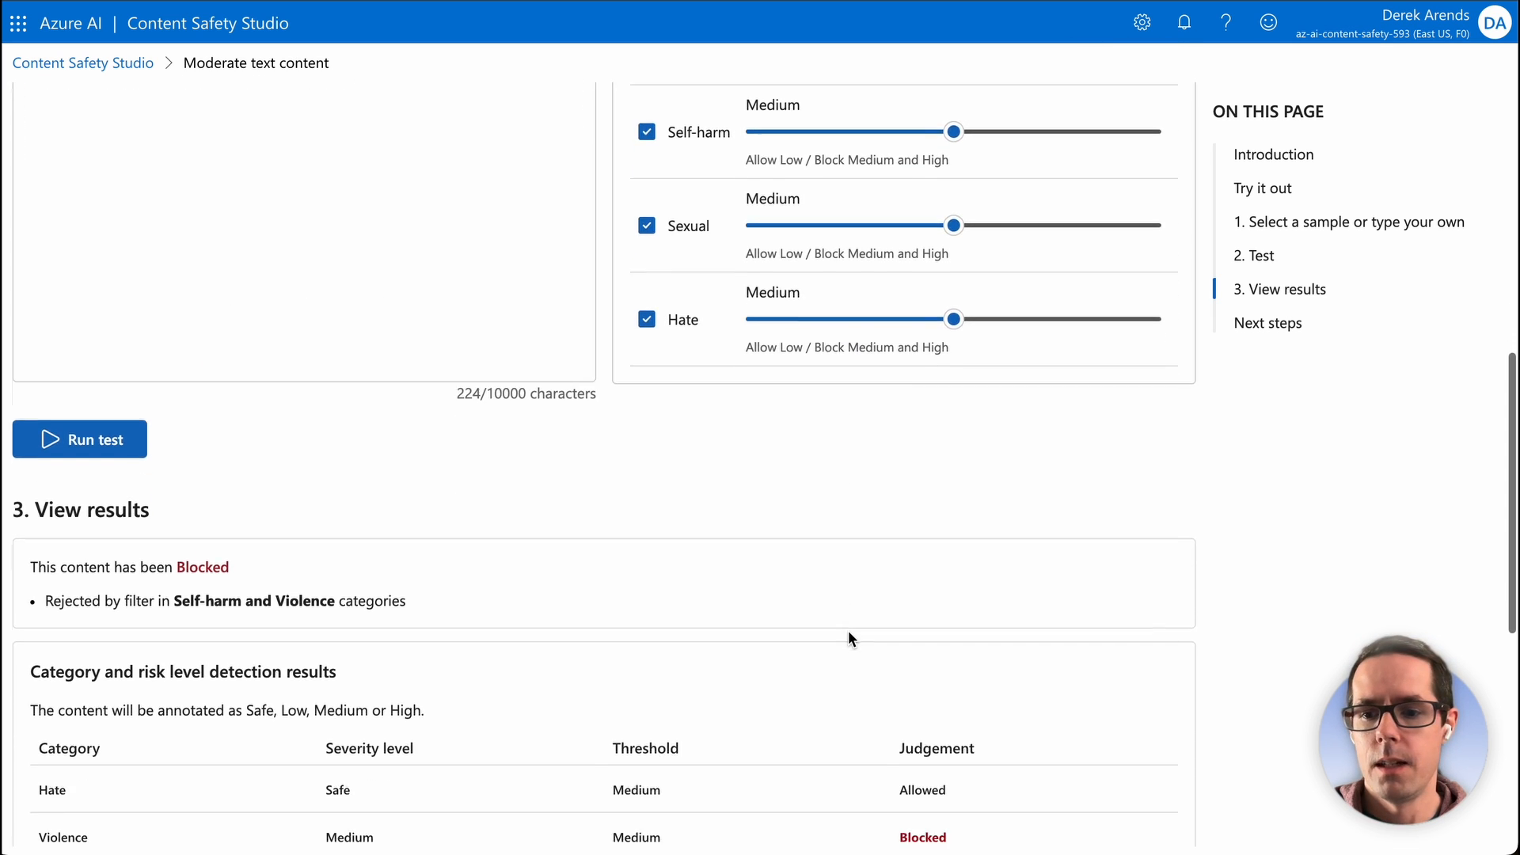
scroll(down, 3)
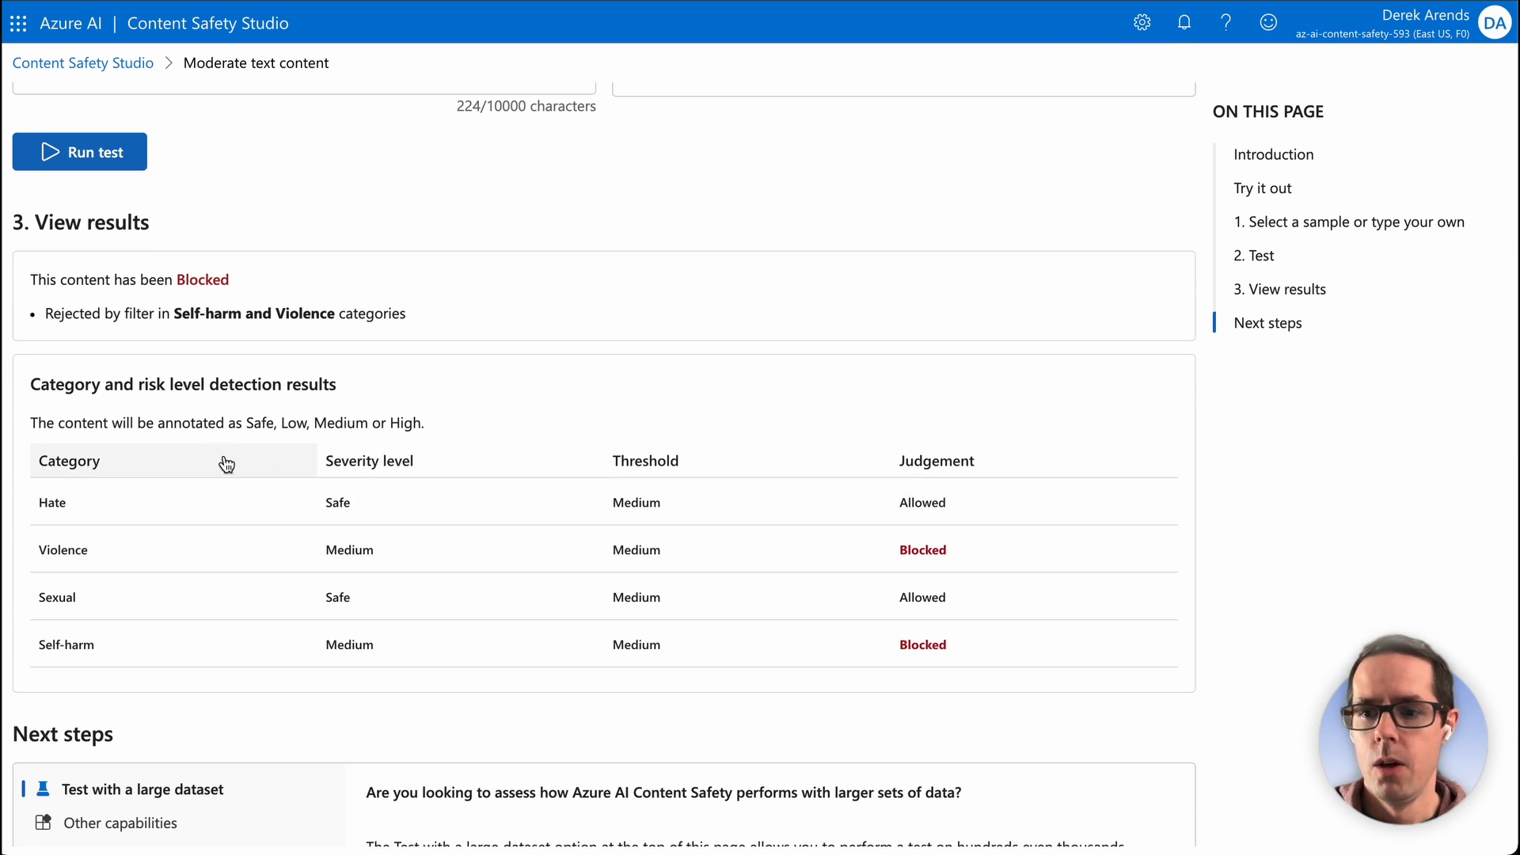
mouse_move(145, 573)
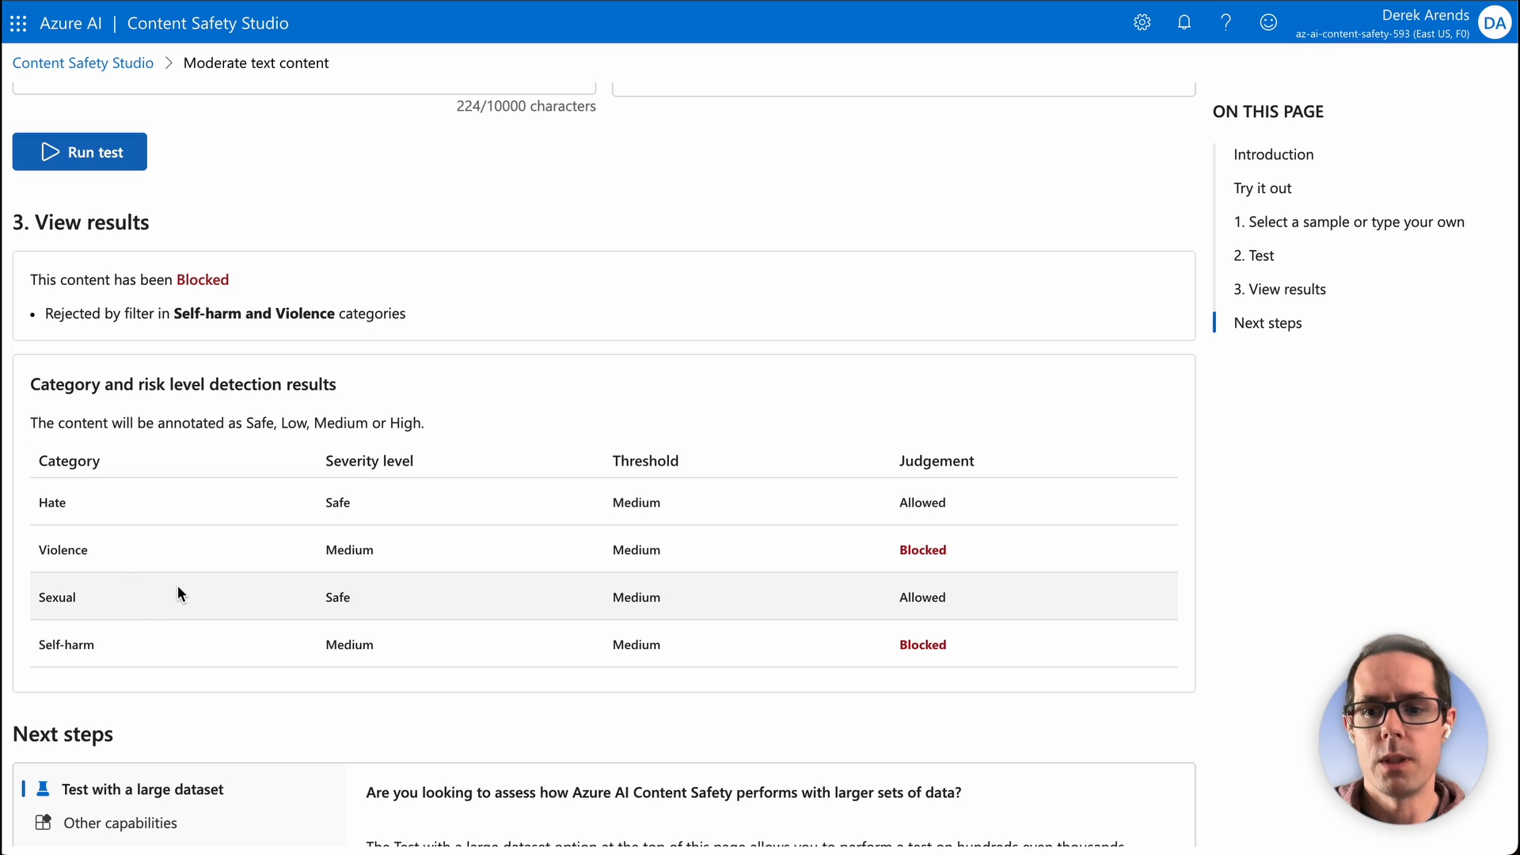
mouse_move(507, 654)
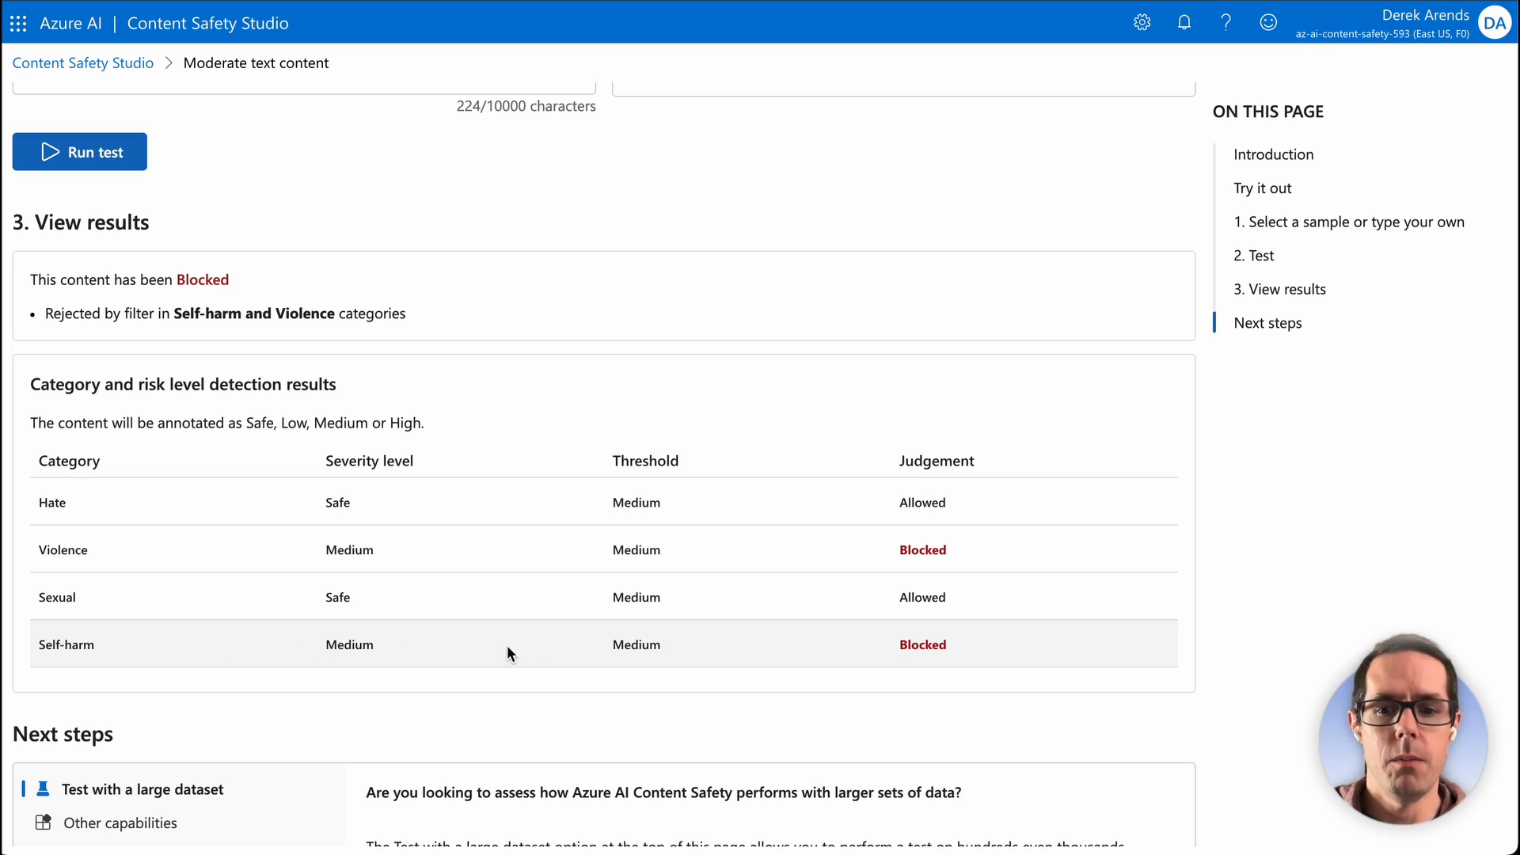
mouse_move(773, 554)
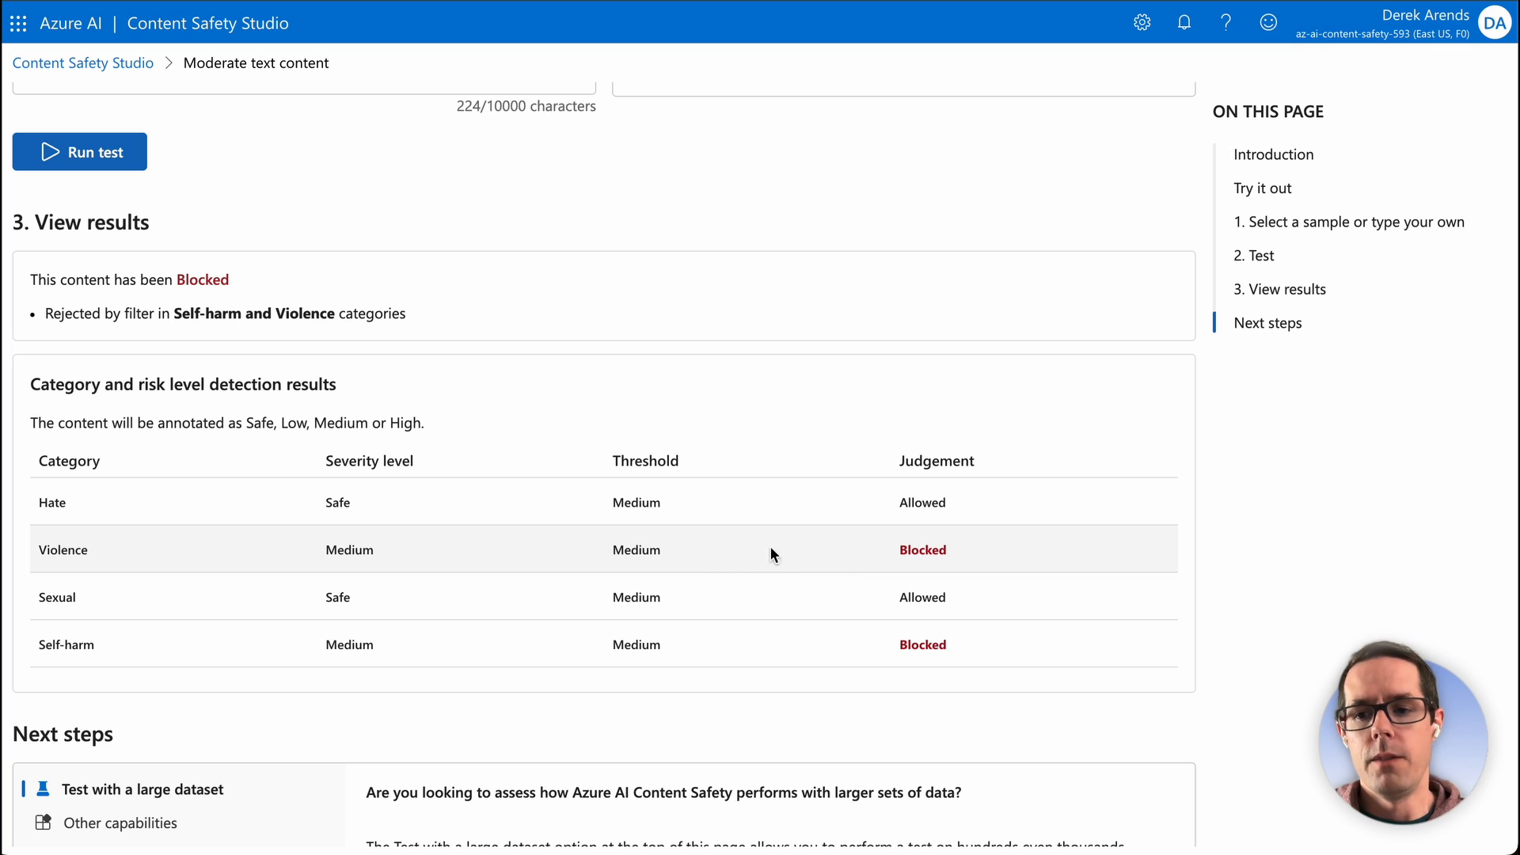
mouse_move(912, 680)
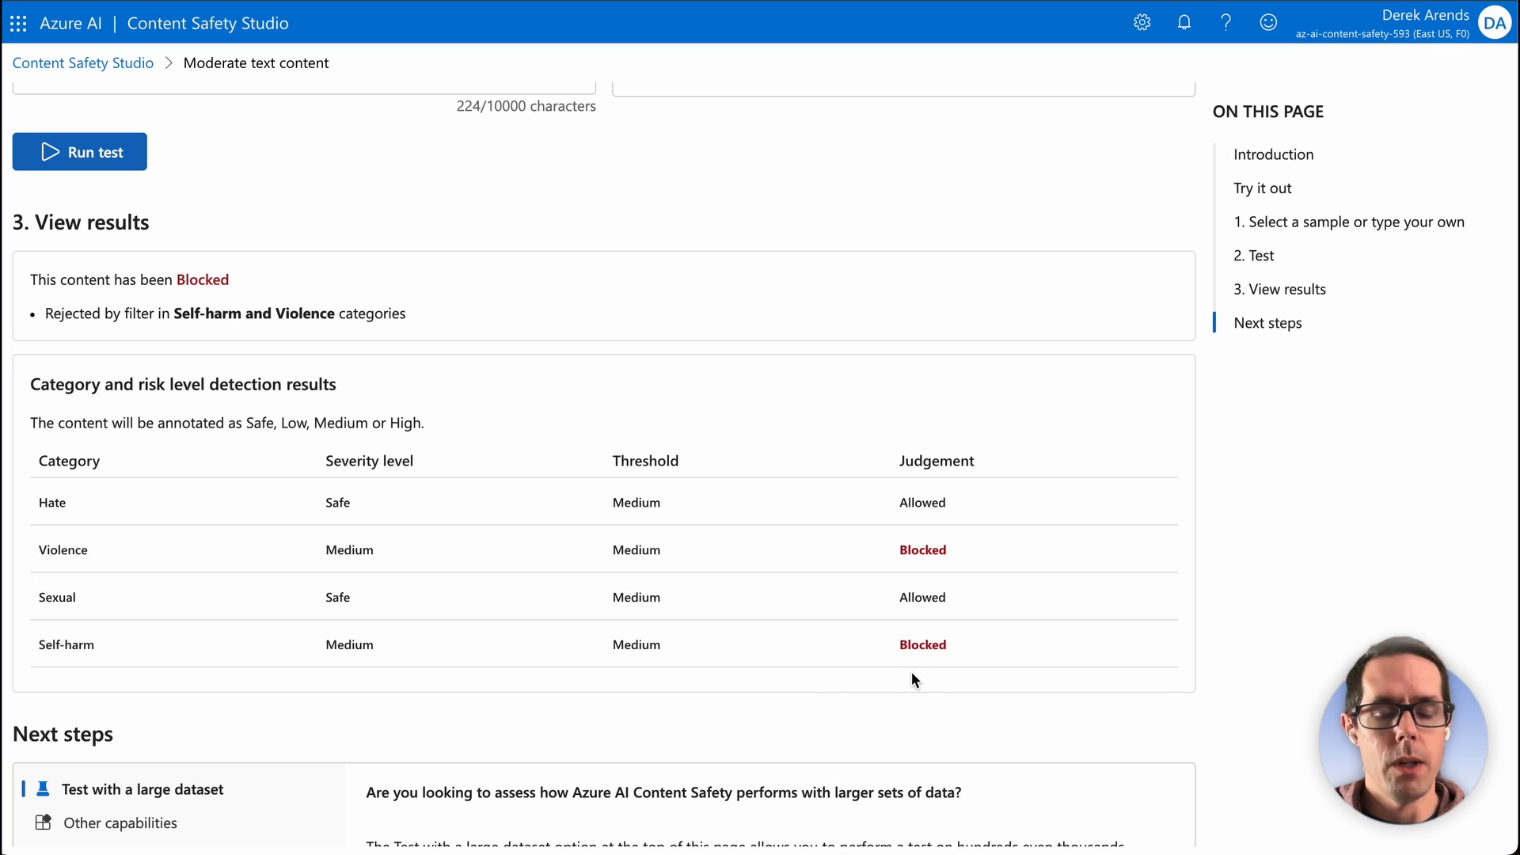
mouse_move(918, 668)
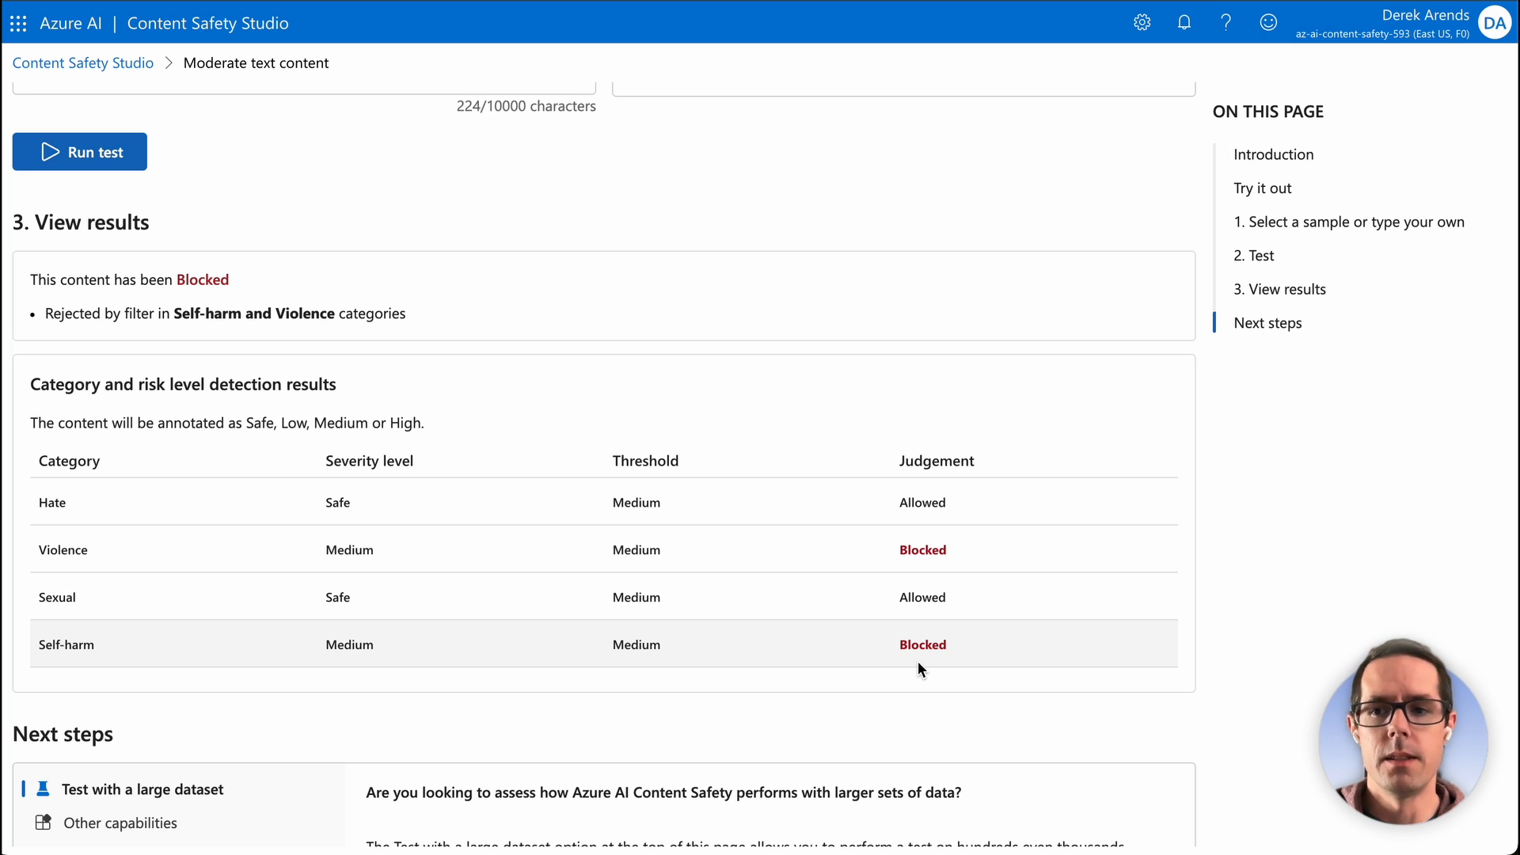
scroll(up, 3)
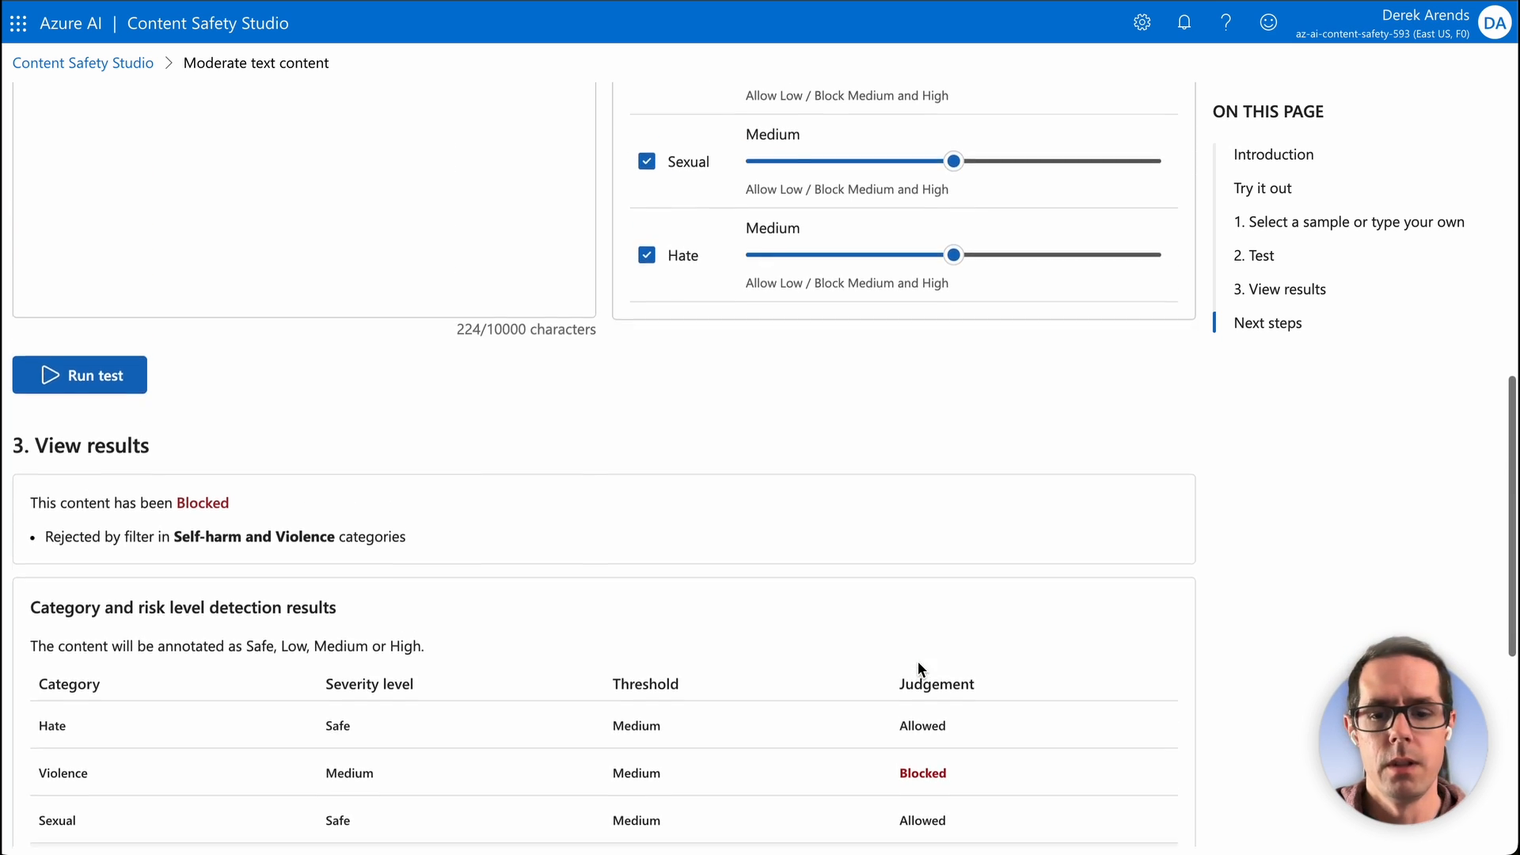
scroll(down, 3)
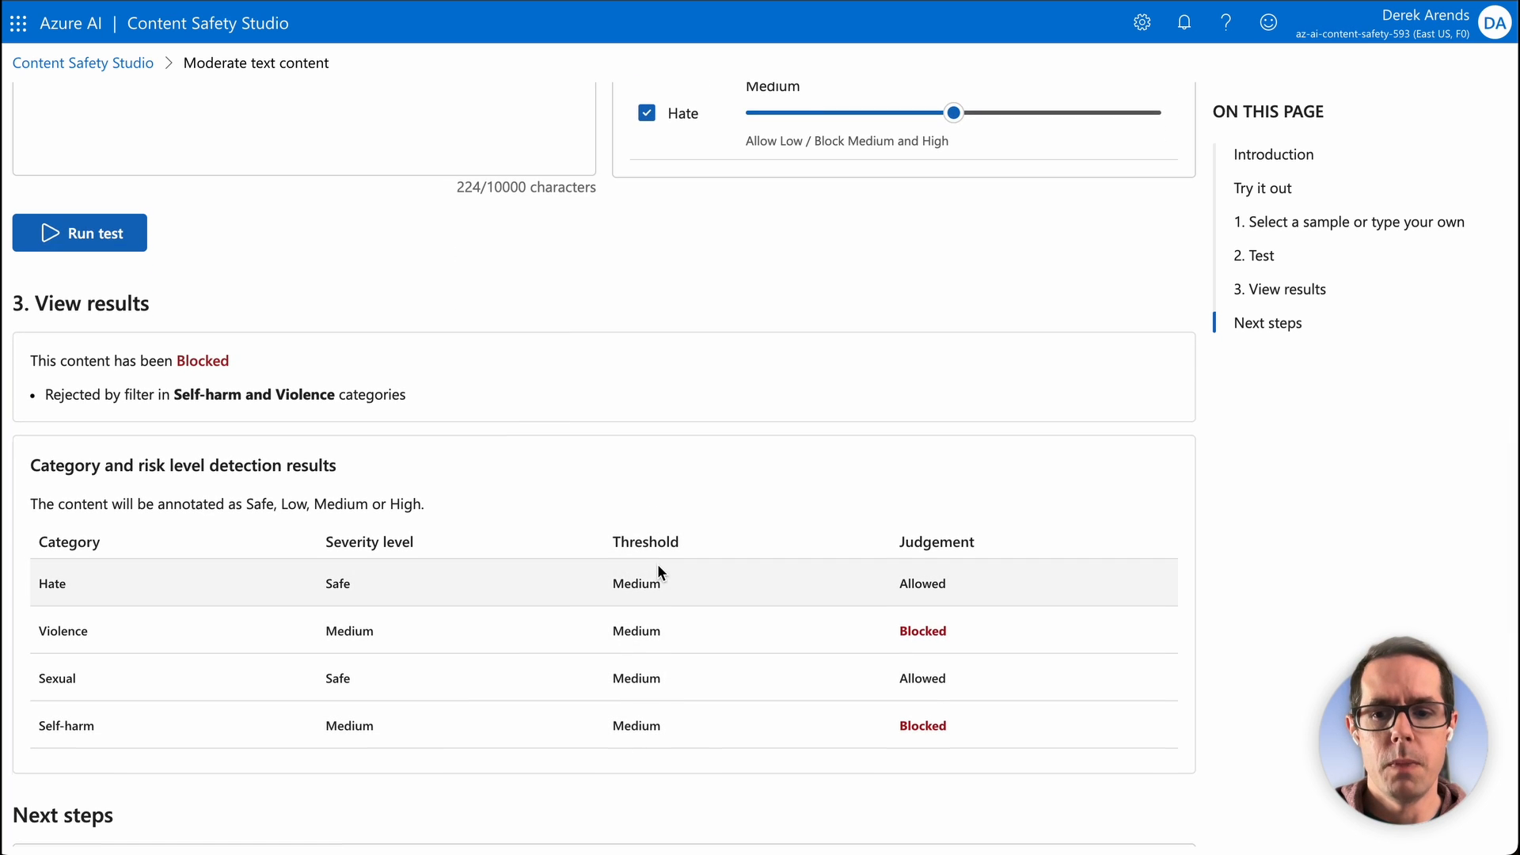
Lower the Violence, Self-harm, Sexual and Hate thresholds to Low
scroll(up, 3)
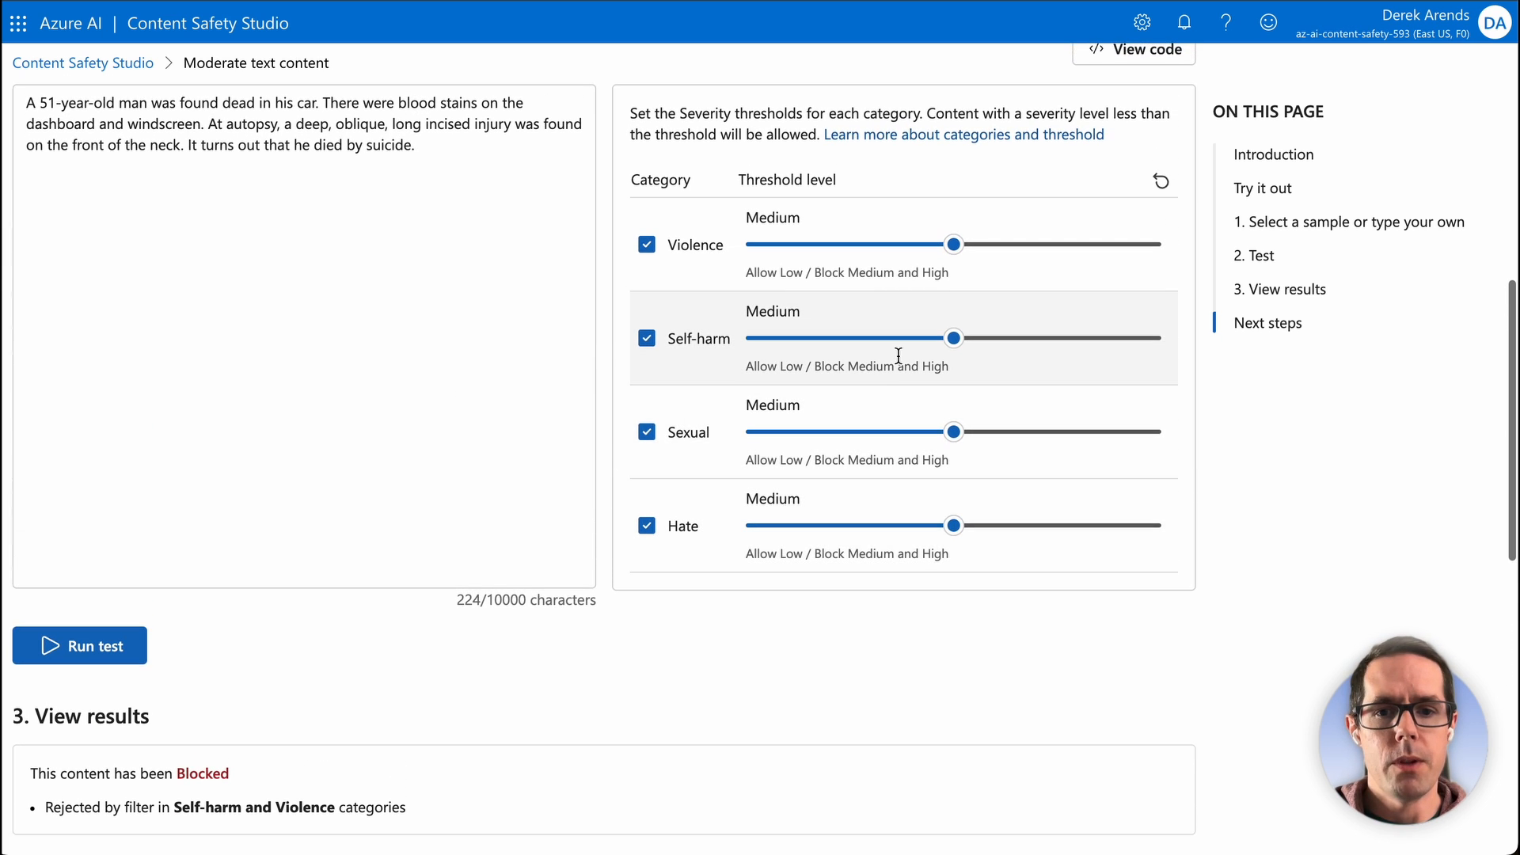
mouse_move(1046, 371)
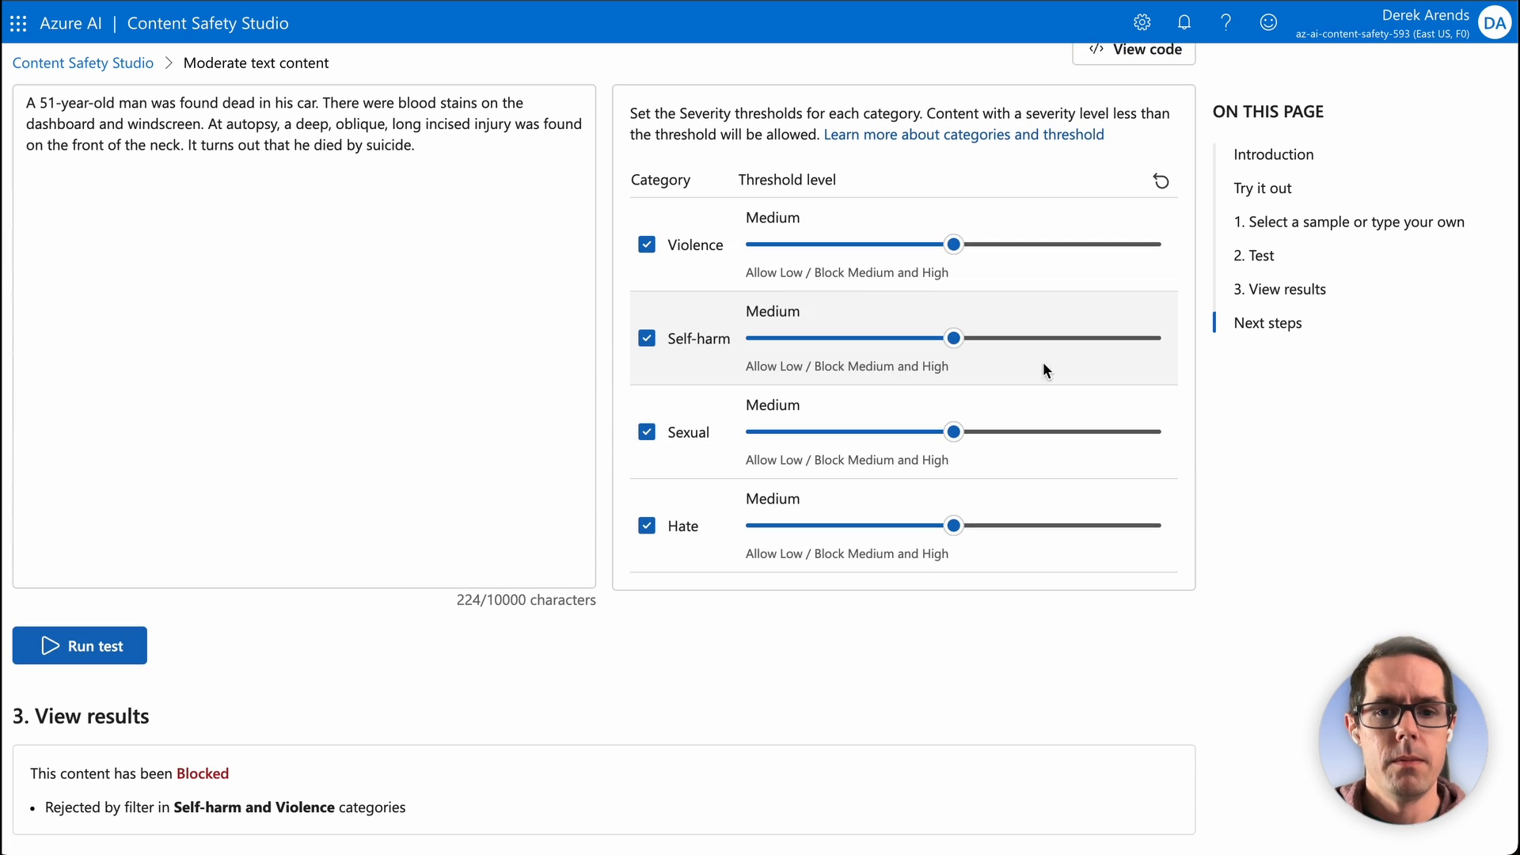
mouse_move(1034, 529)
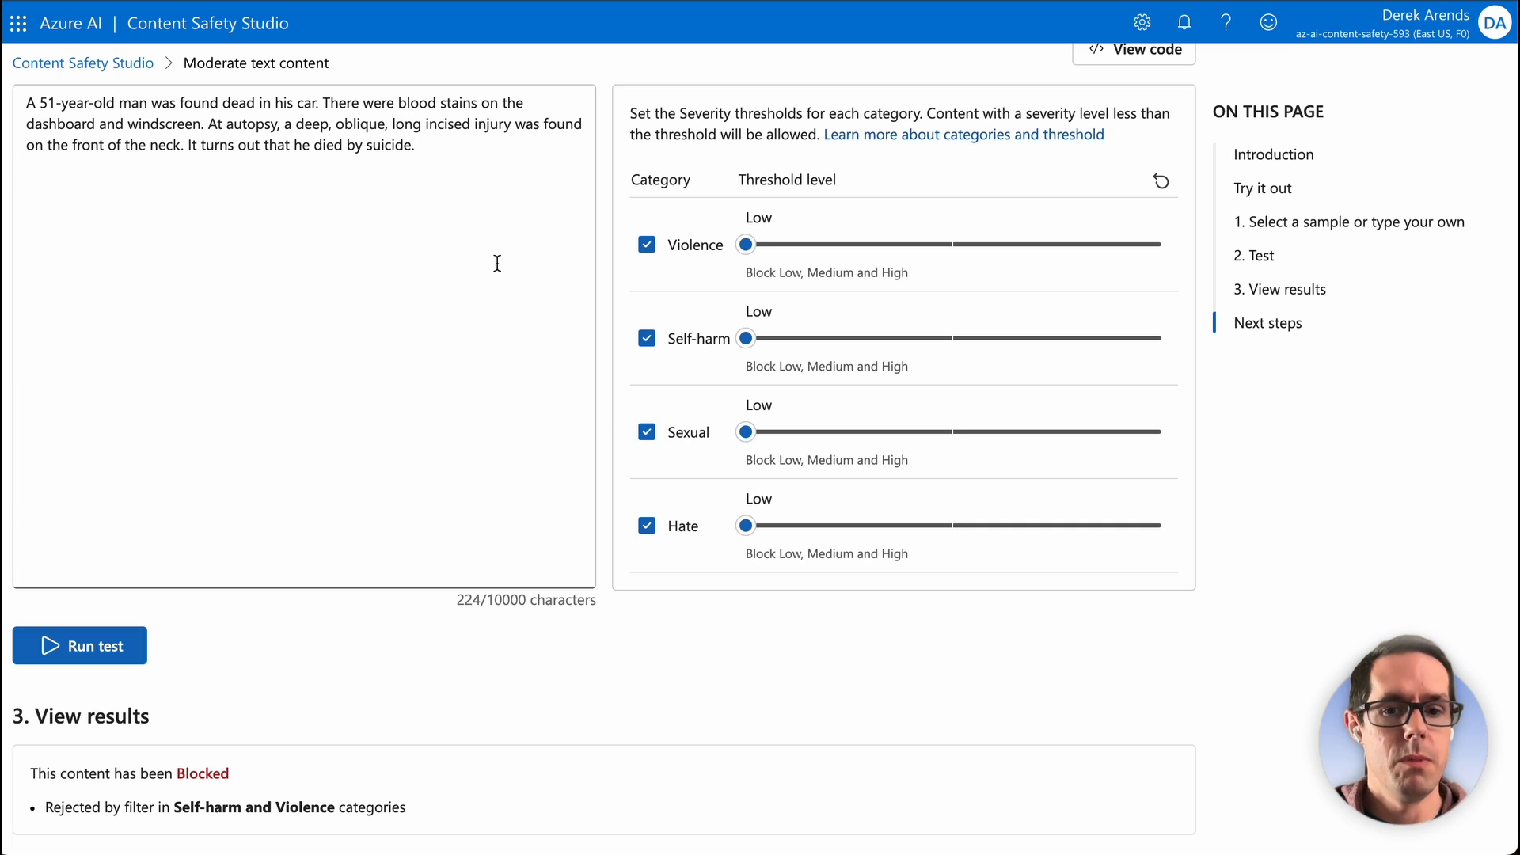
mouse_move(700, 408)
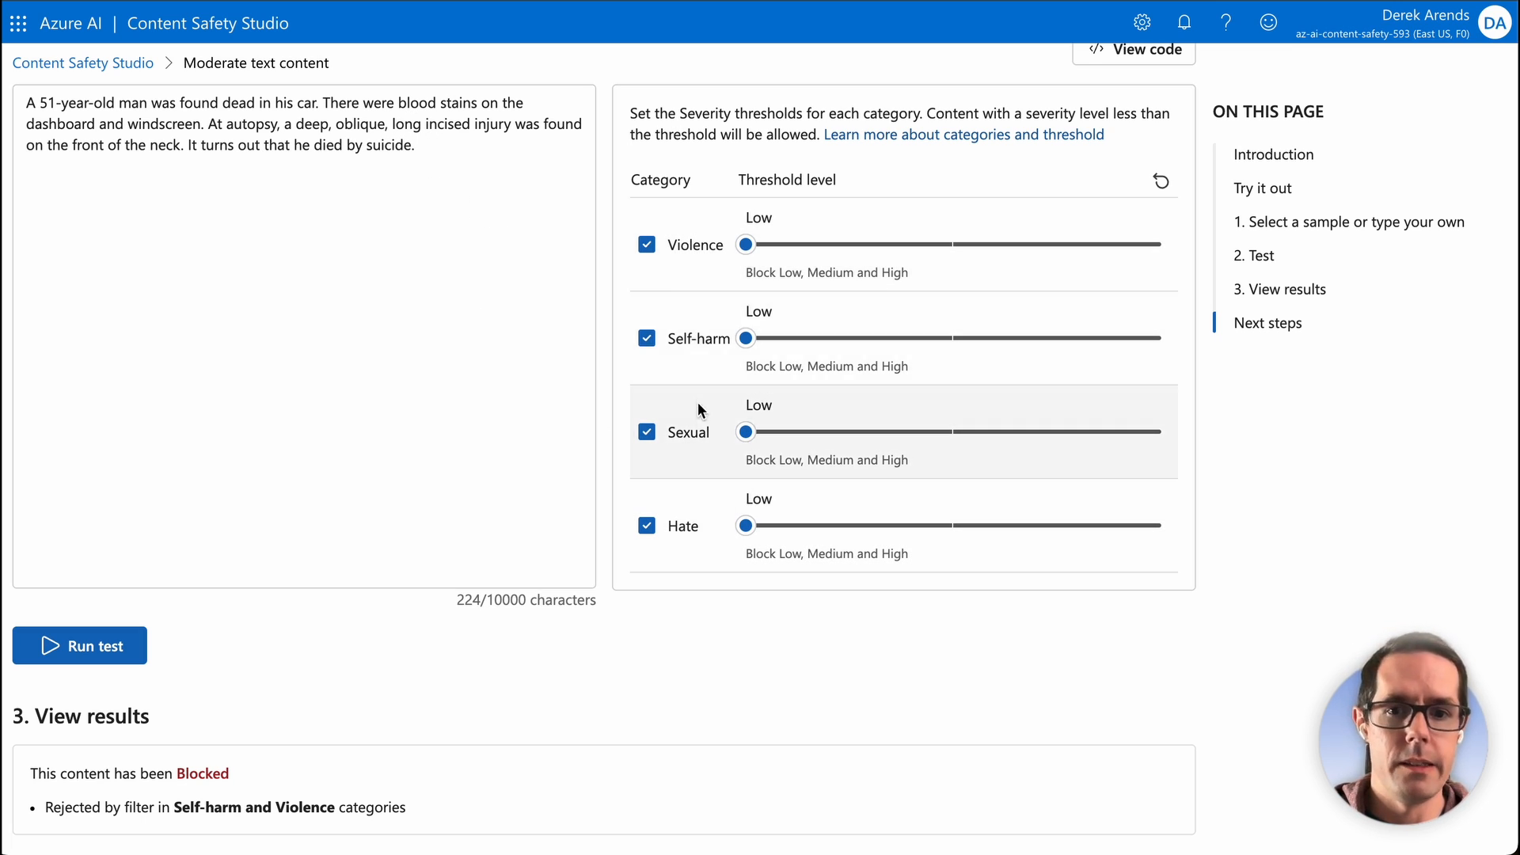
mouse_move(353, 444)
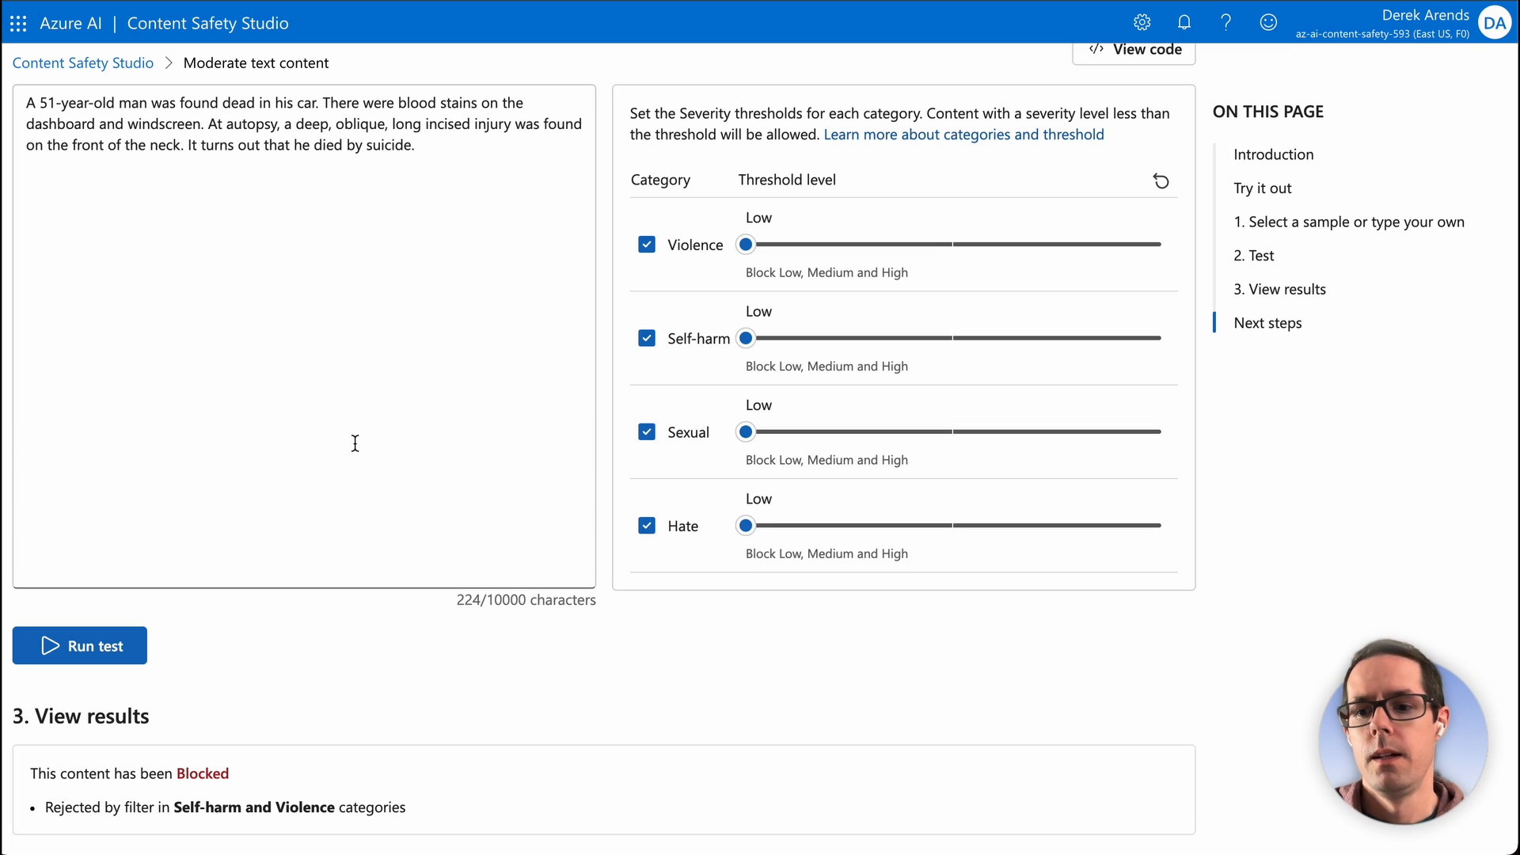
scroll(down, 3)
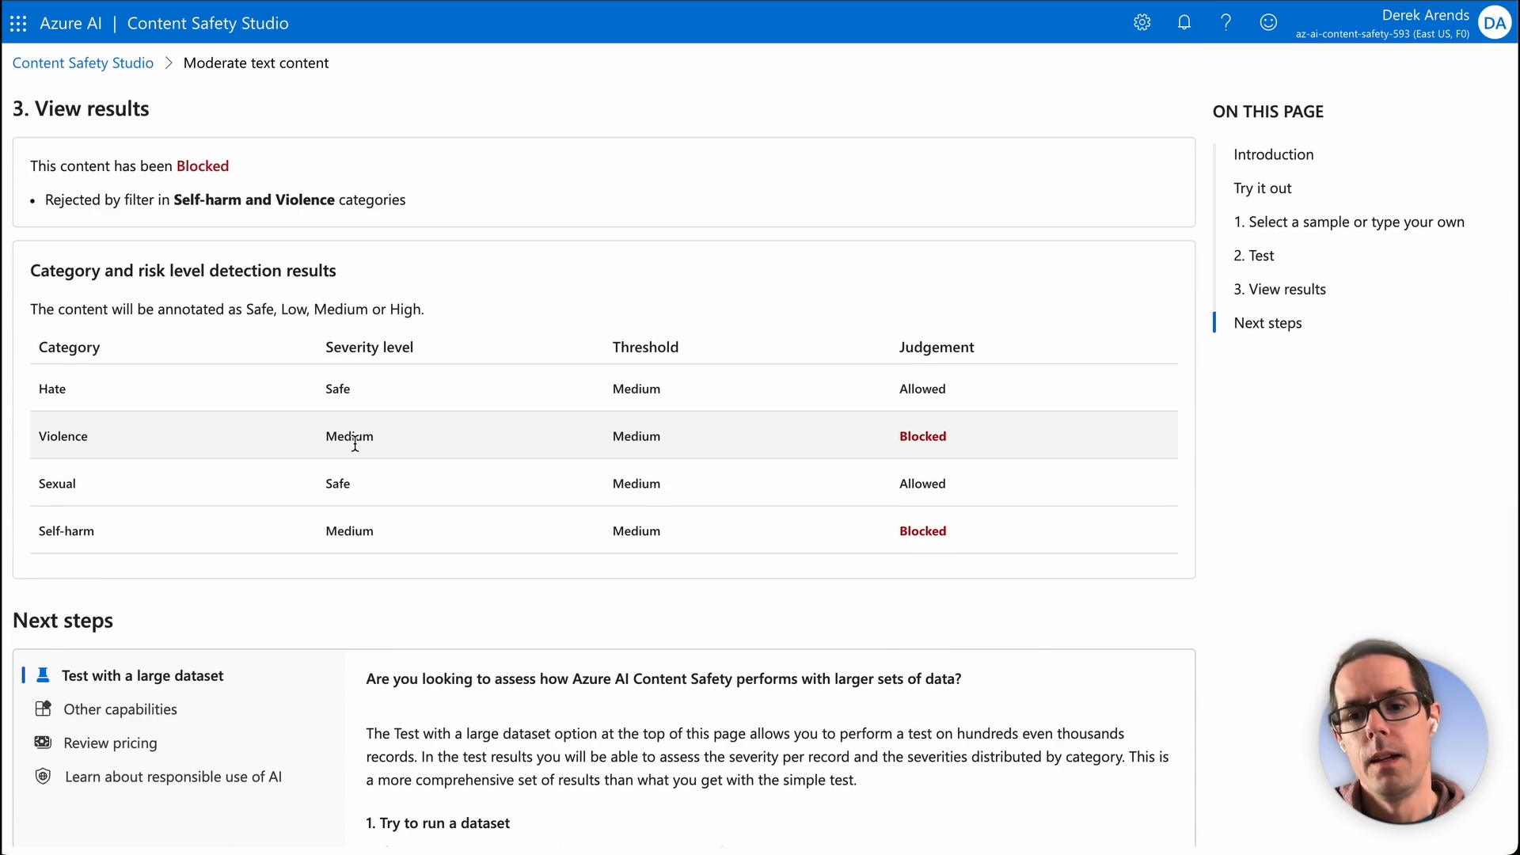
scroll(down, 3)
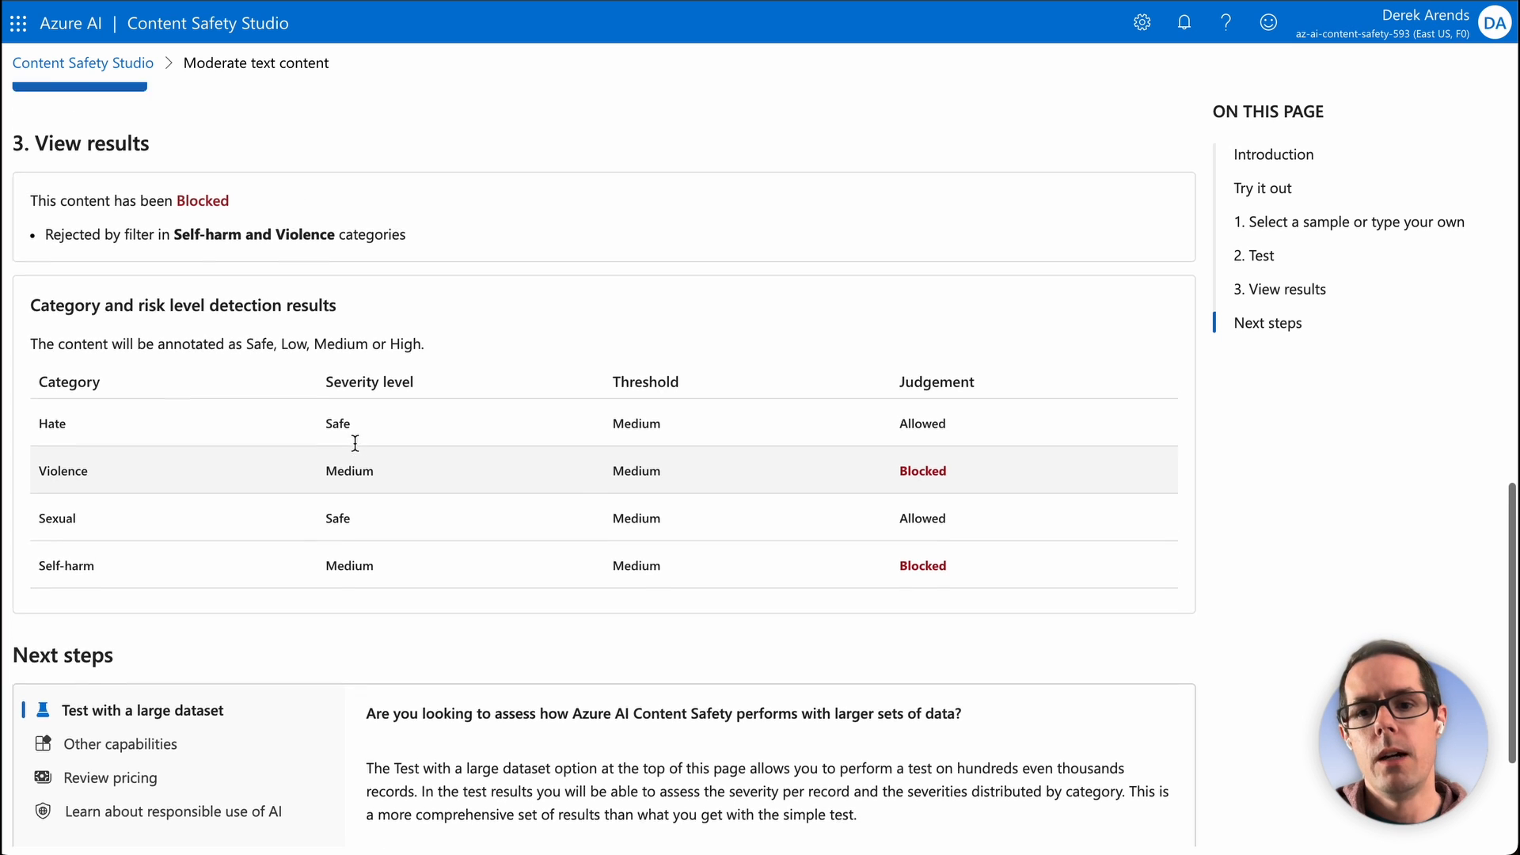
scroll(up, 3)
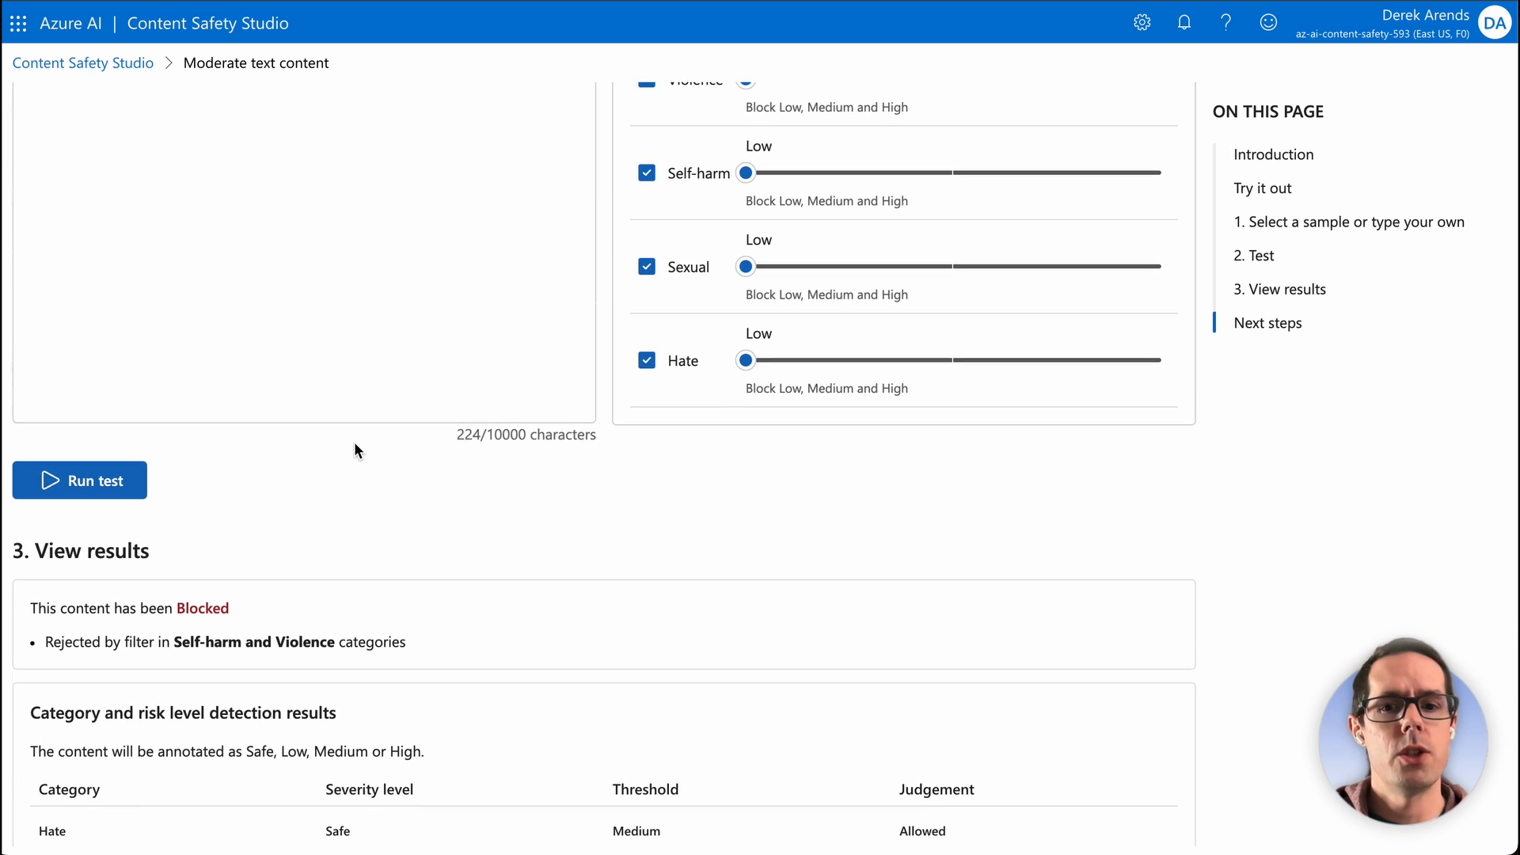
scroll(down, 3)
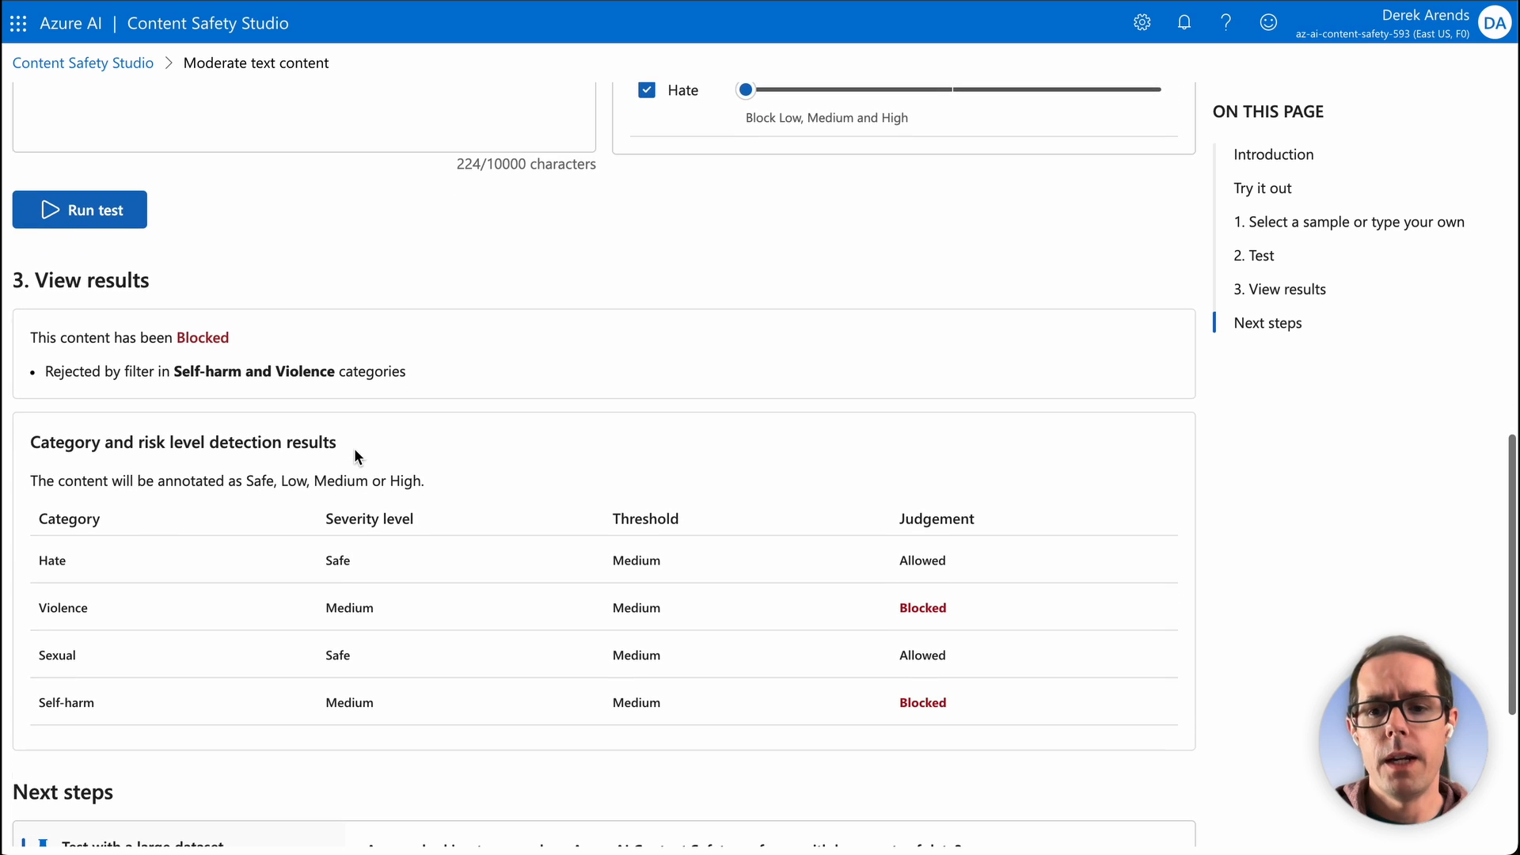
mouse_move(795, 734)
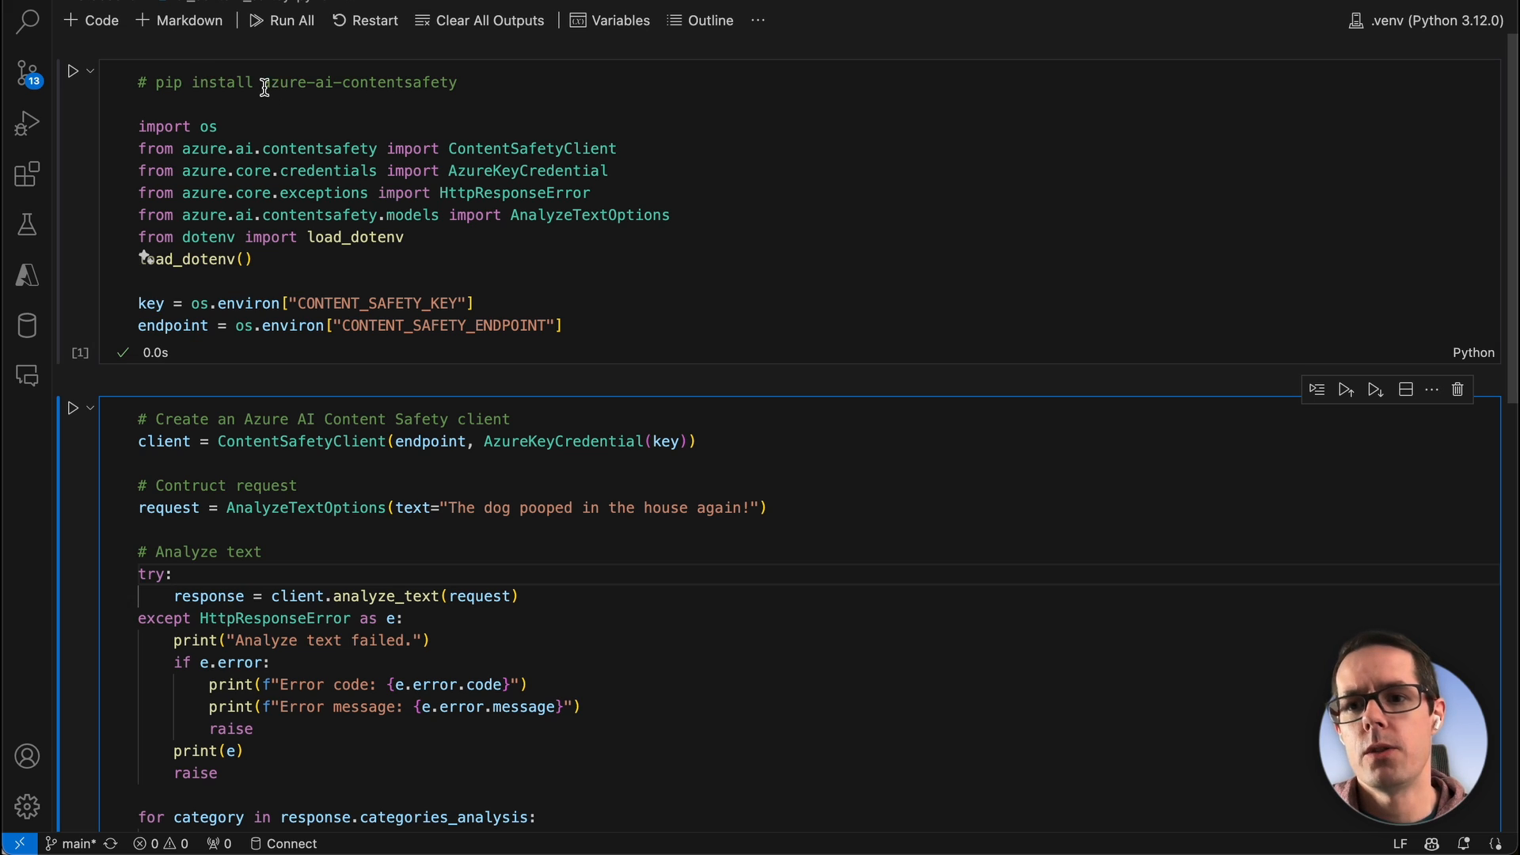
mouse_move(407, 156)
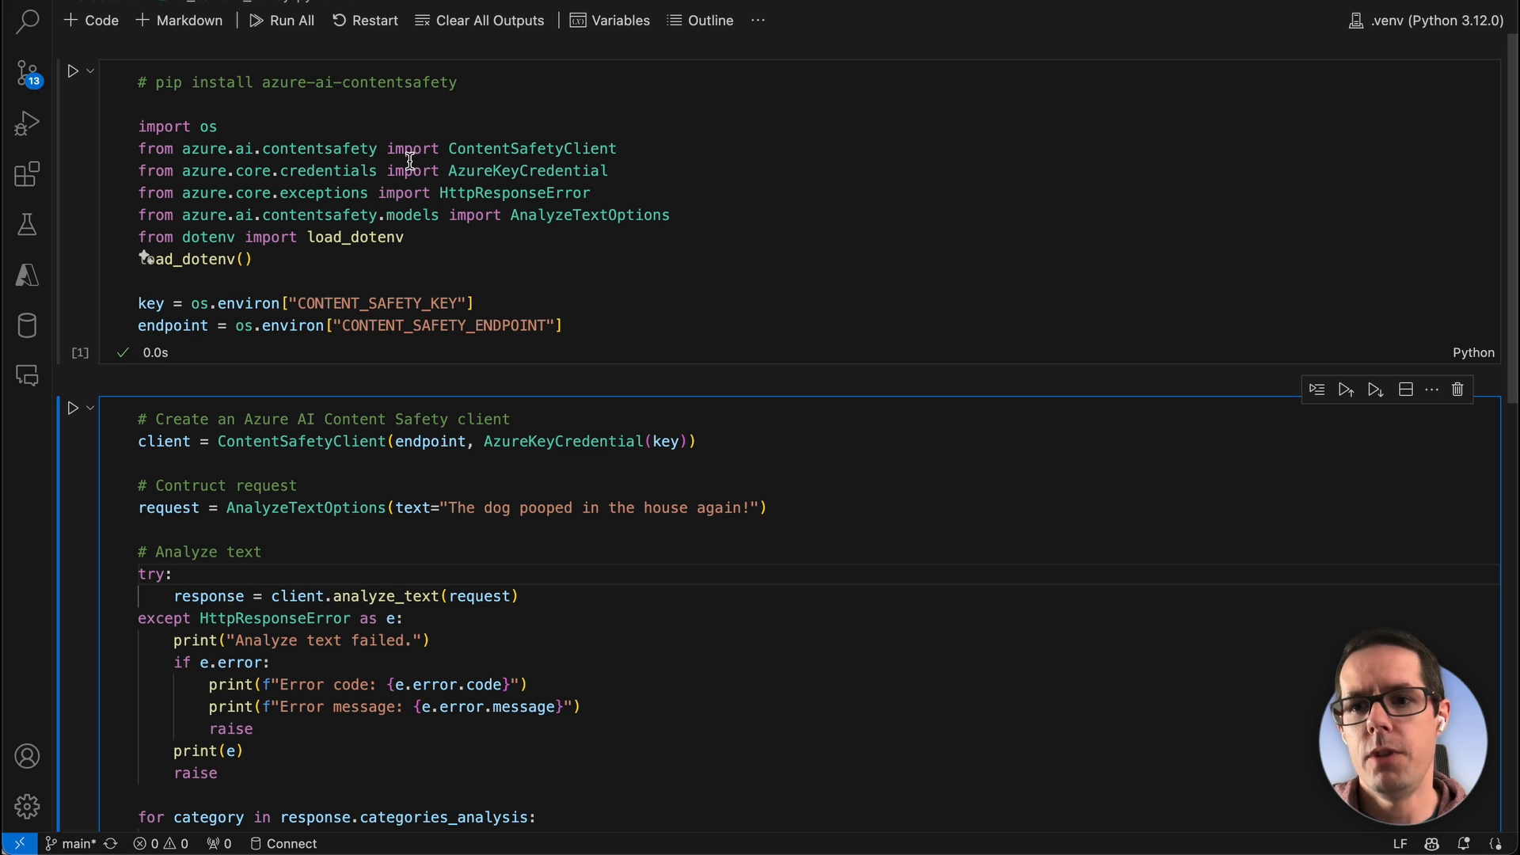
mouse_move(389, 257)
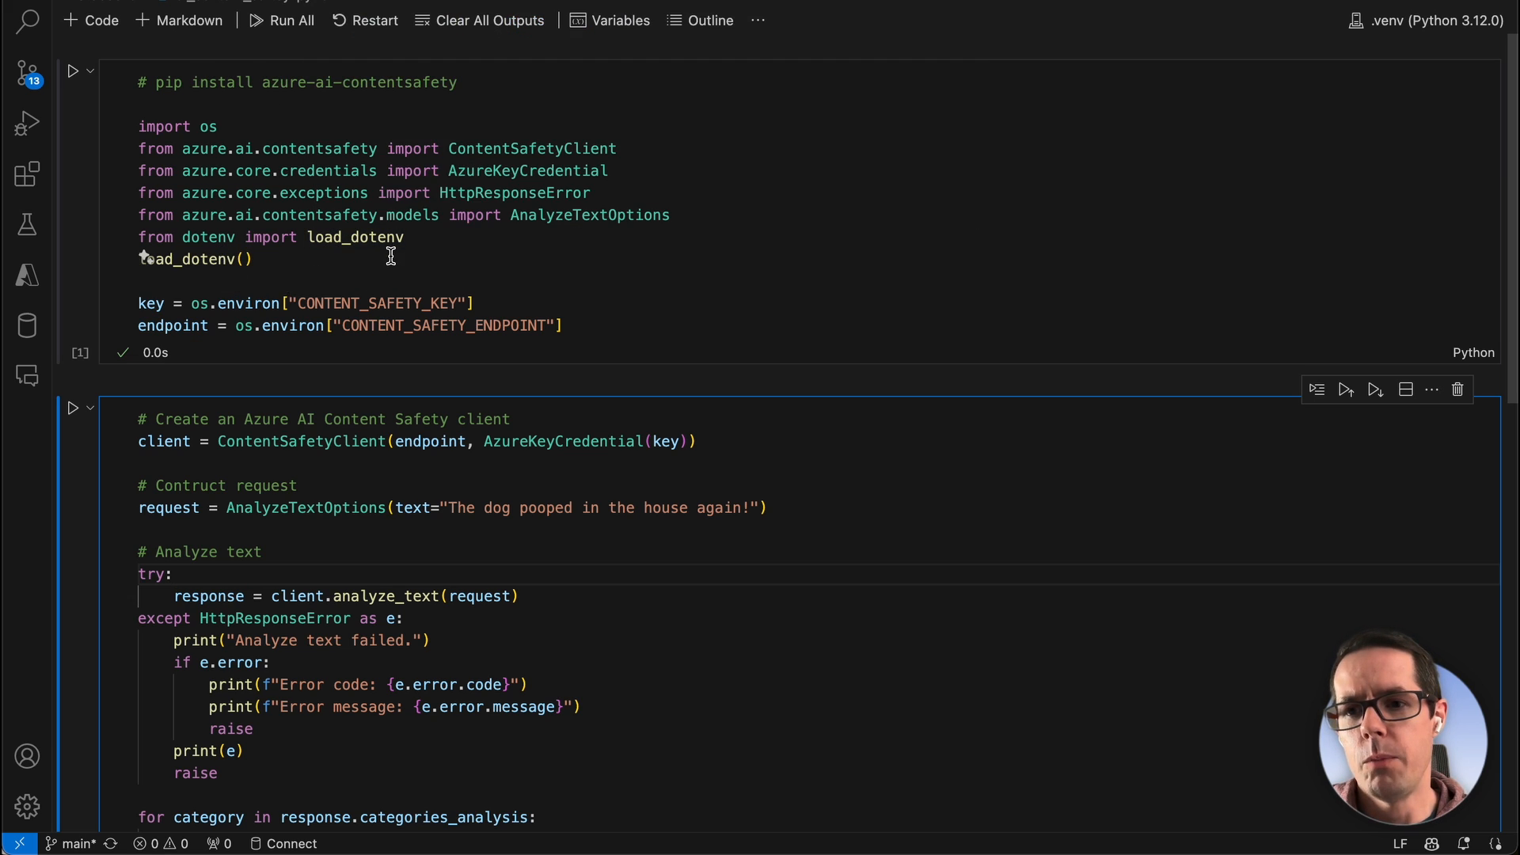
mouse_move(635, 211)
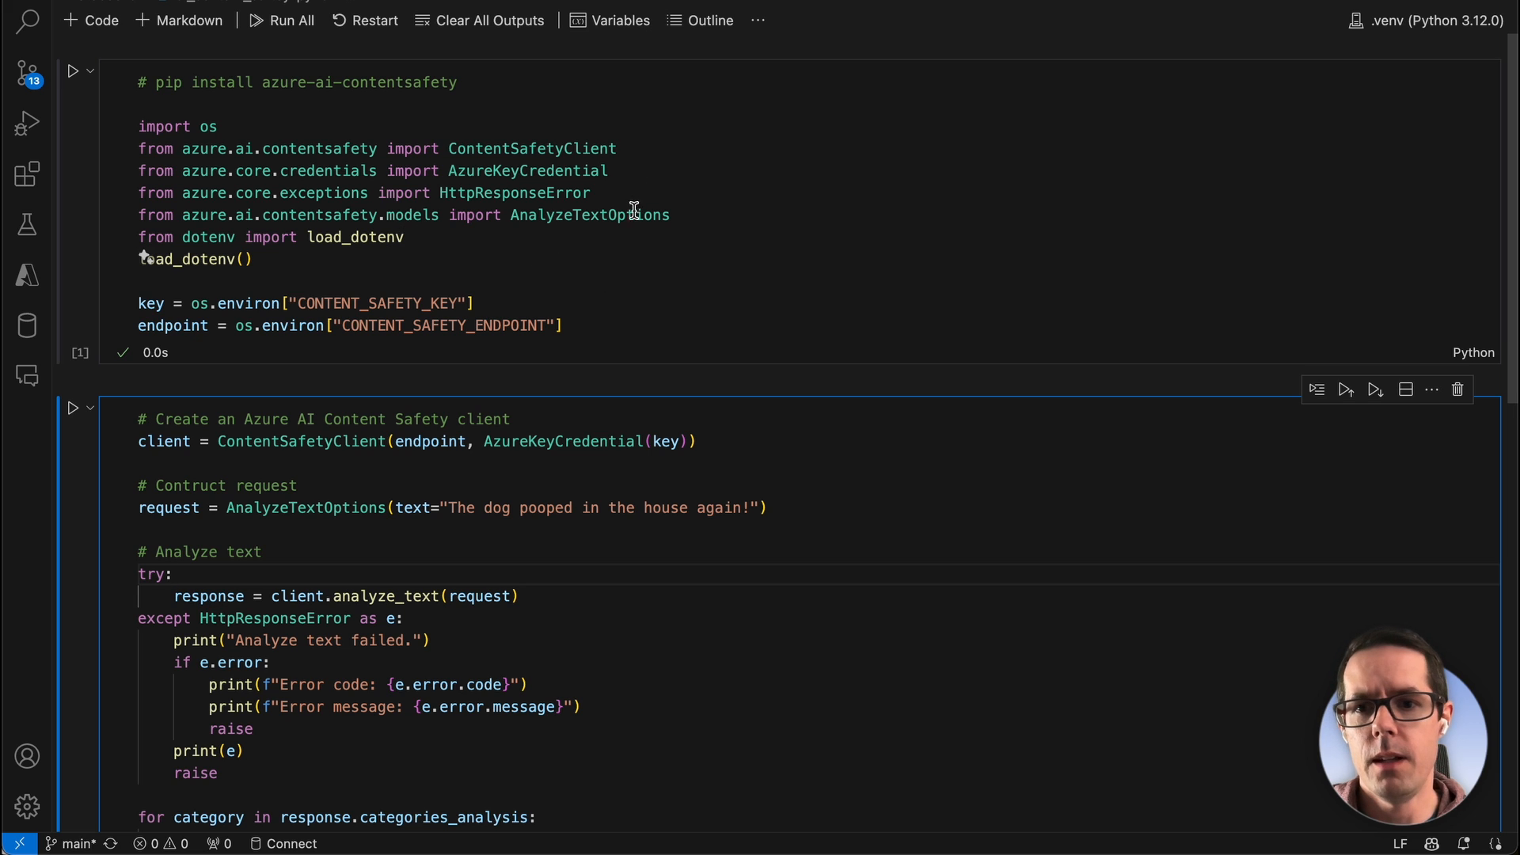
mouse_move(253, 304)
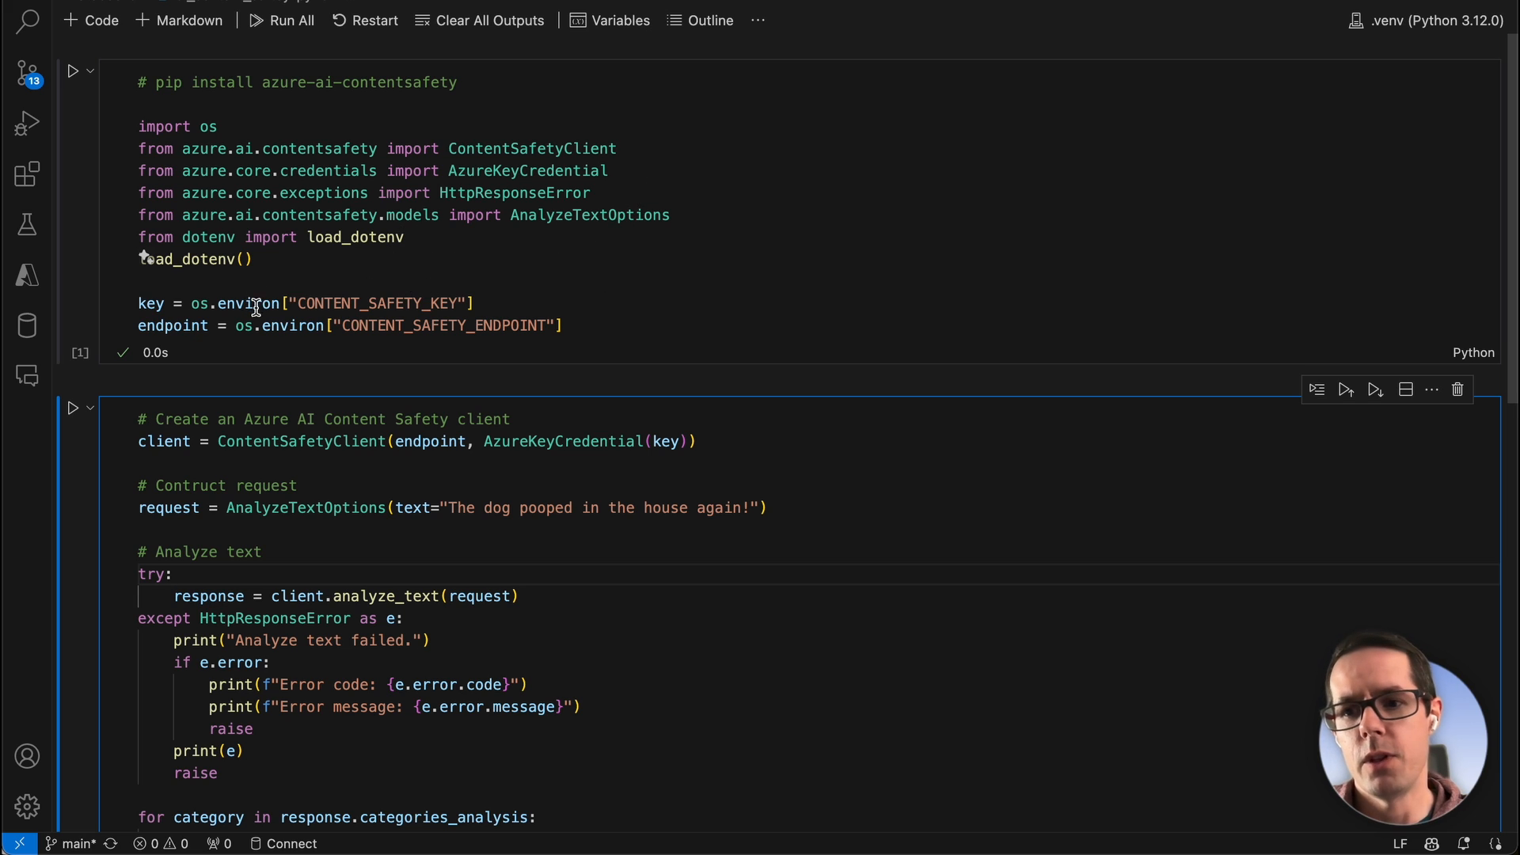
mouse_move(284, 236)
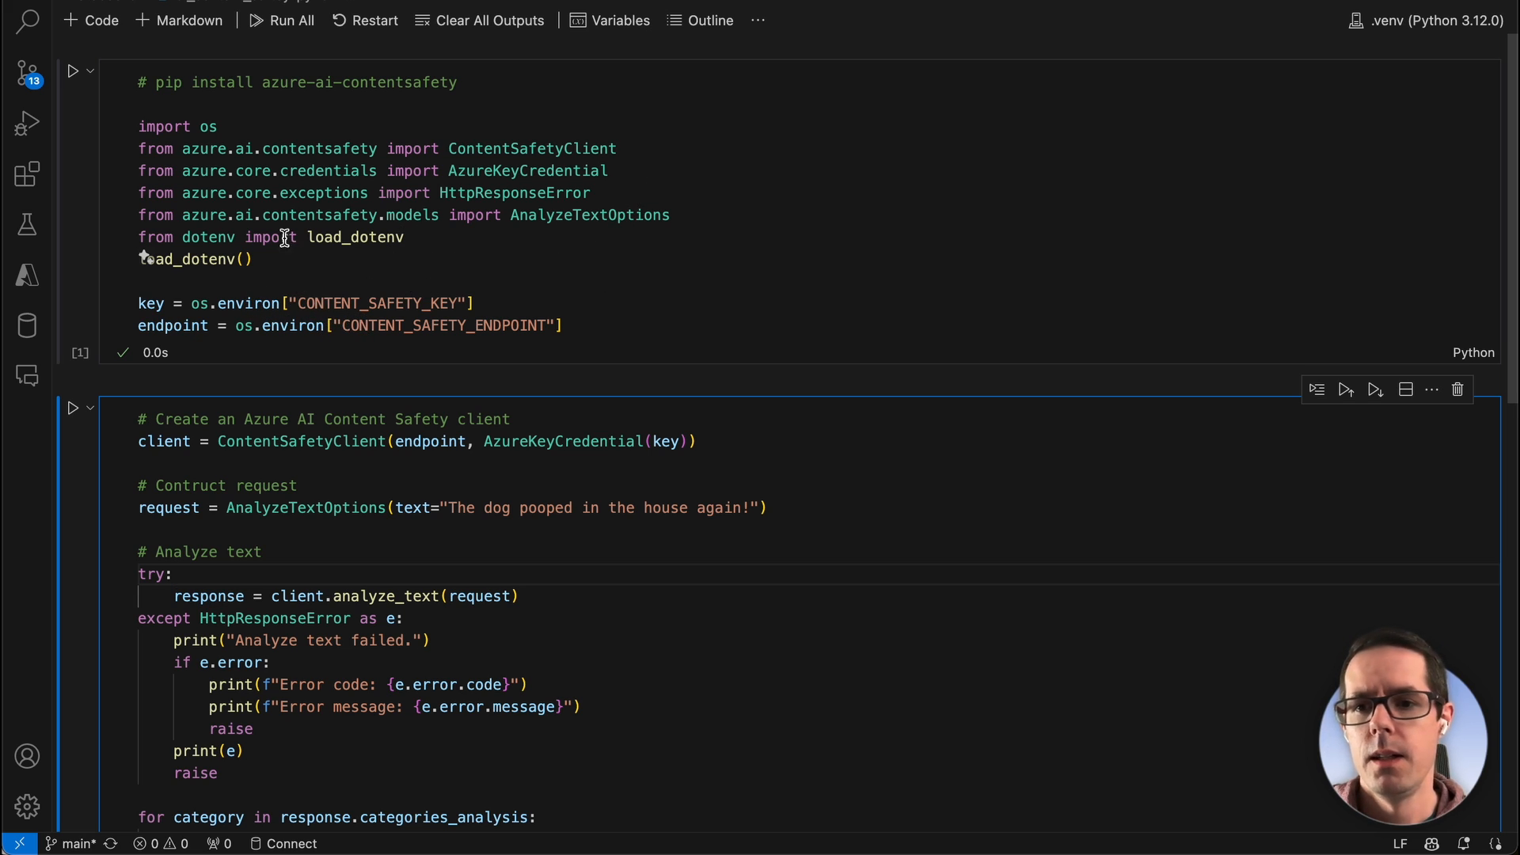
mouse_move(170, 179)
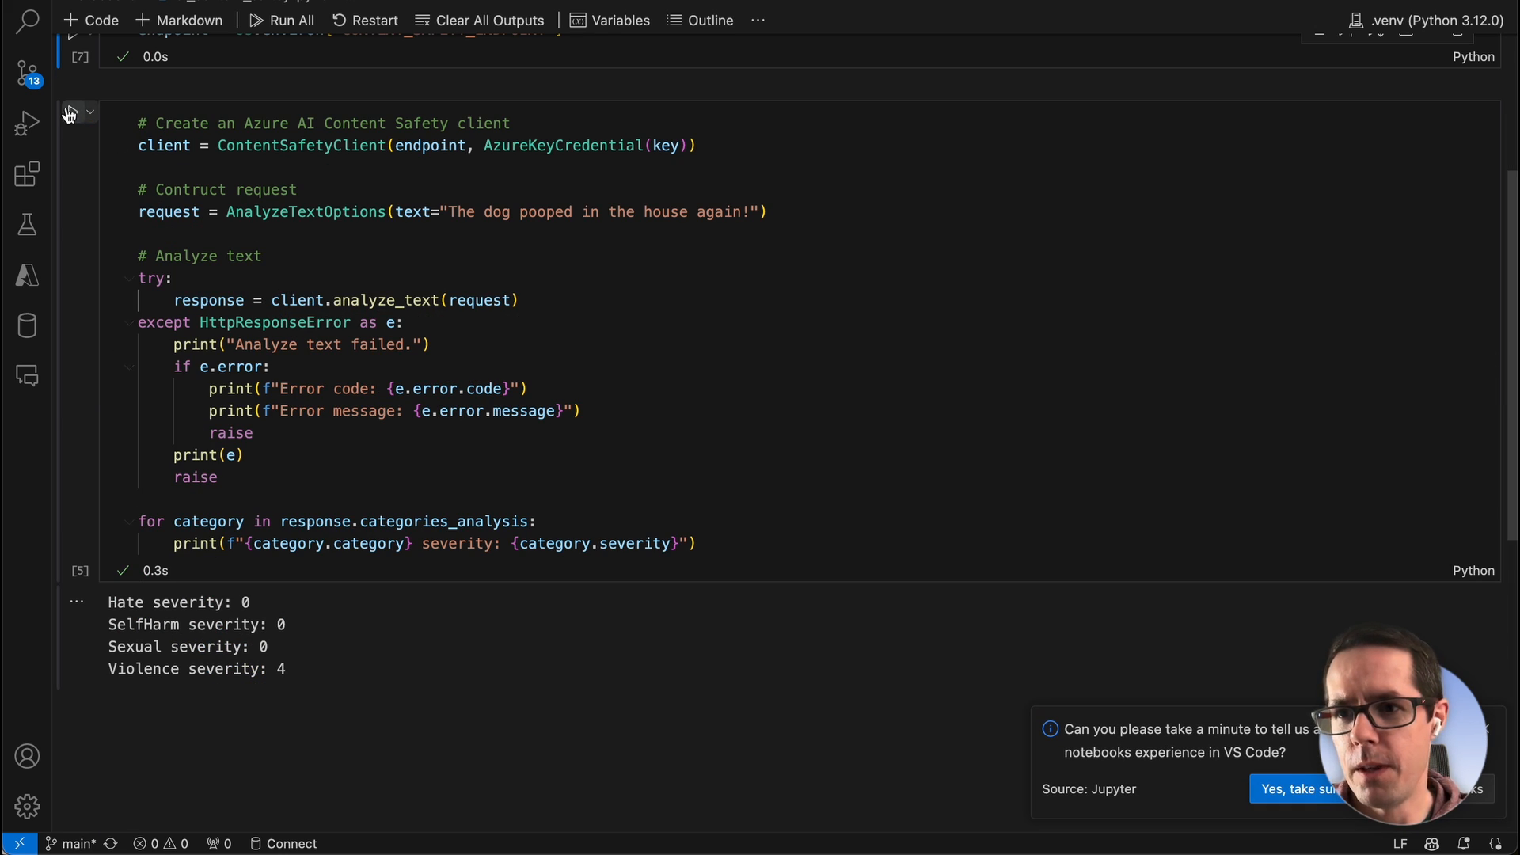
Rerun the analysis cell on 'The dog pooped in the house again!', getting severity 0 everywhere
click(73, 111)
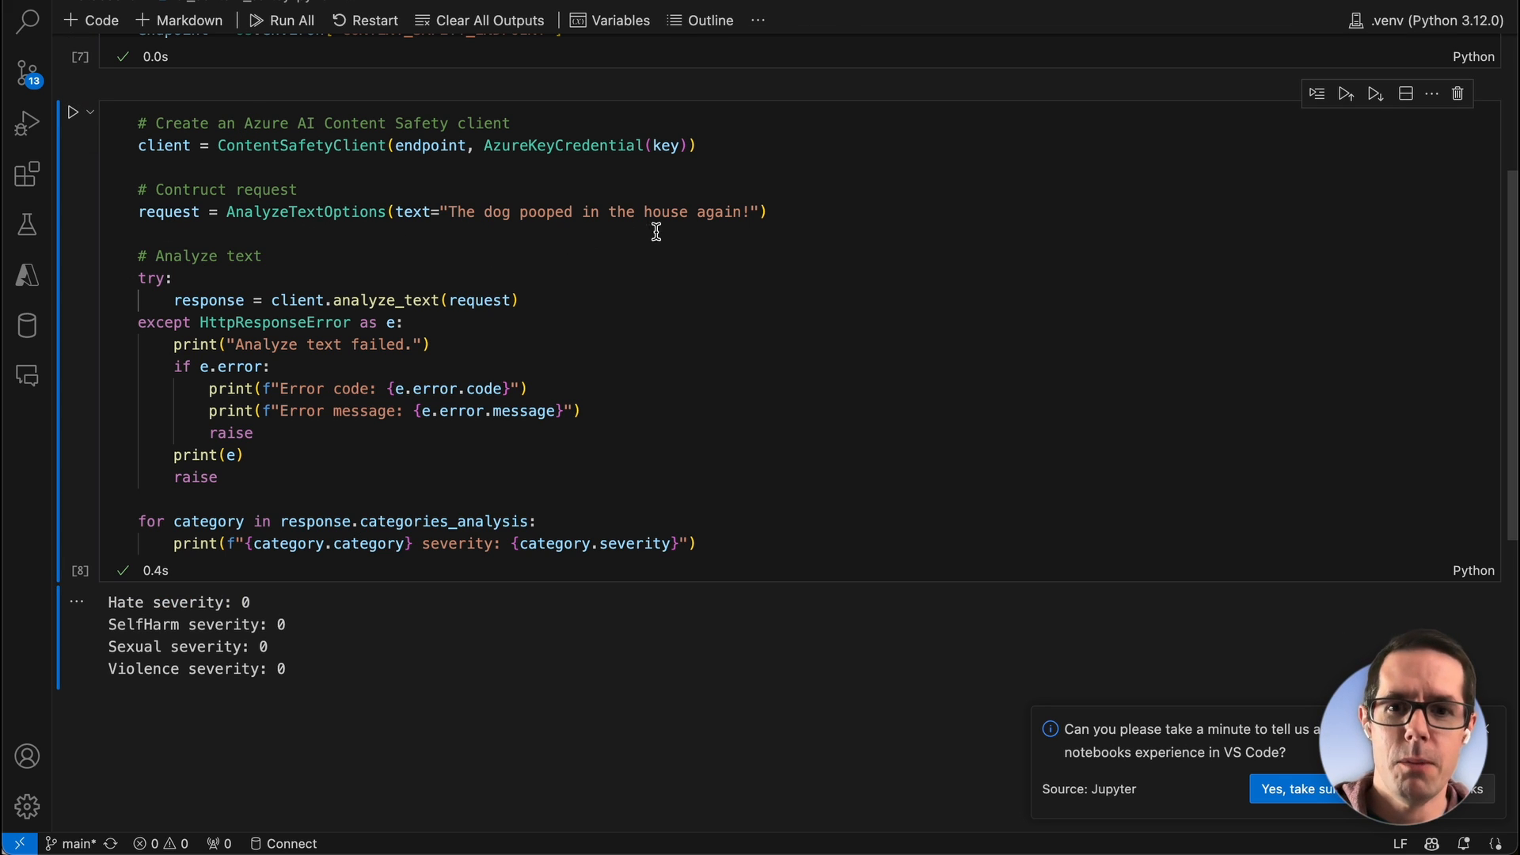
mouse_move(165, 601)
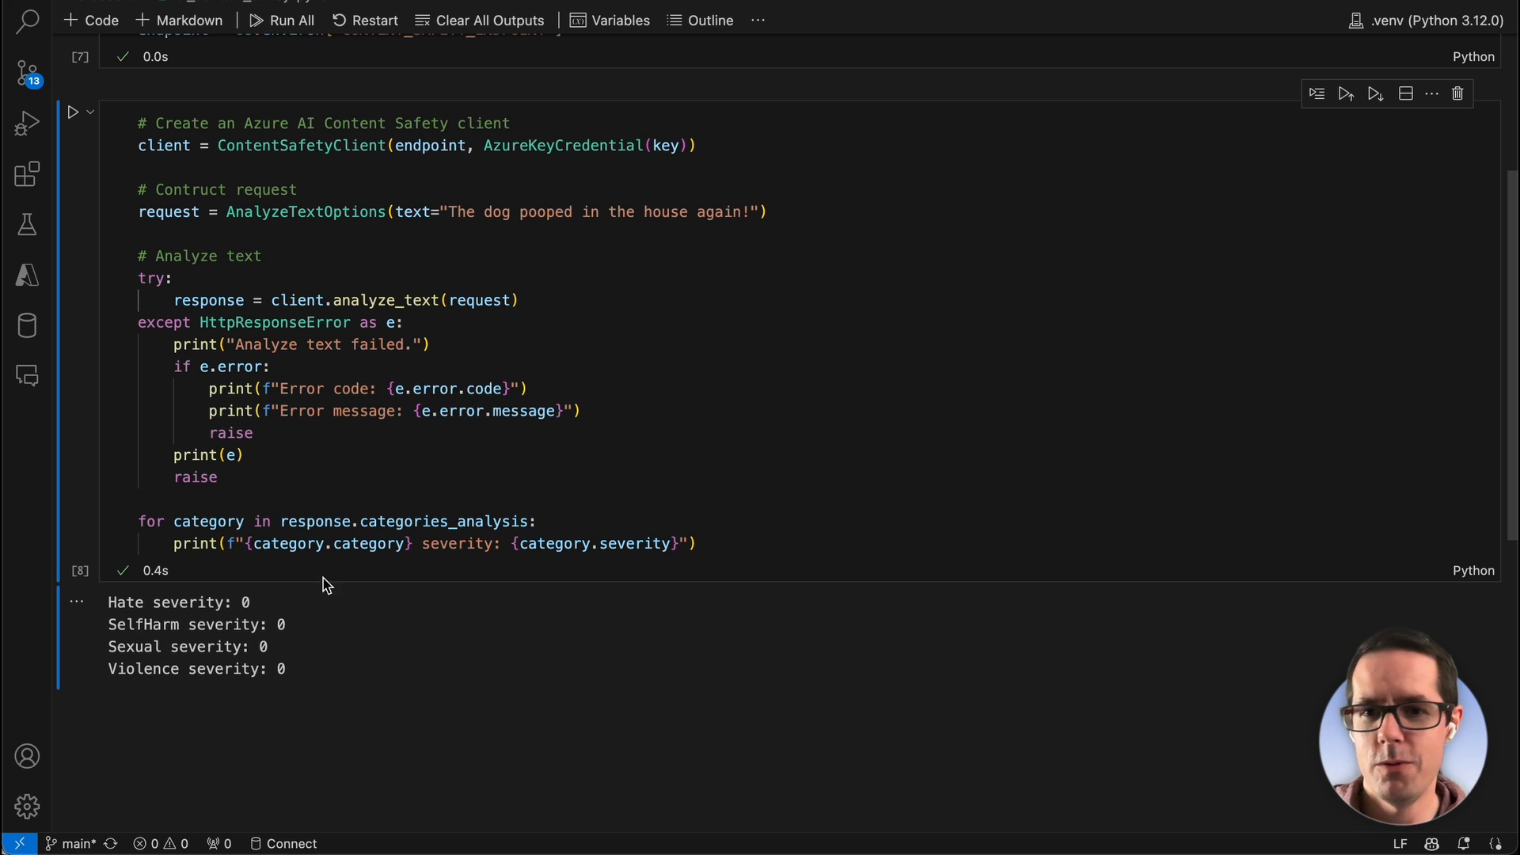
mouse_move(478, 210)
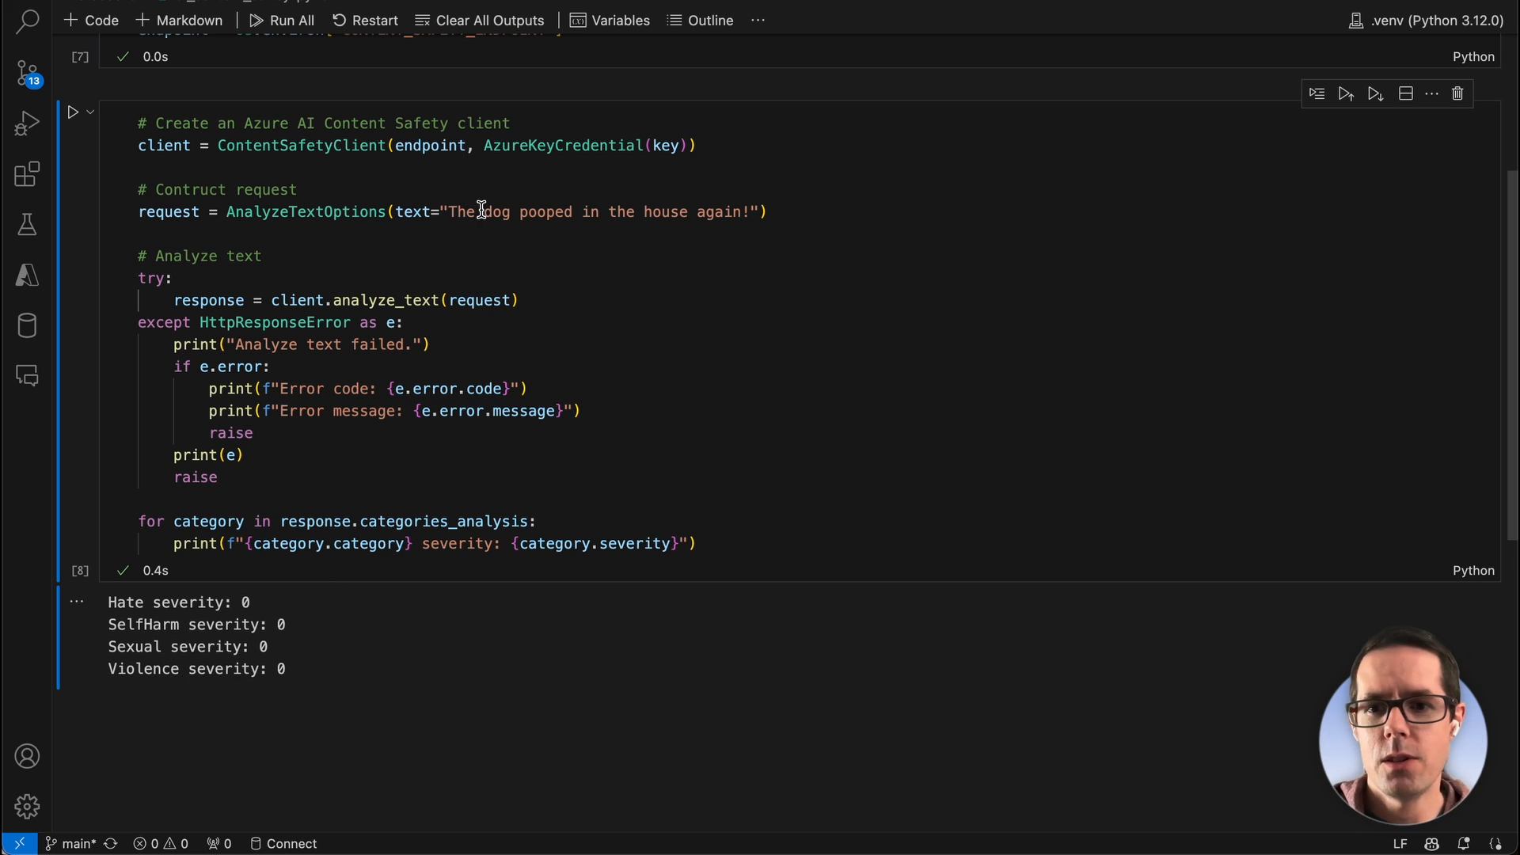
Change the text to 'I will kill that dog if...' and rerun, giving Violence severity 4
click(478, 210)
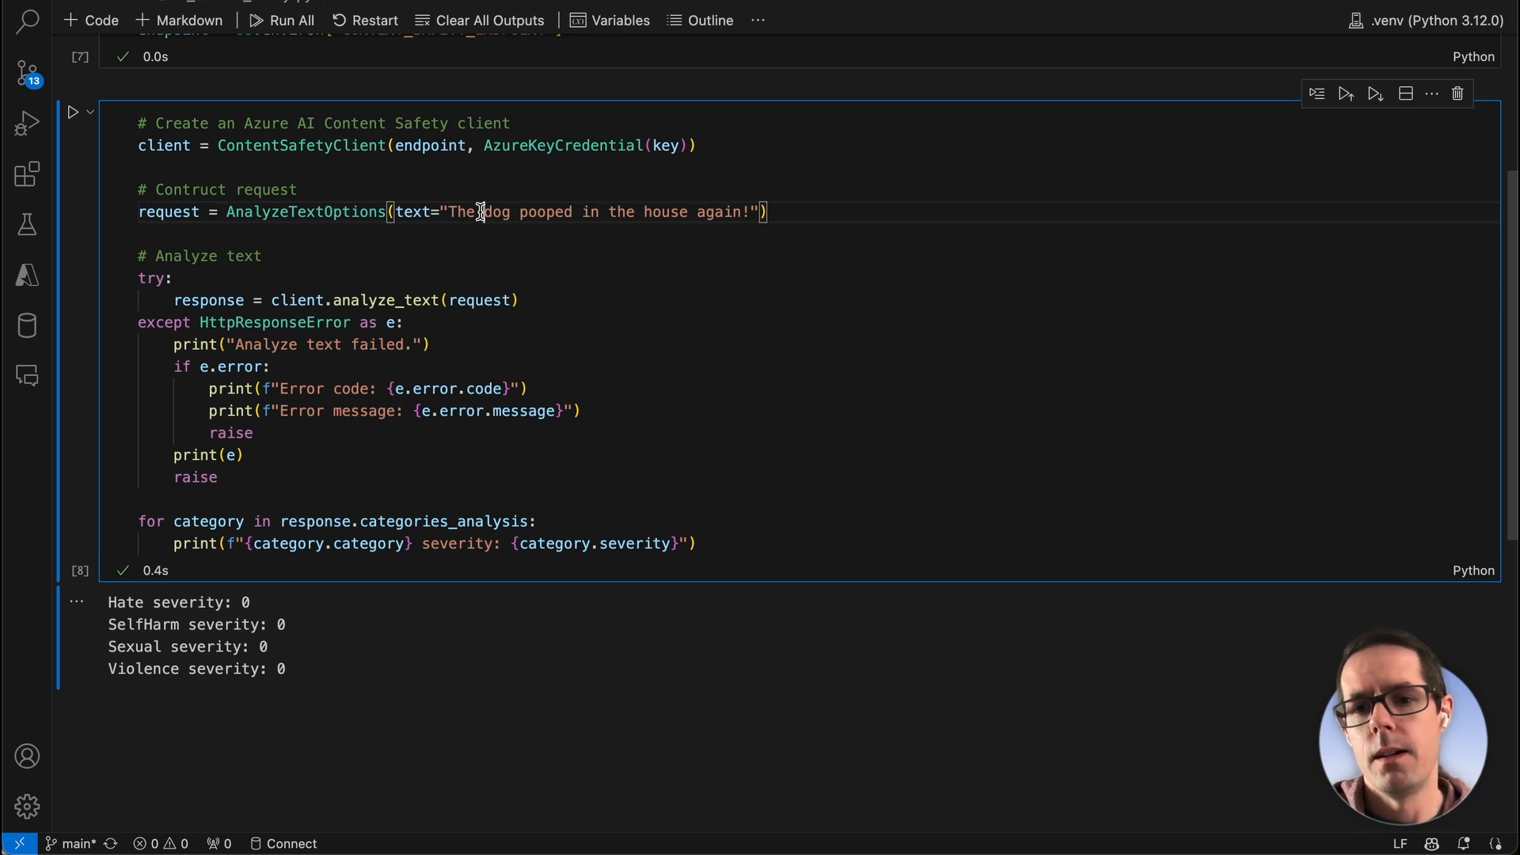
text(I will)
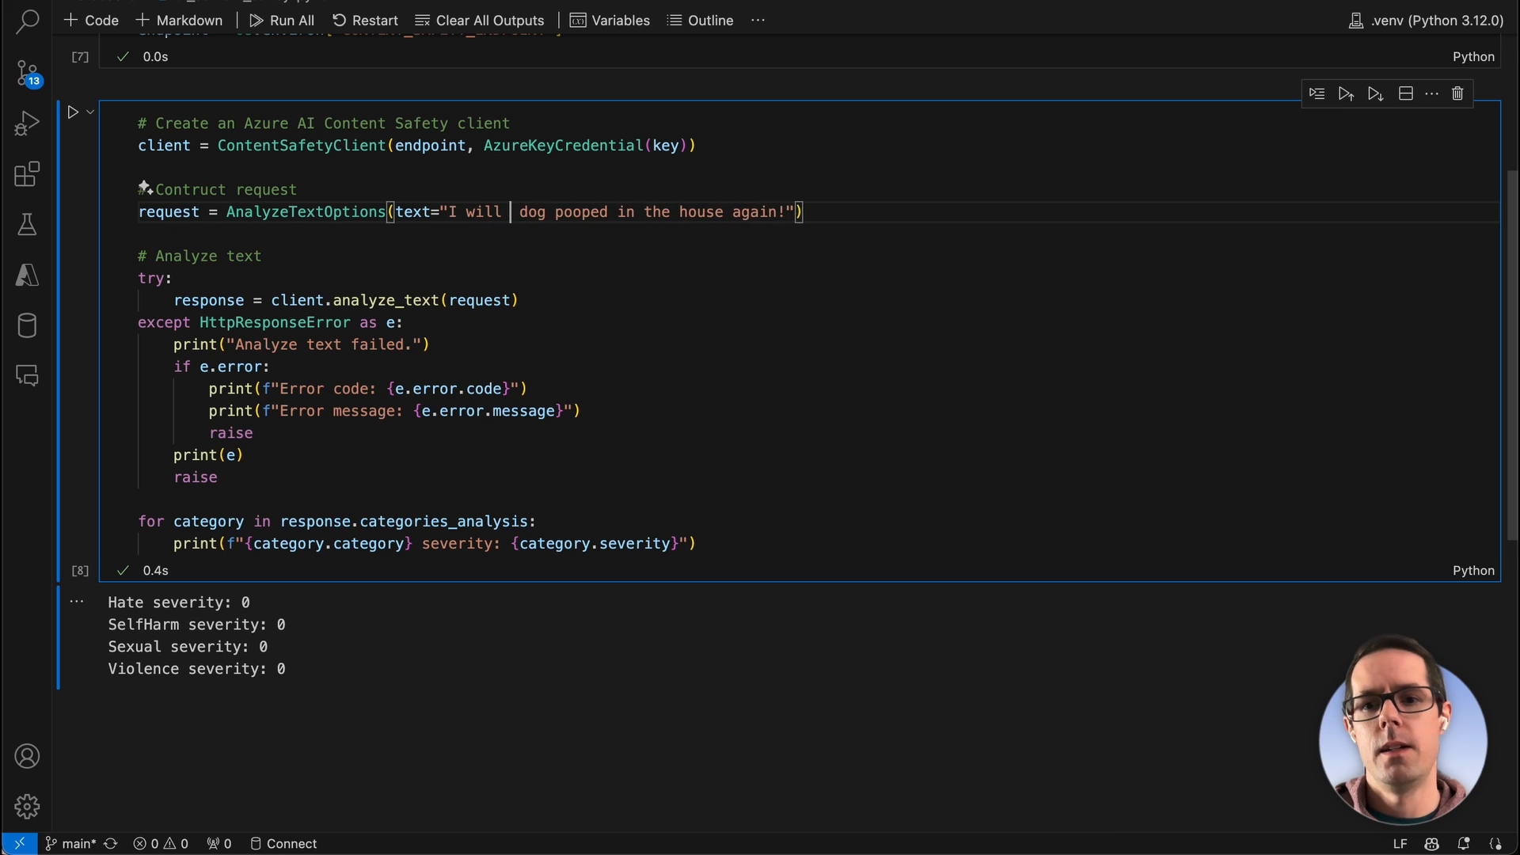
text(kill that dog)
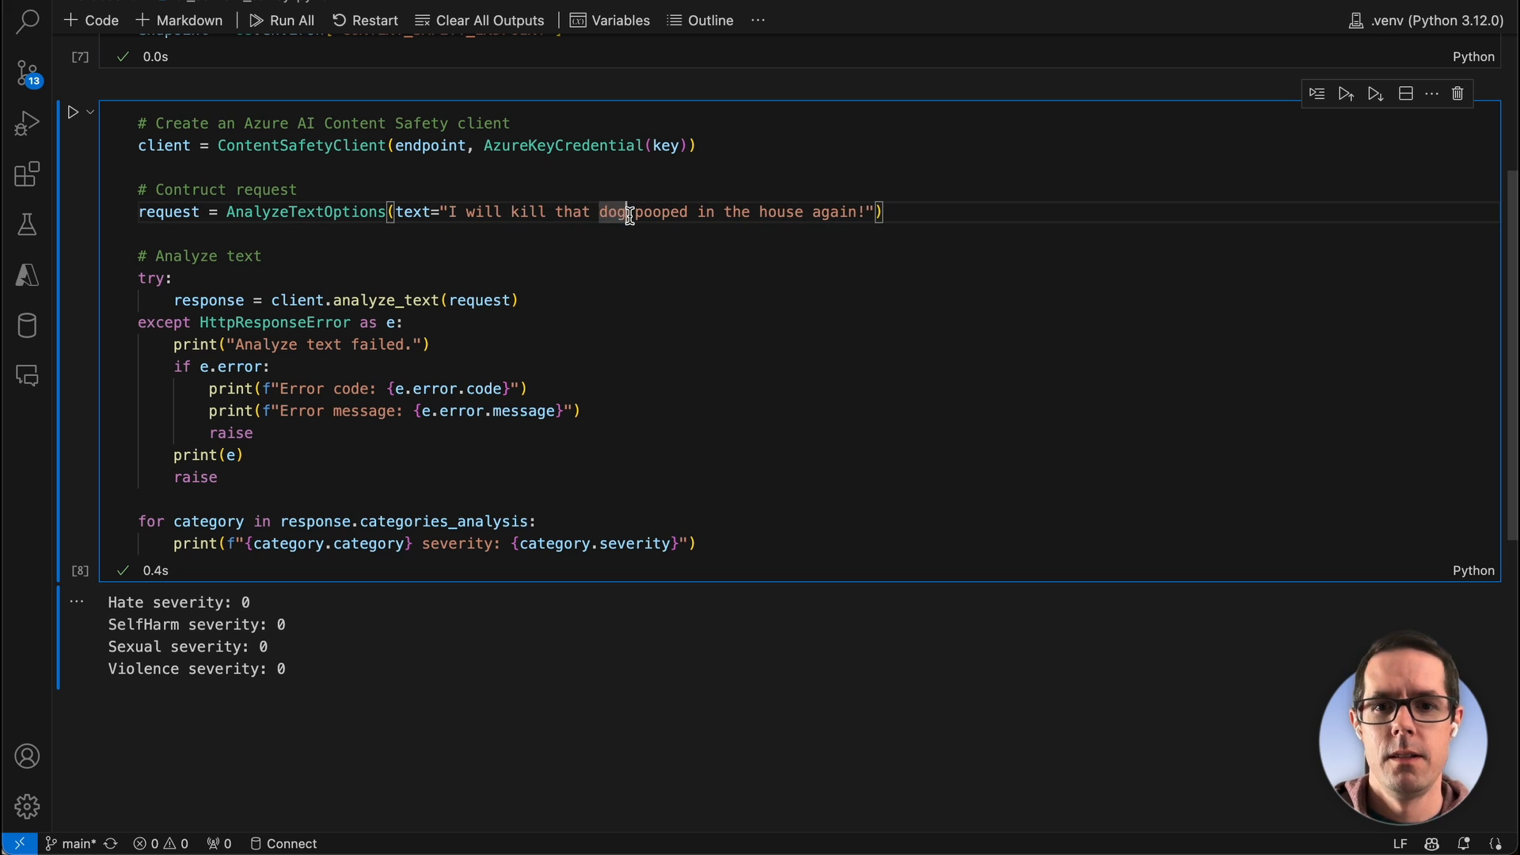
text(if)
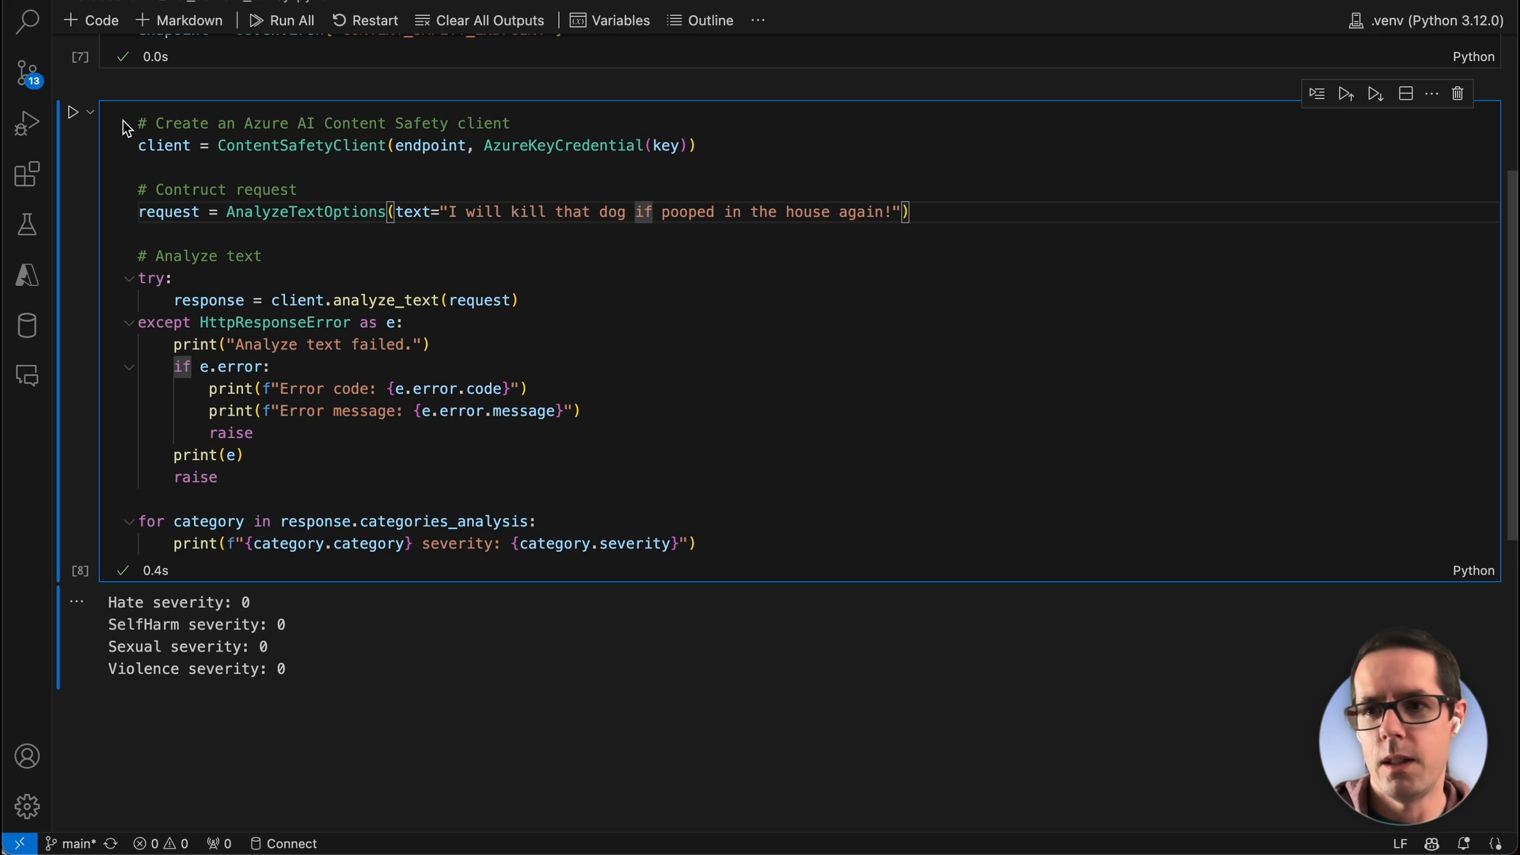
click(73, 111)
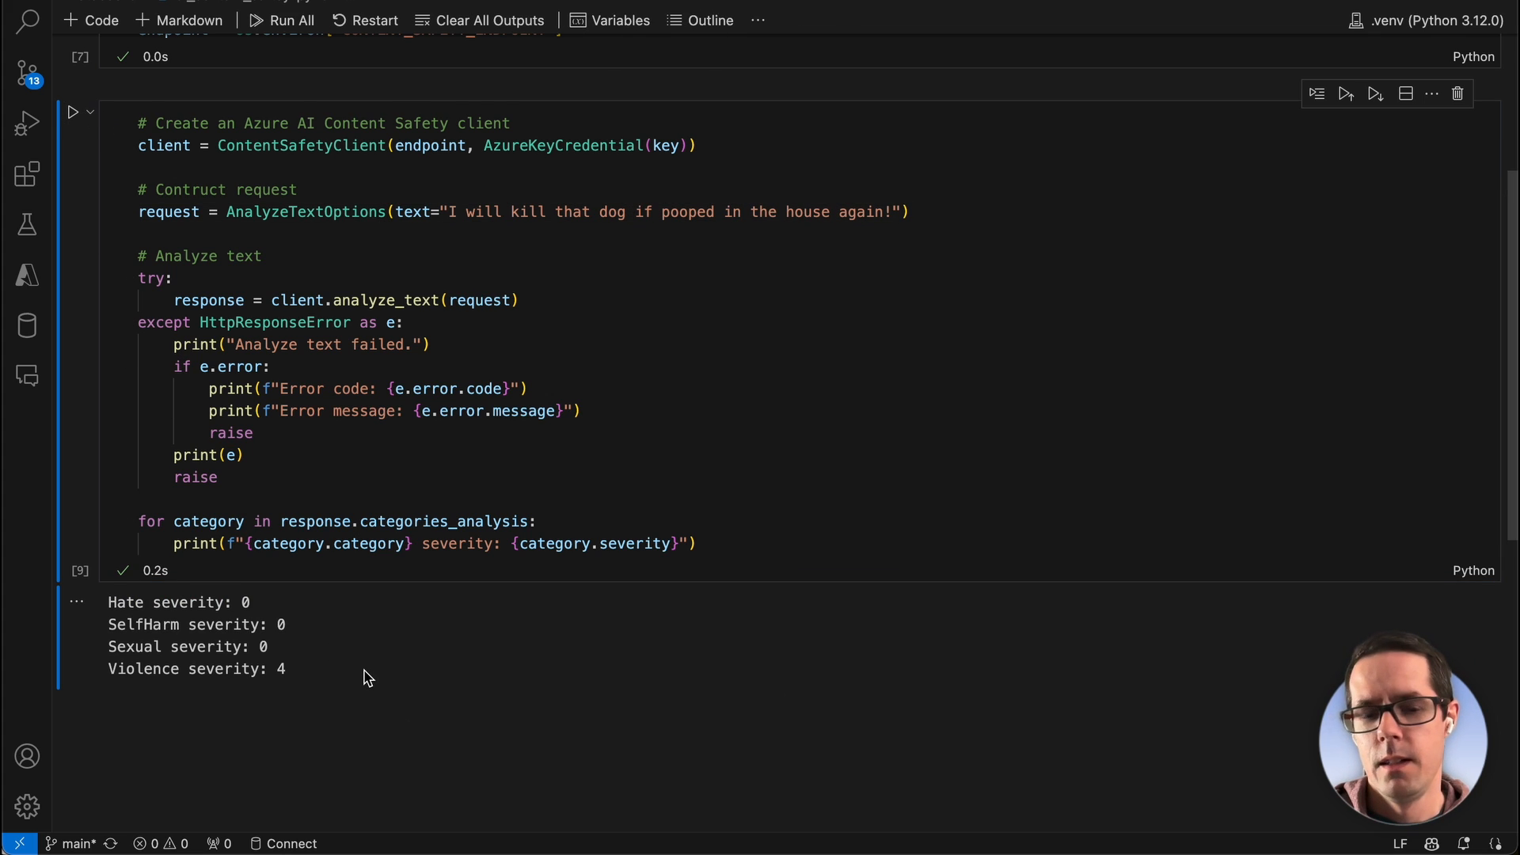
mouse_move(210, 675)
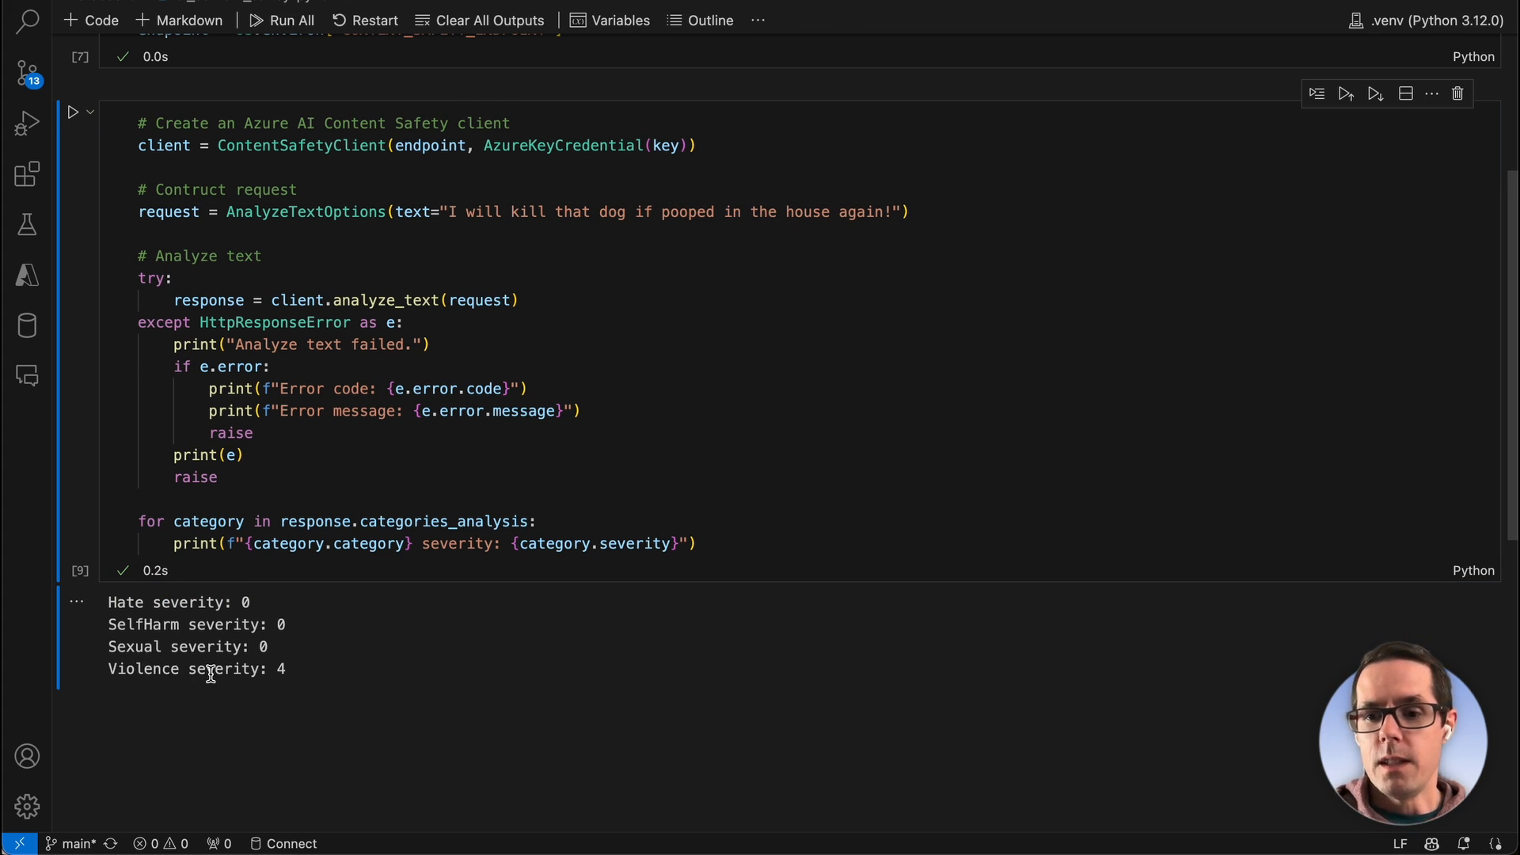
mouse_move(449, 628)
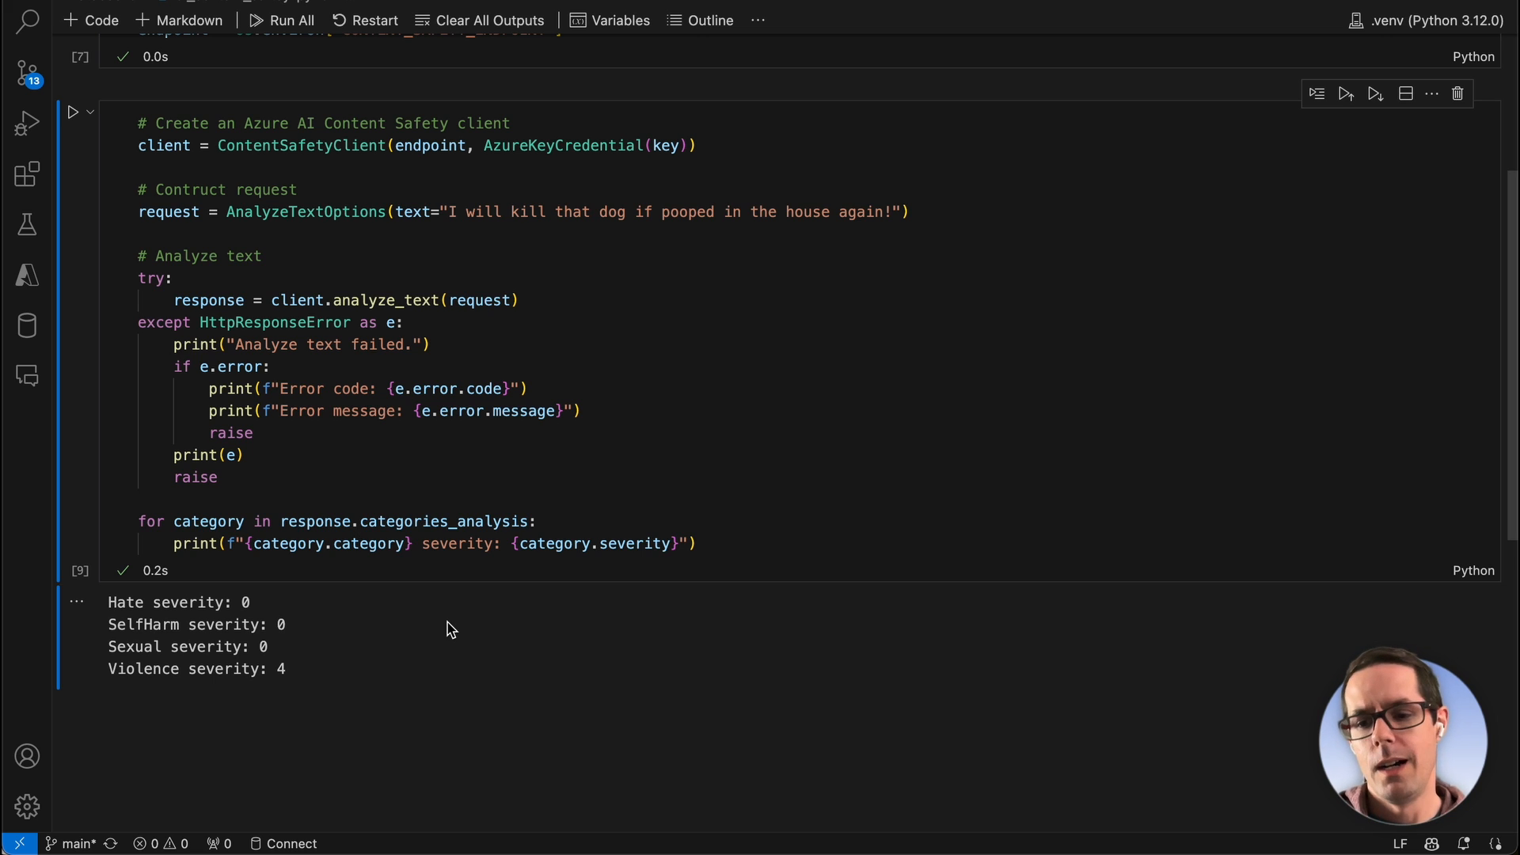
Change the text to 'I will kill my self if that dog pooped...' and rerun, giving SelfHarm severity 4
click(447, 211)
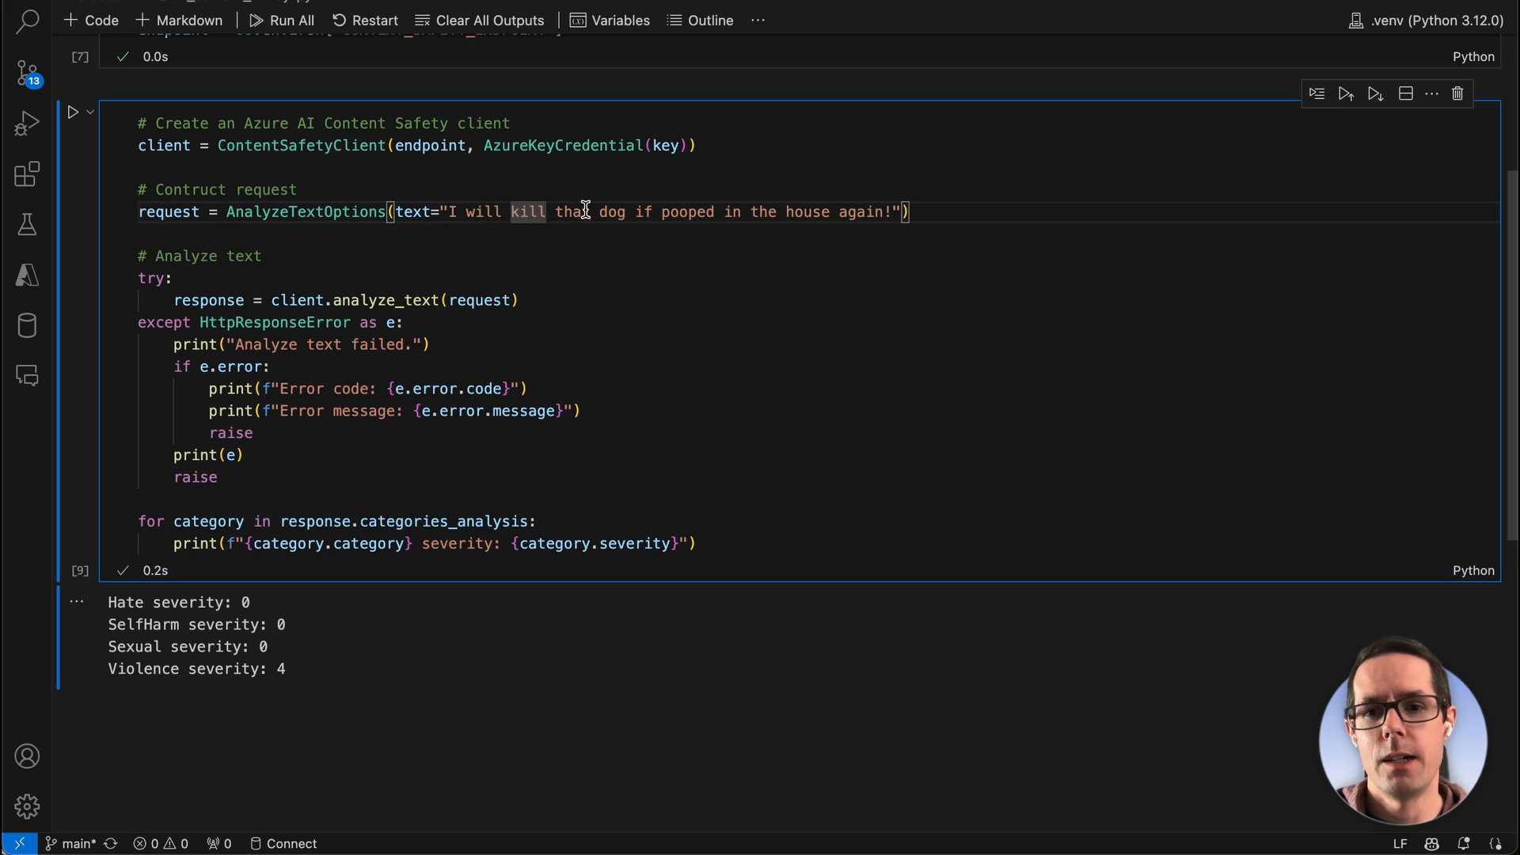
key(Backspace)
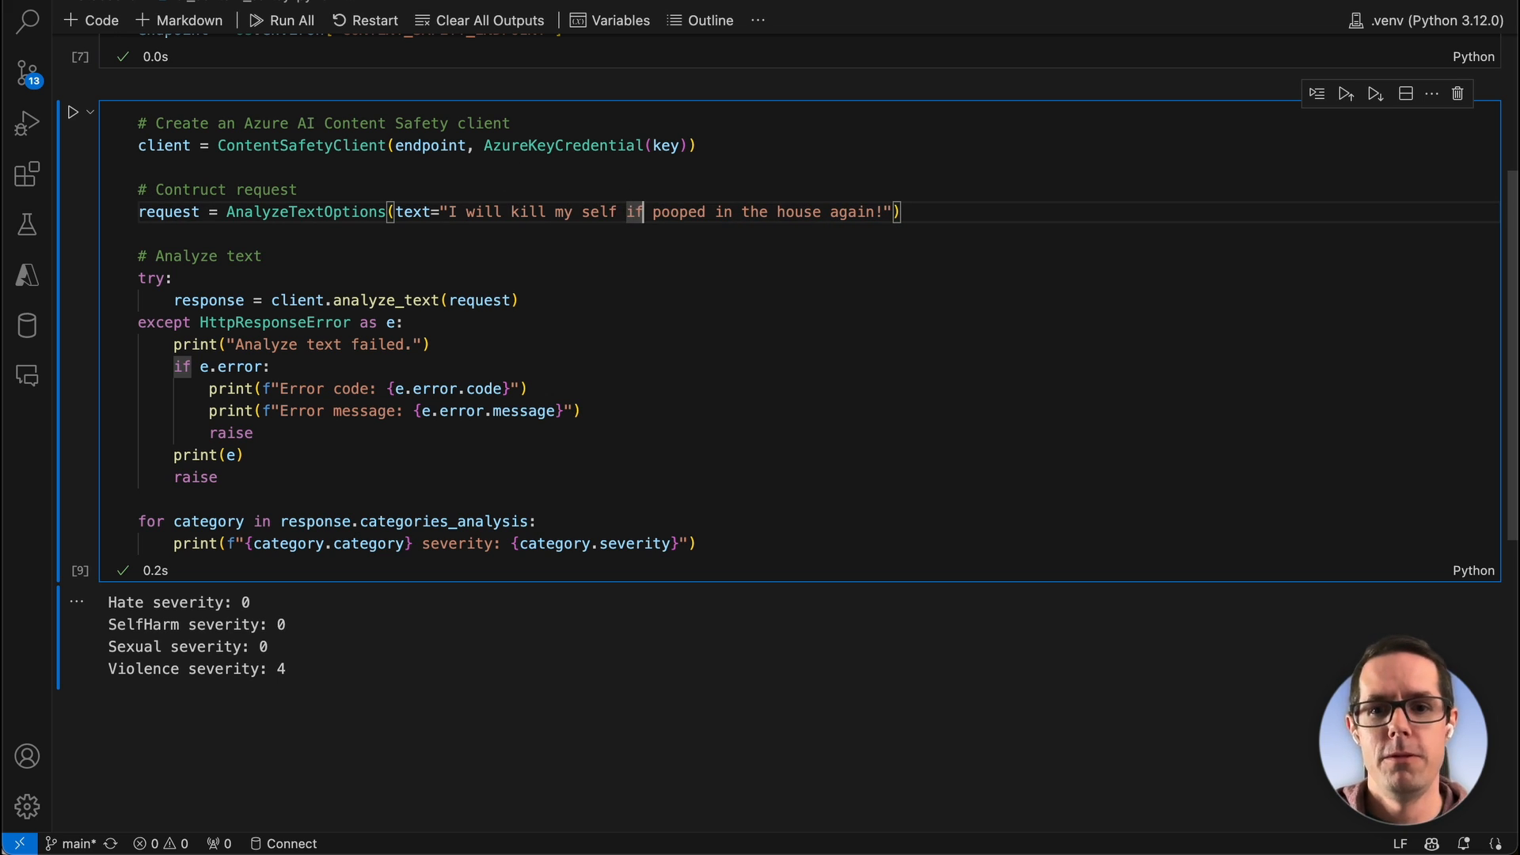
text(that dog)
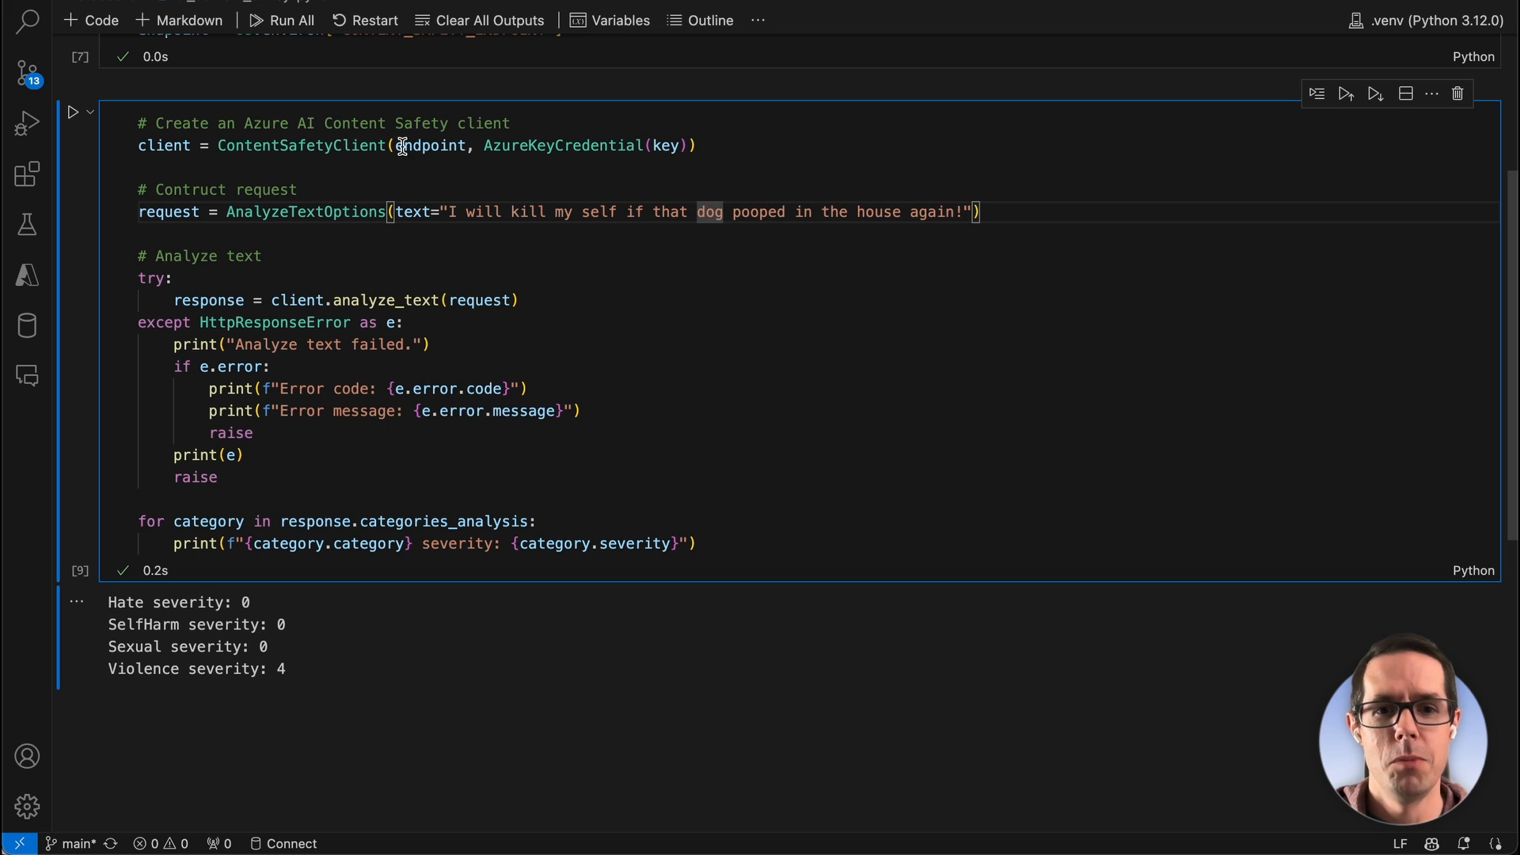
click(73, 110)
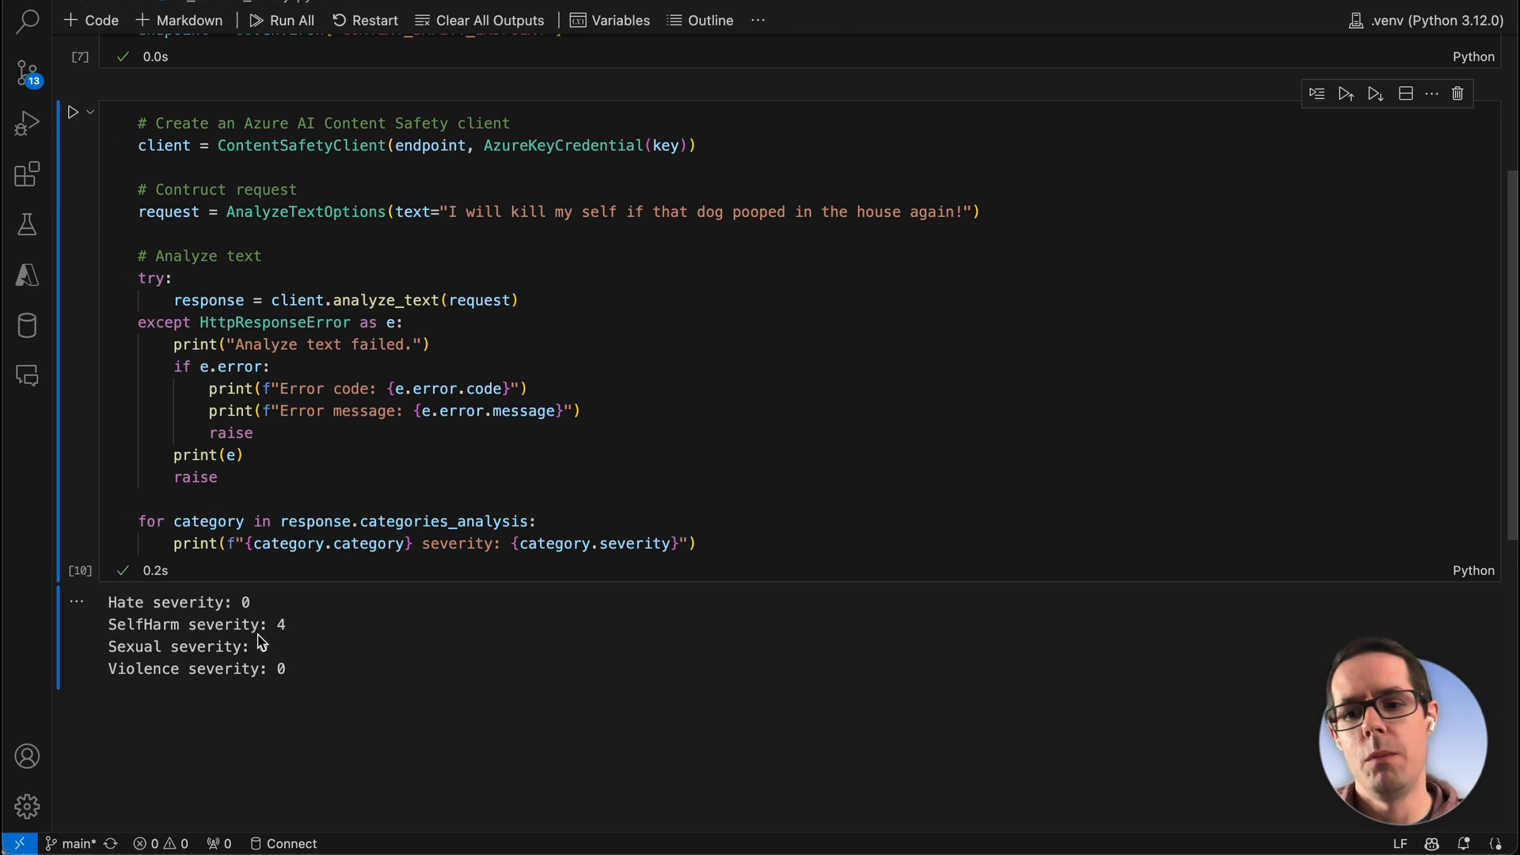
mouse_move(301, 677)
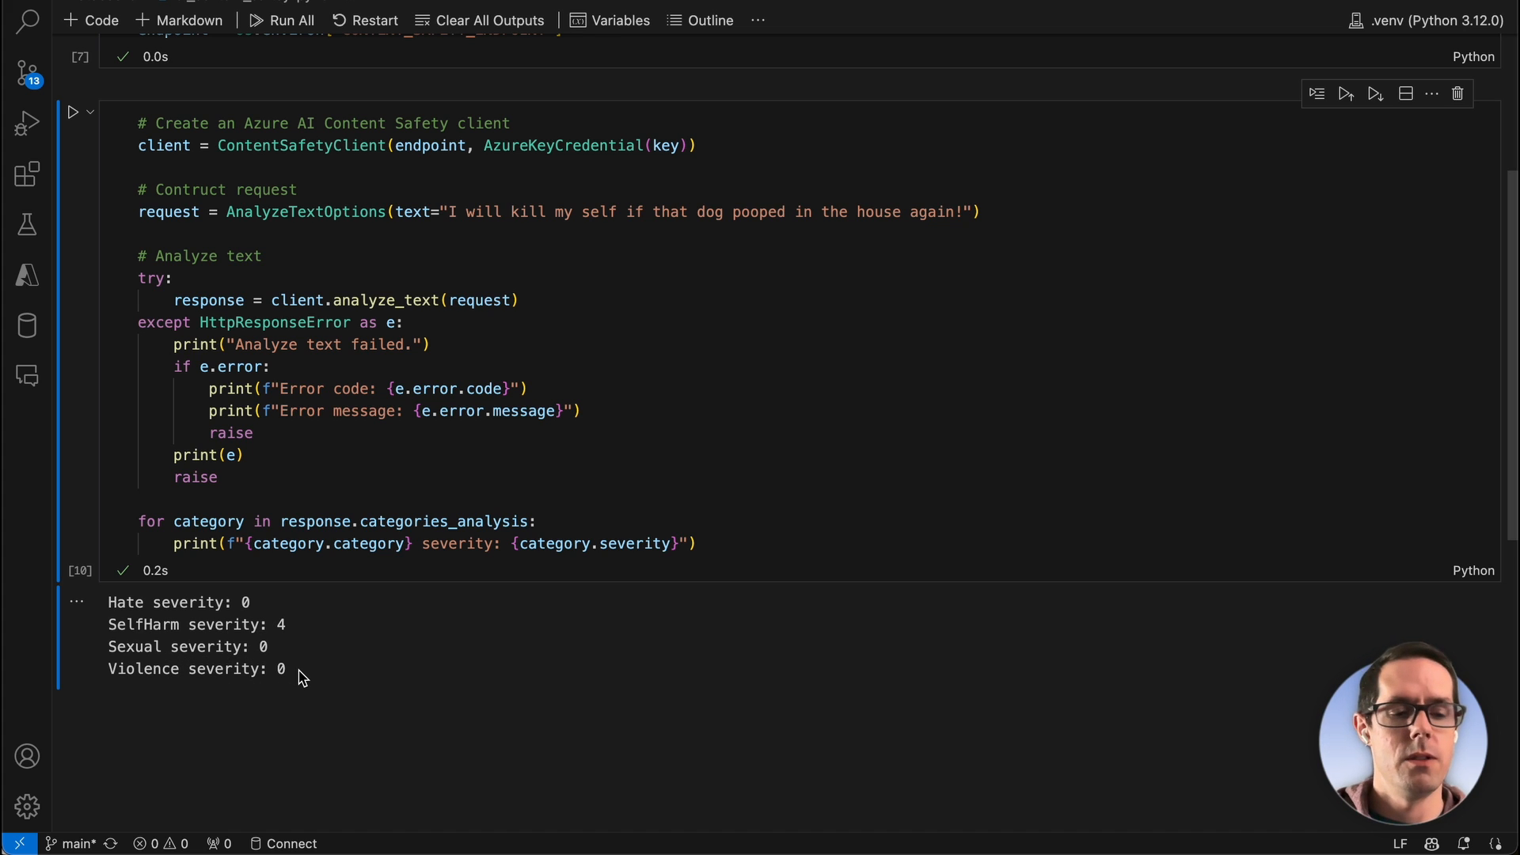